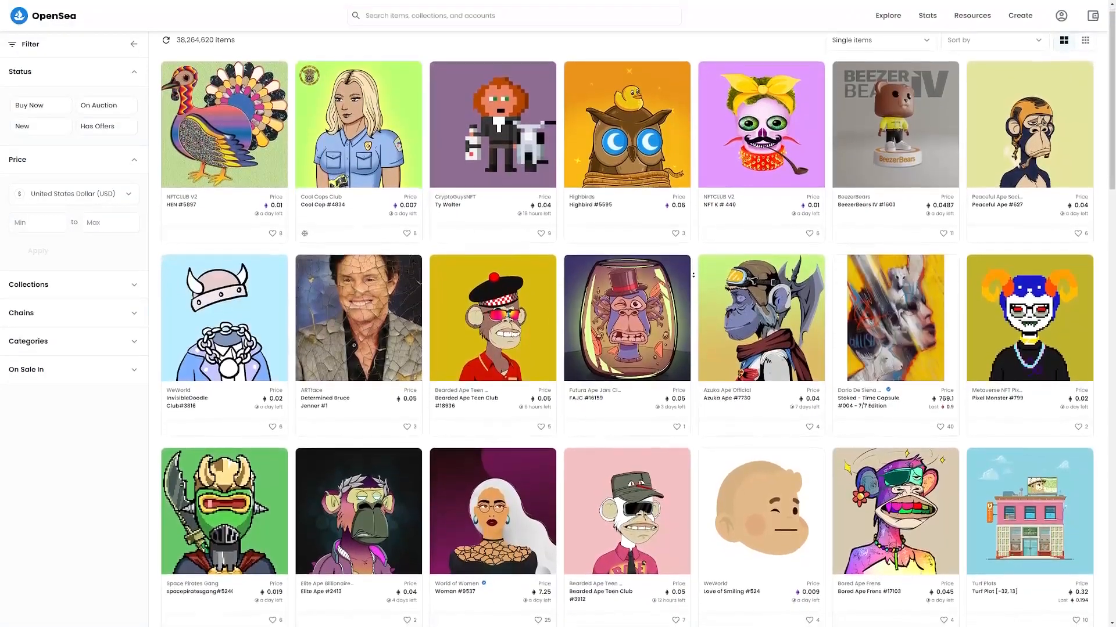
- Scroll down the Mintable homepage to the Top Collections carousel
scroll("down", 3)
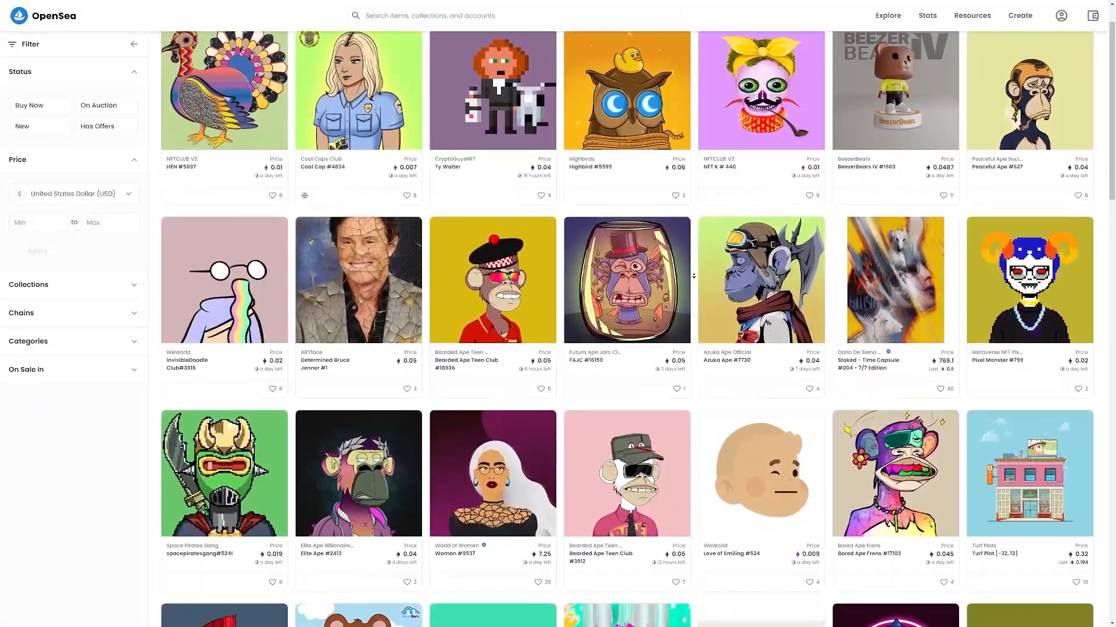
scroll("down", 3)
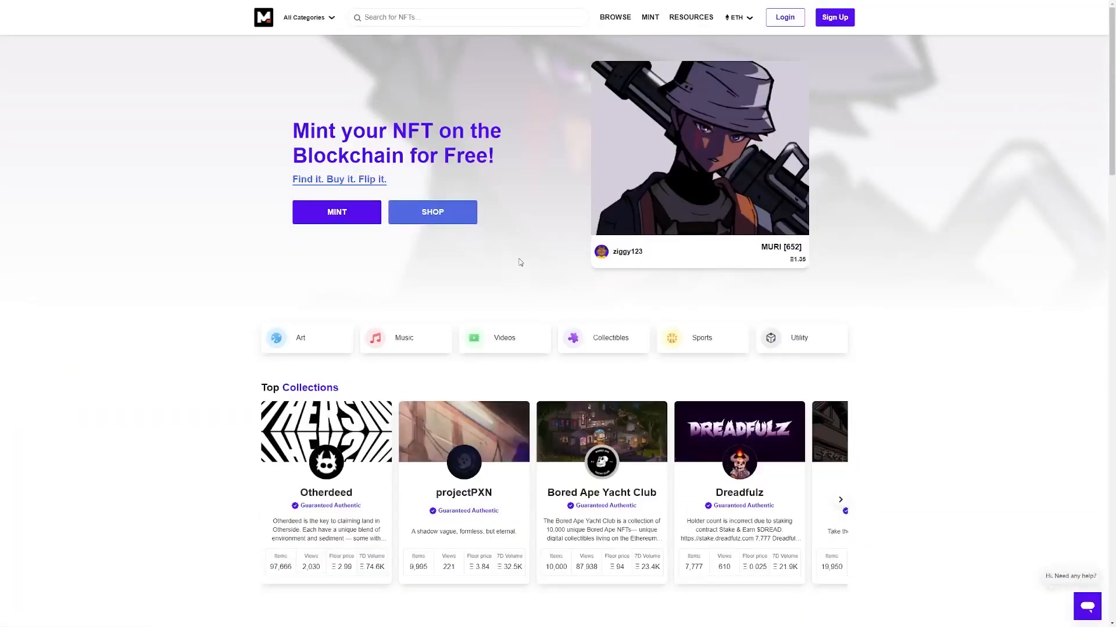
mouse_move(834, 144)
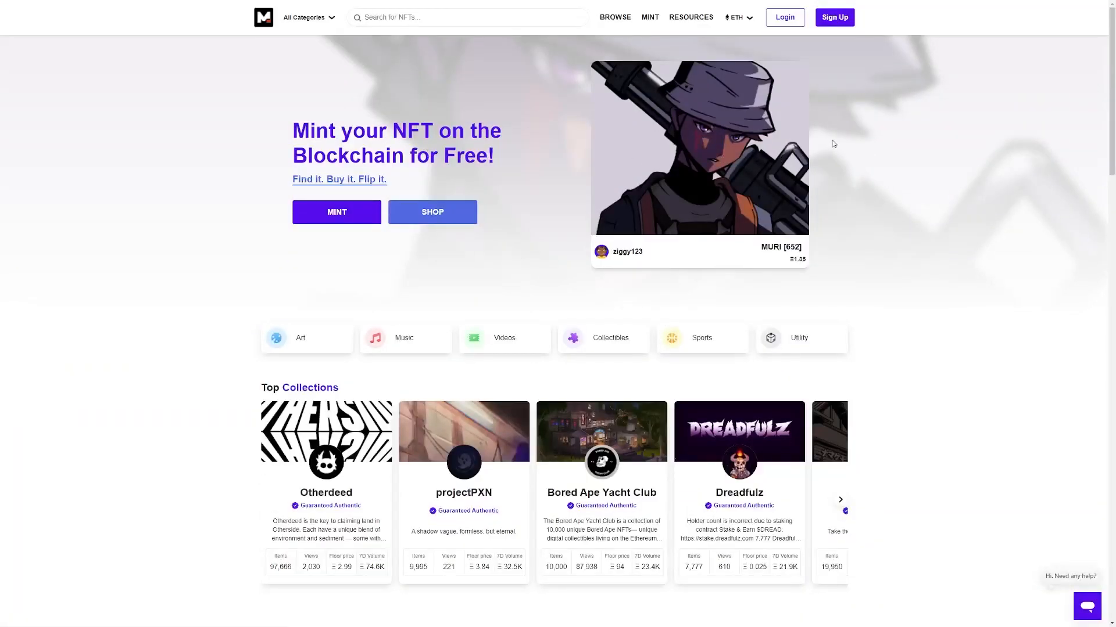
scroll("down", 3)
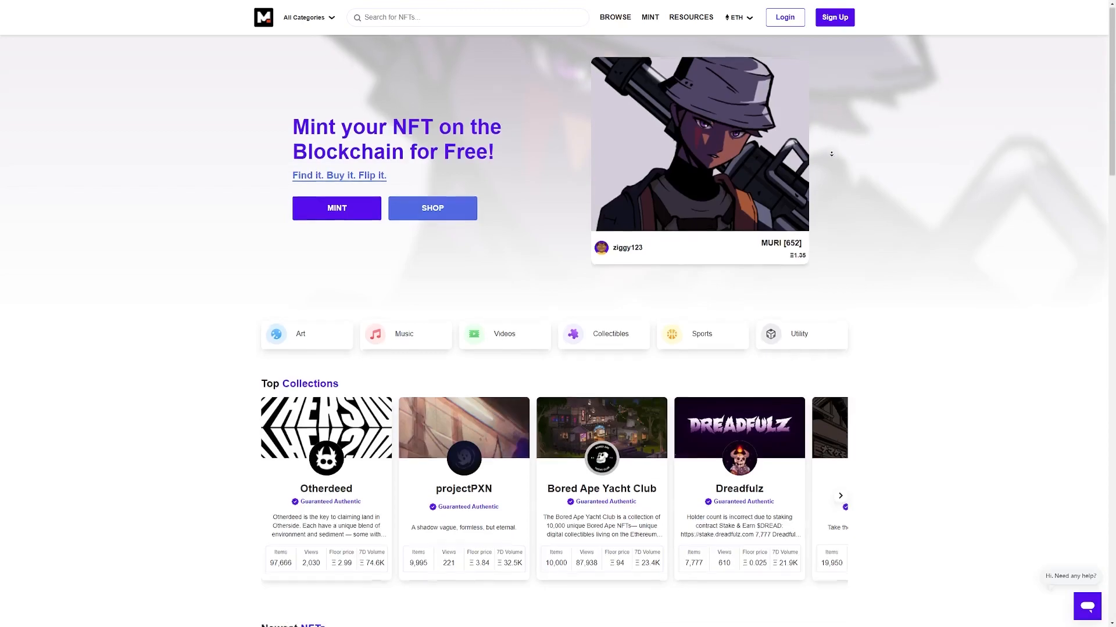
scroll("down", 3)
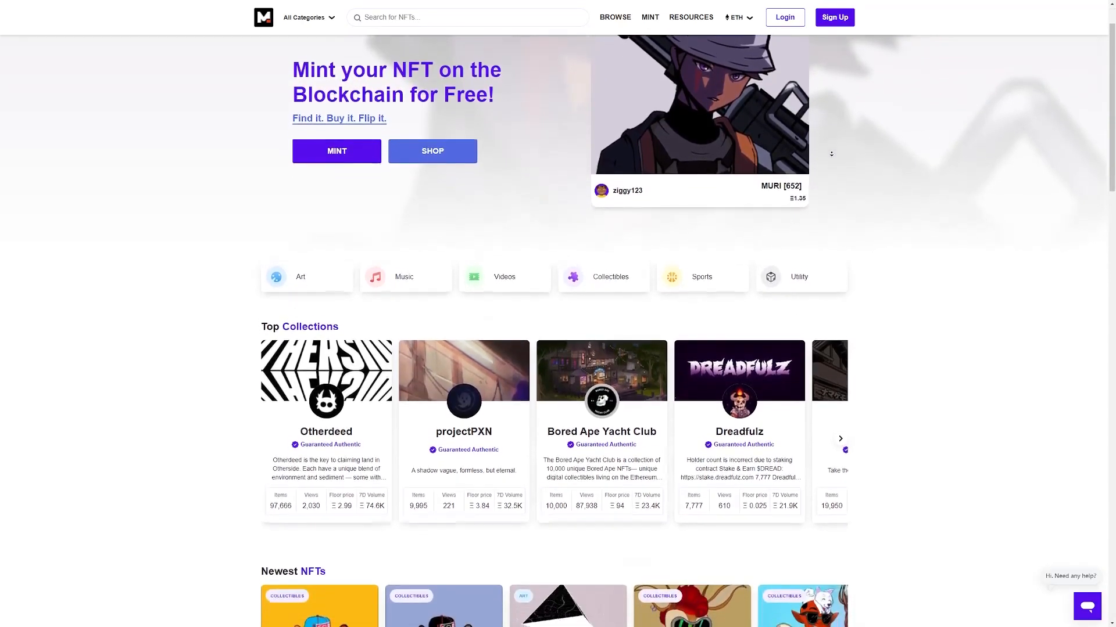
scroll("down", 3)
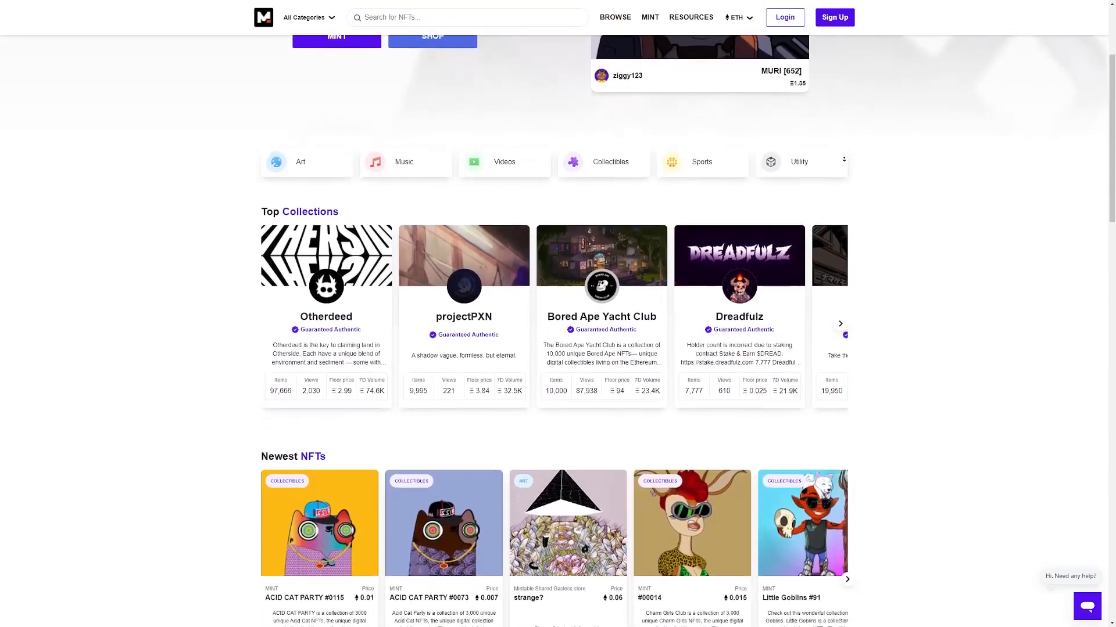
scroll("down", 3)
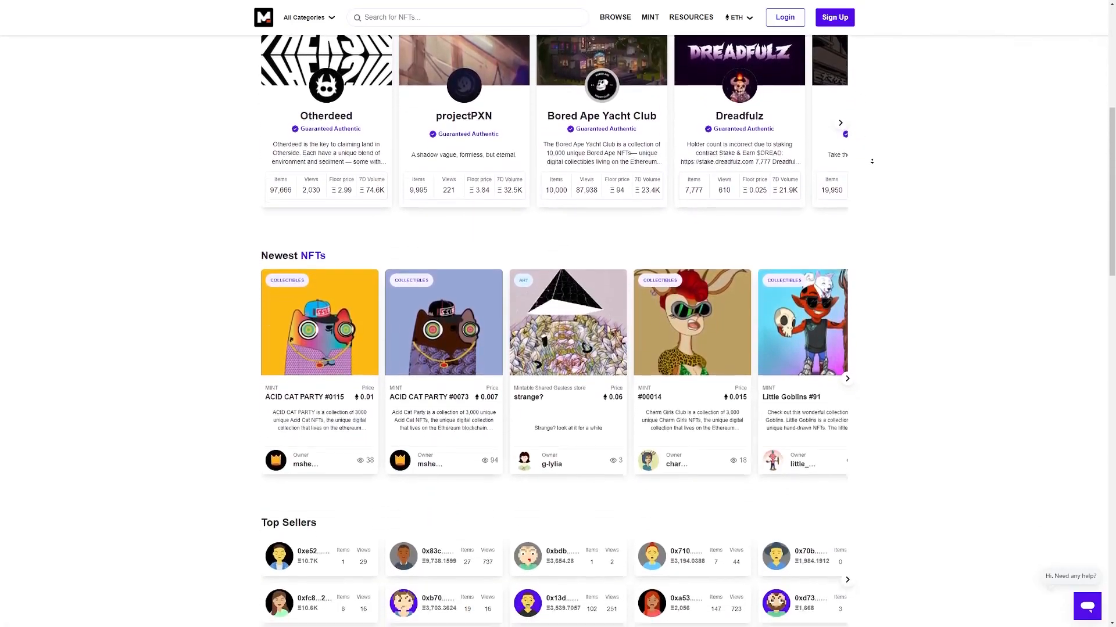
scroll("down", 3)
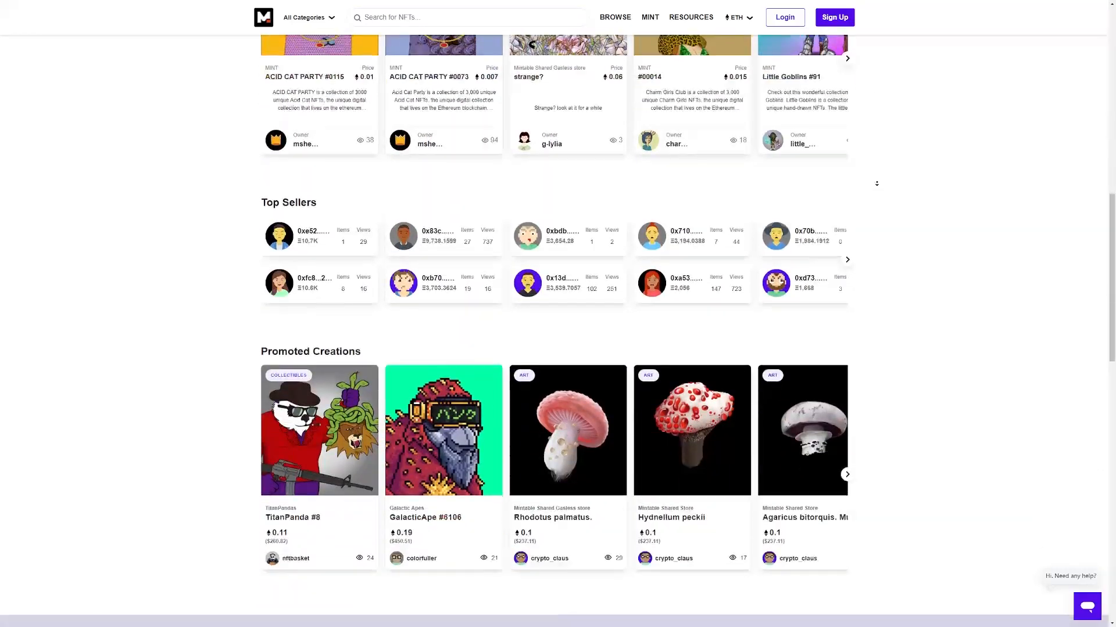
scroll("down", 3)
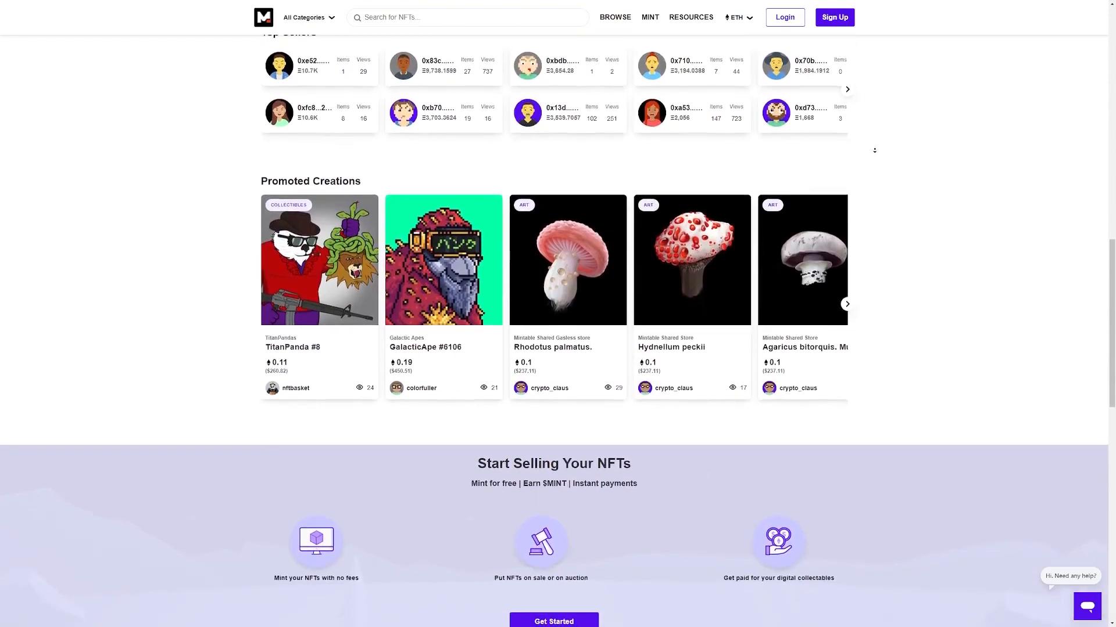
scroll("down", 3)
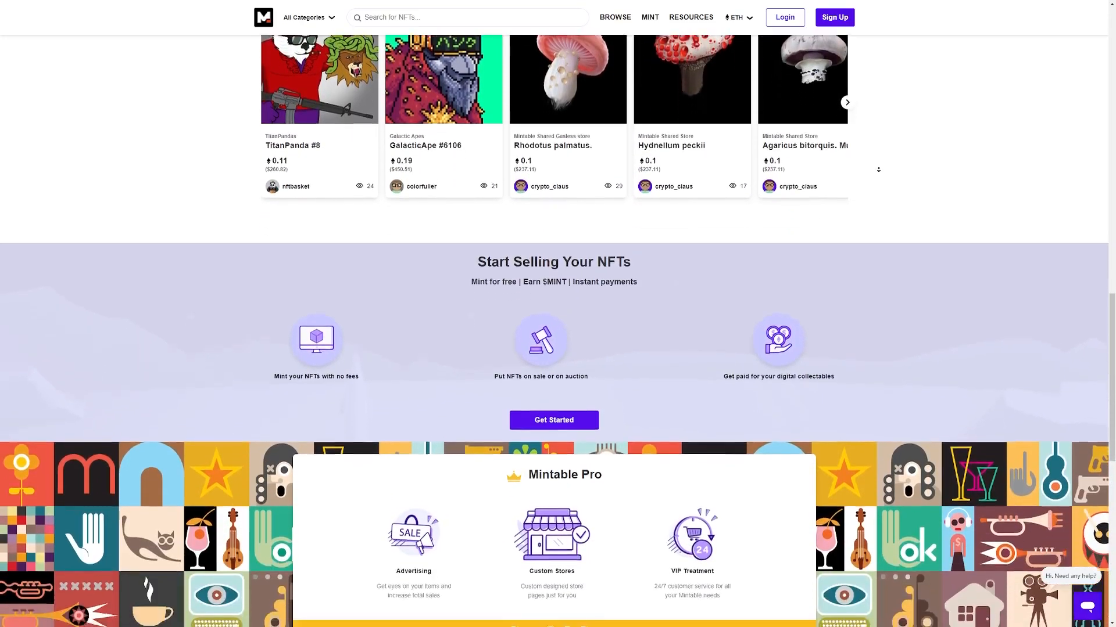
scroll("down", 3)
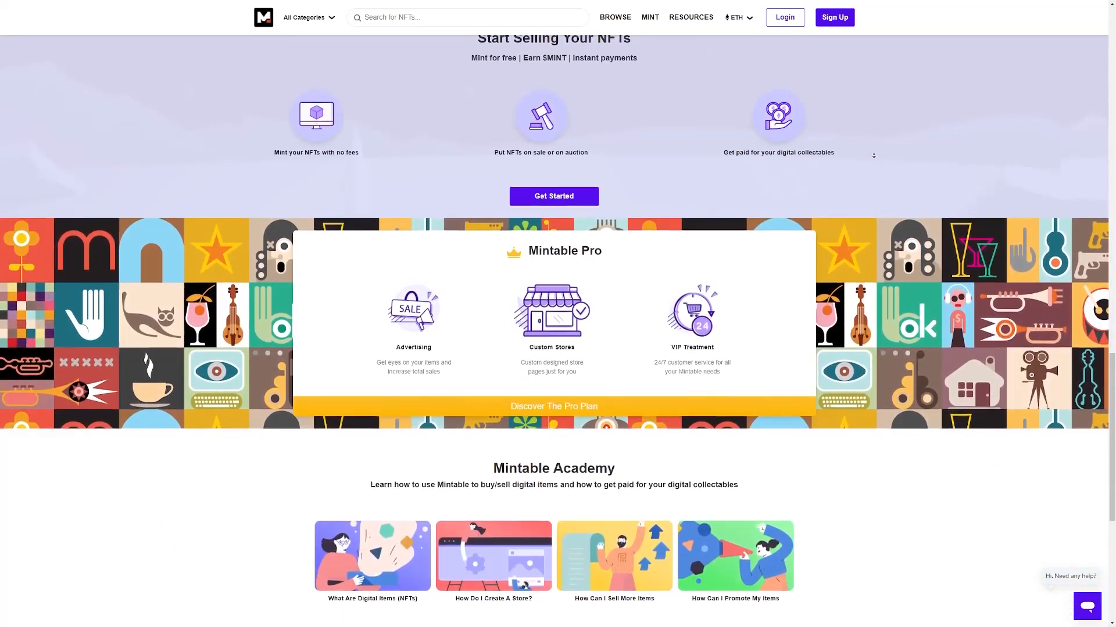
scroll("down", 3)
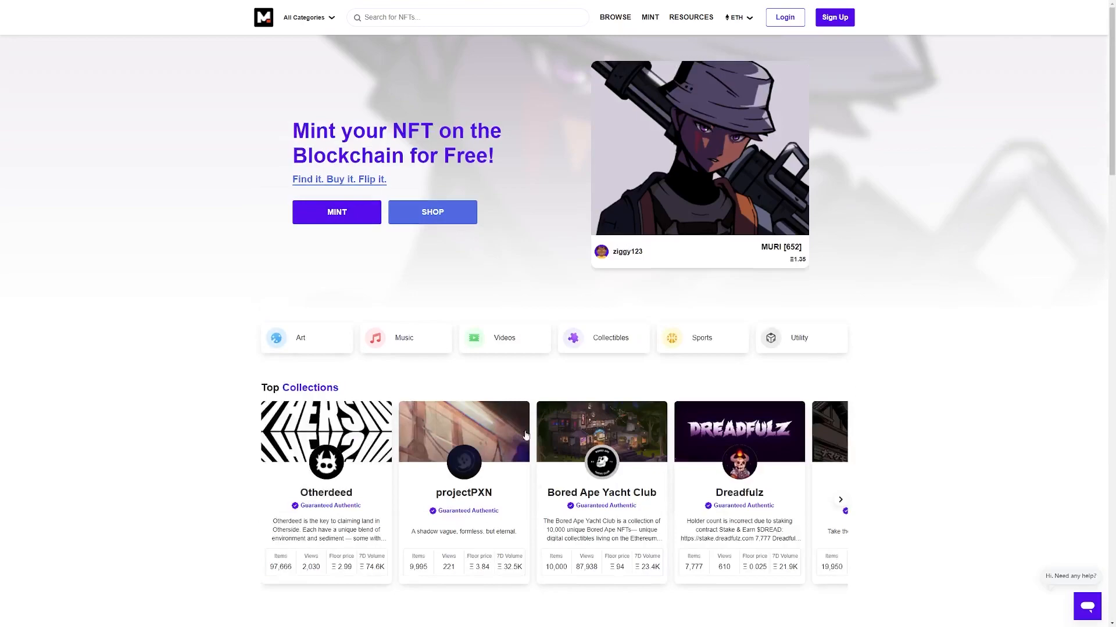
- Advance the Top Collections carousel to Something, Mutant Ape Yacht Club, Doodles and Azuki, then scroll further down
left_click(839, 500)
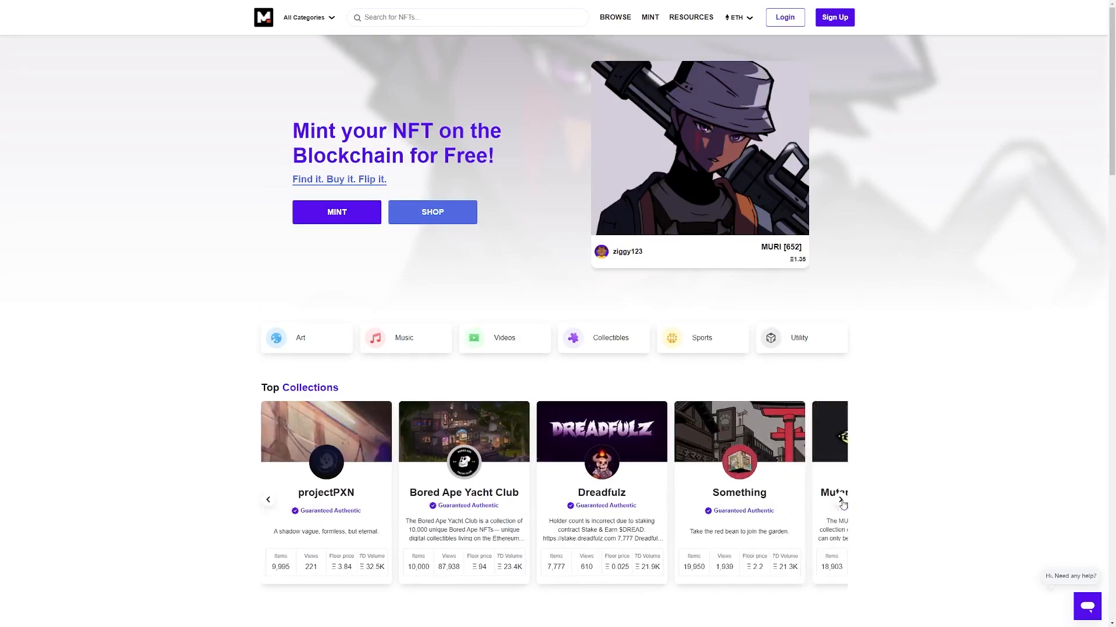
scroll("down", 3)
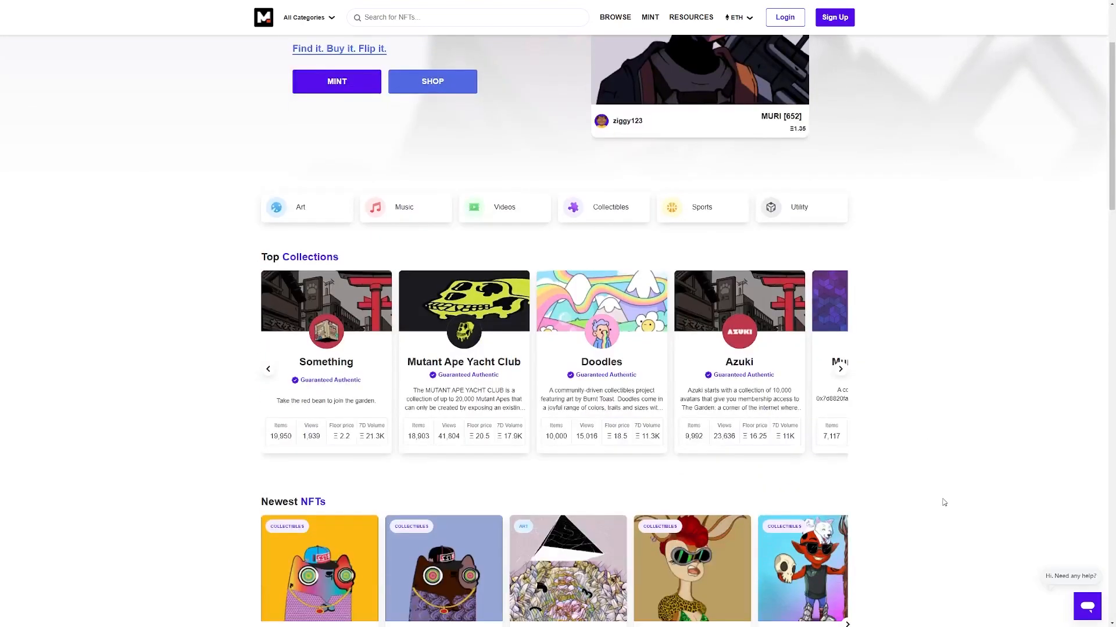
scroll("down", 3)
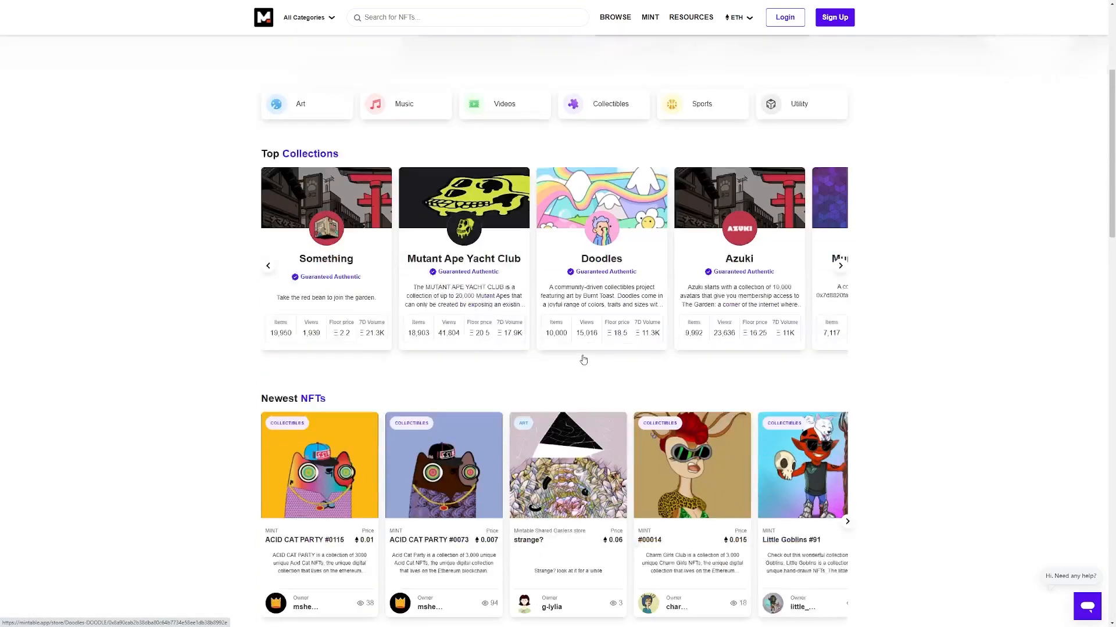
scroll("down", 3)
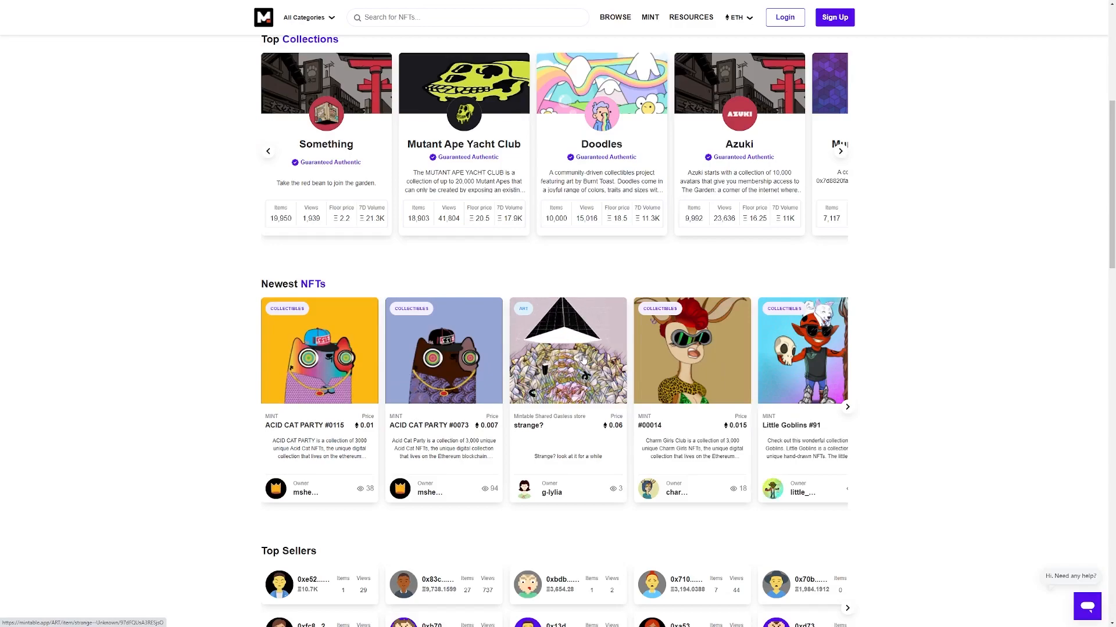
scroll("down", 3)
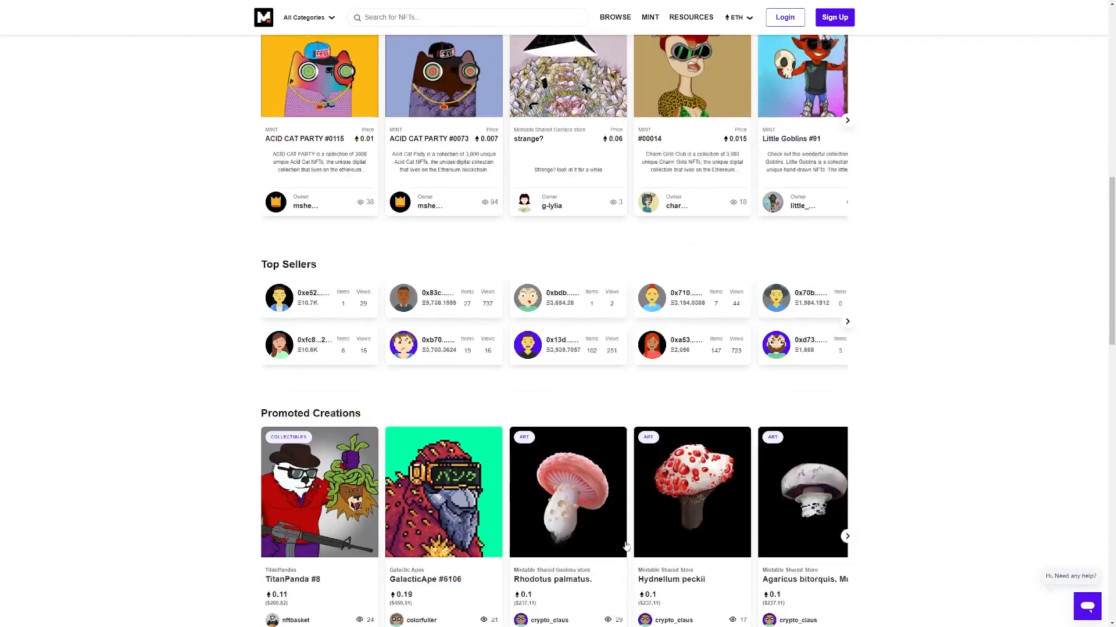
scroll("down", 3)
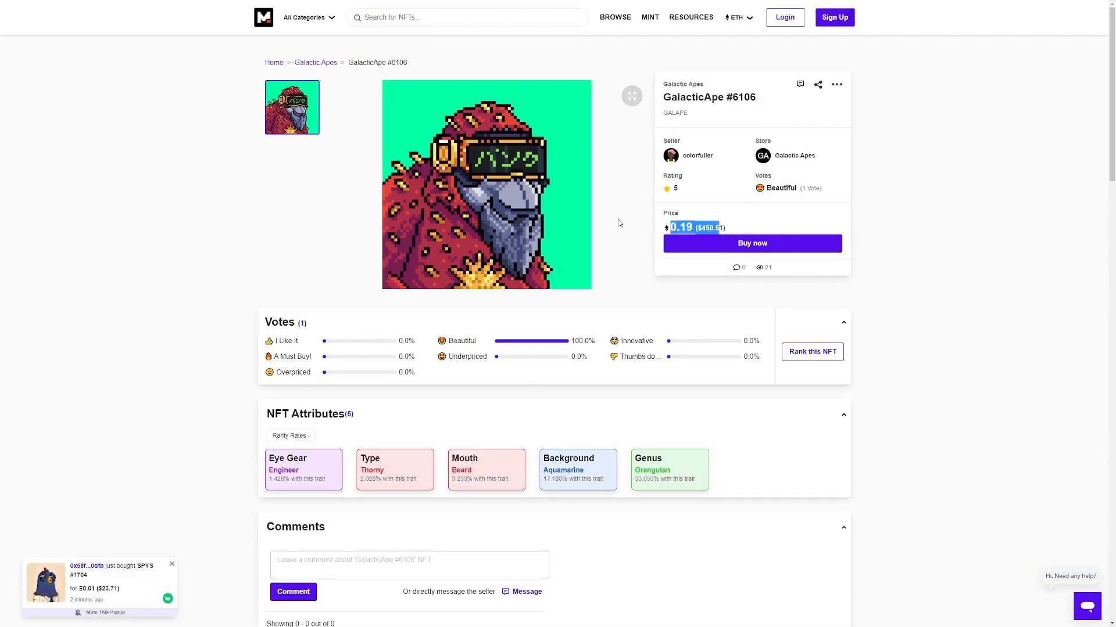
scroll("down", 3)
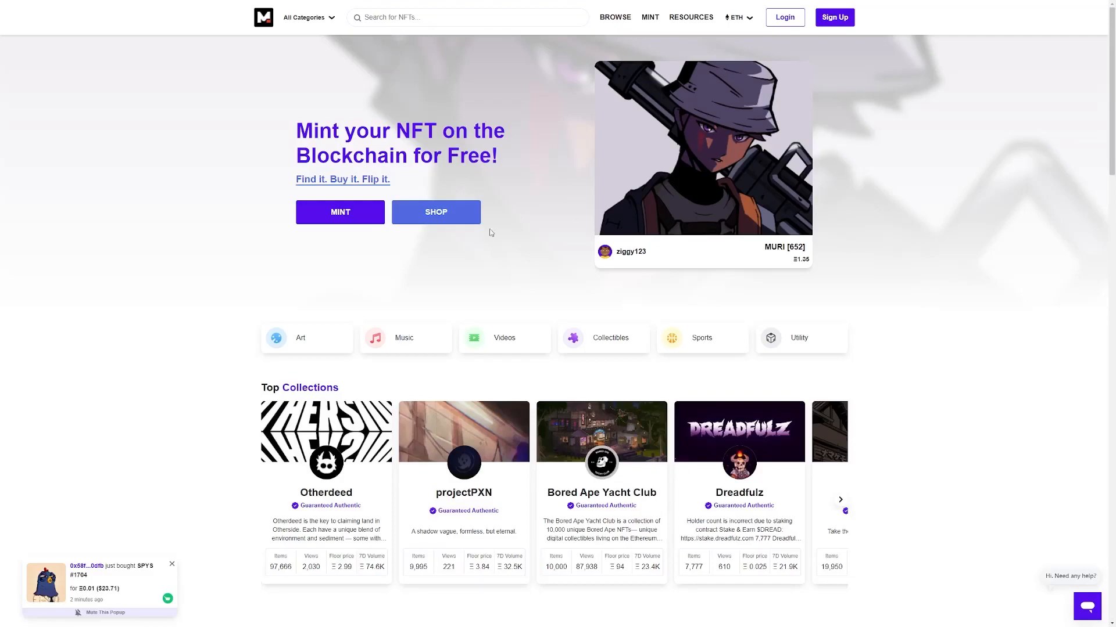
- Bring up the Create Account sign-up form from the top navigation
left_click(834, 16)
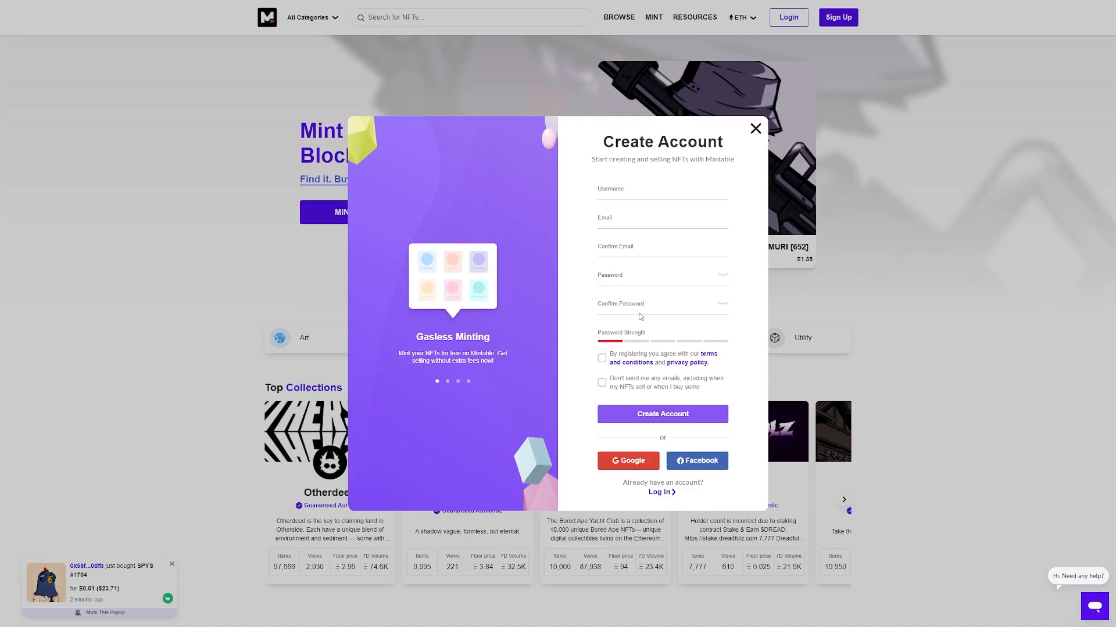
mouse_move(629, 344)
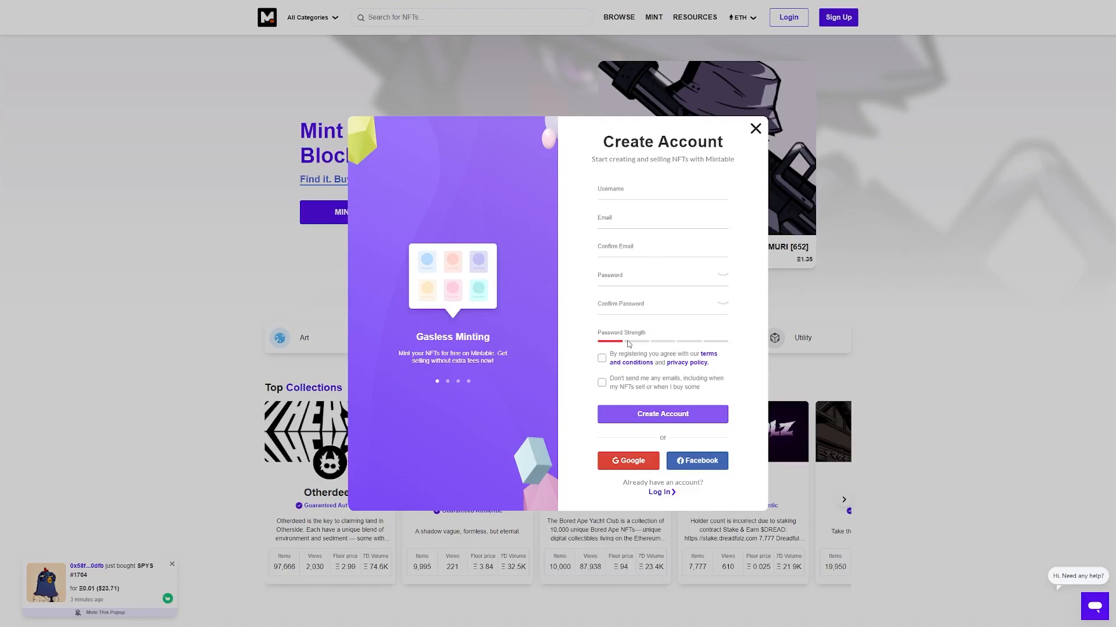
mouse_move(743, 395)
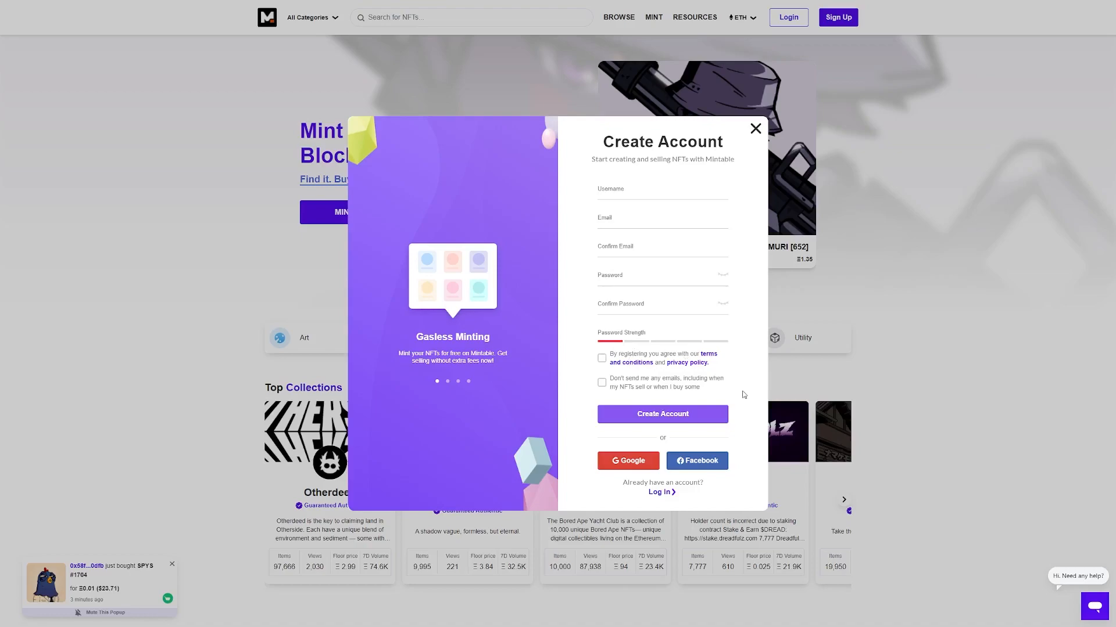
mouse_move(744, 414)
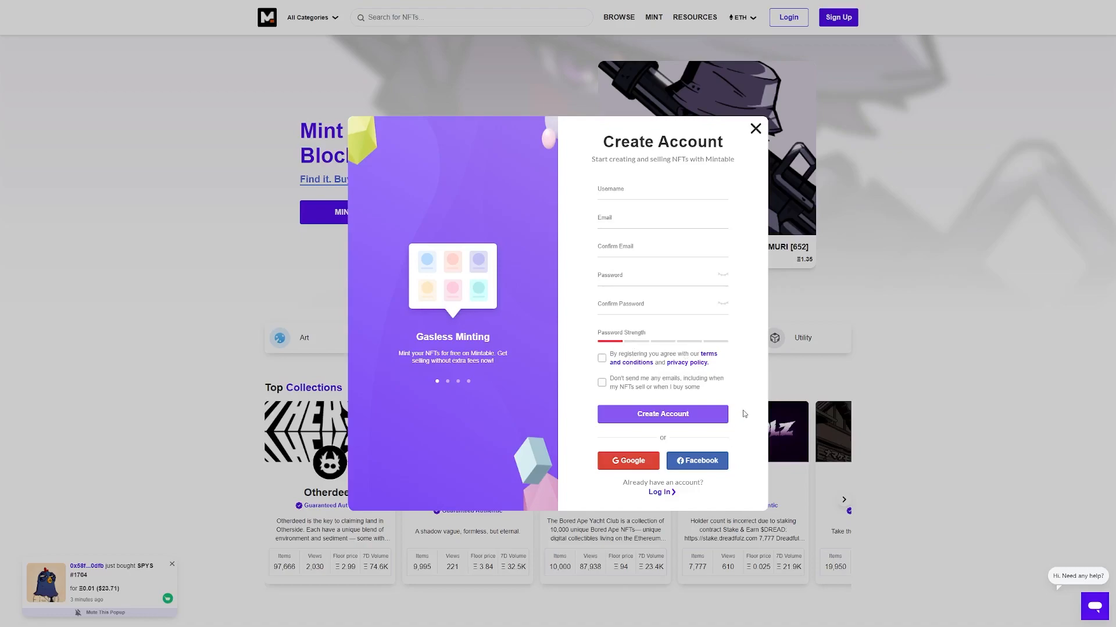
mouse_move(811, 230)
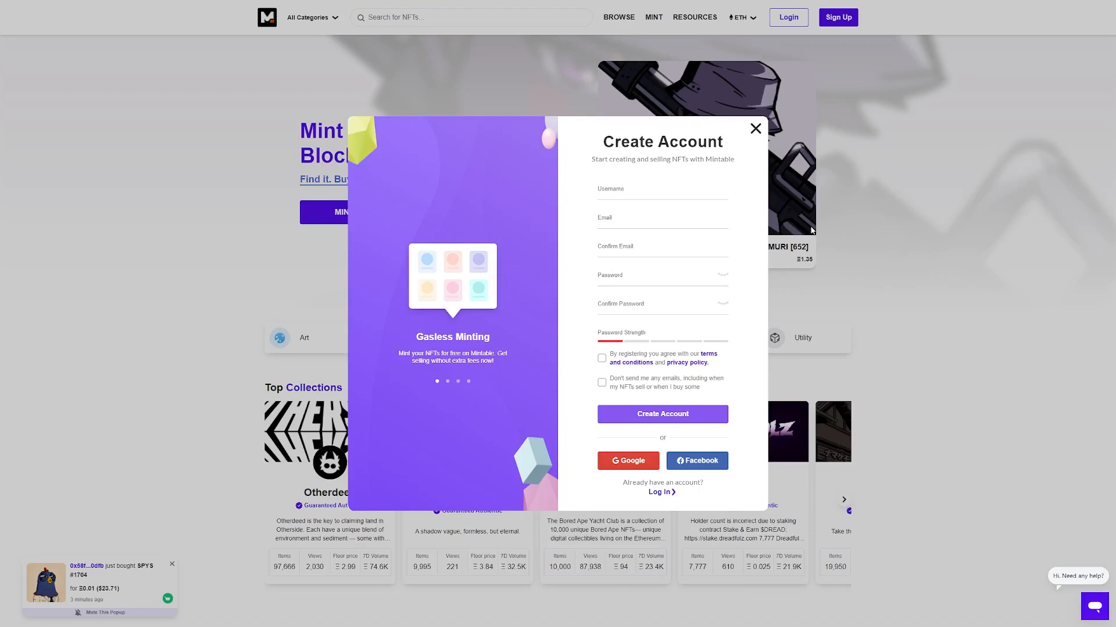
mouse_move(453, 382)
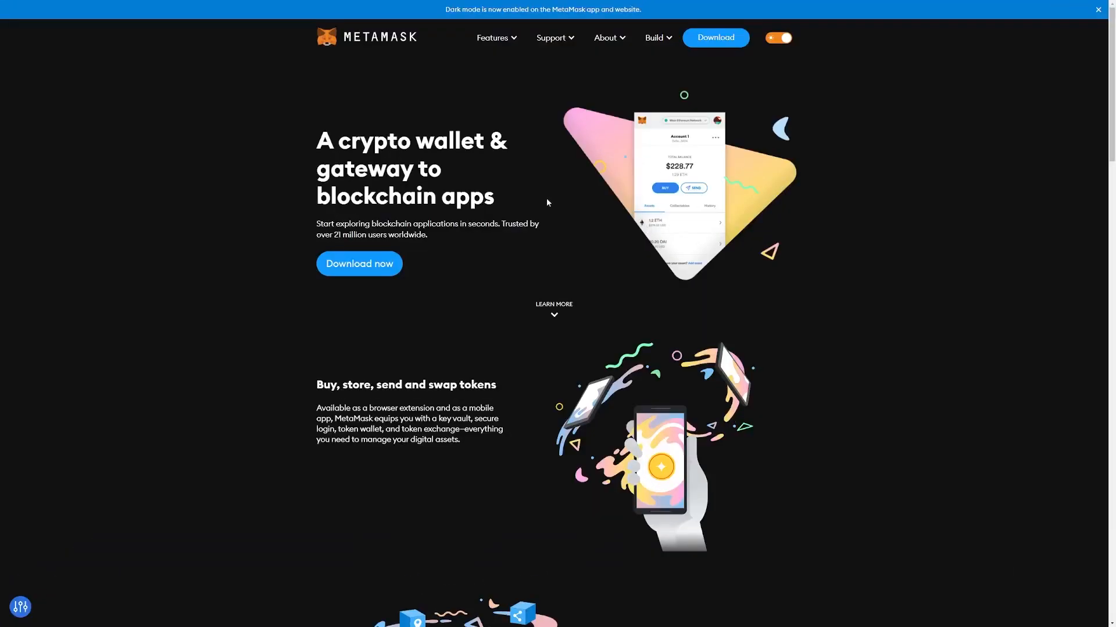
mouse_move(539, 84)
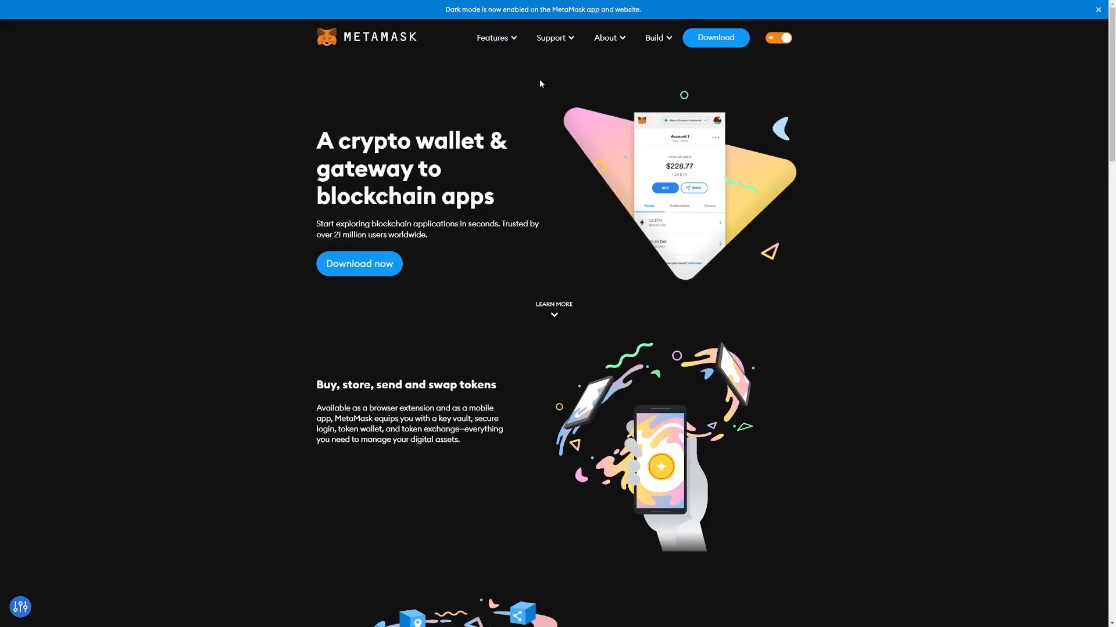
- Scroll the MetaMask homepage down to the Get started and What is MetaMask? sections
scroll("down", 3)
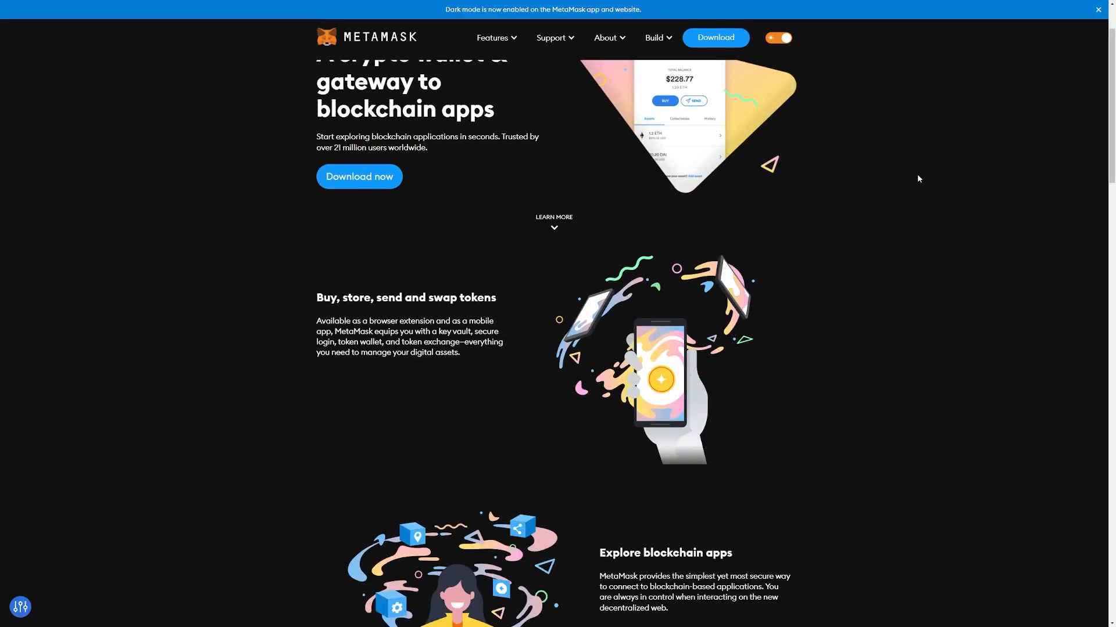
scroll("down", 3)
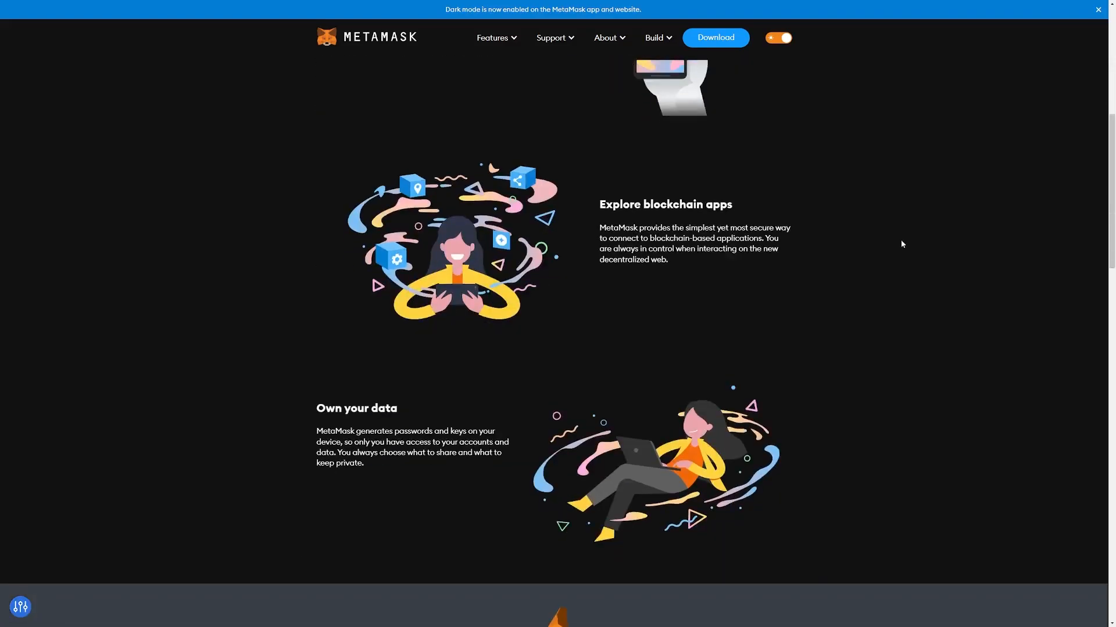
scroll("down", 3)
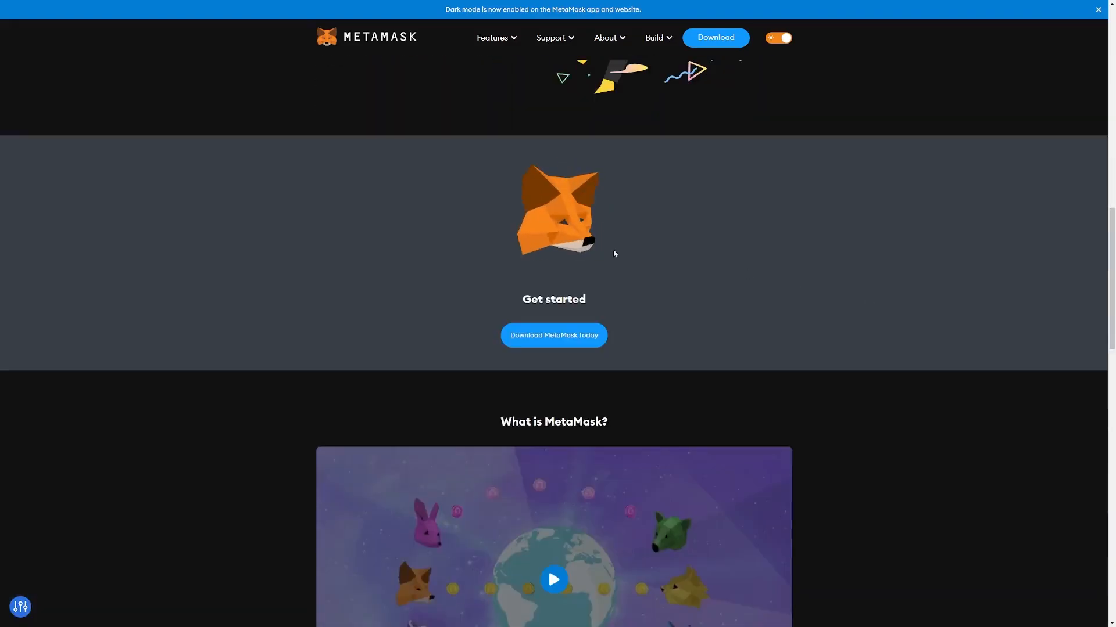
mouse_move(379, 239)
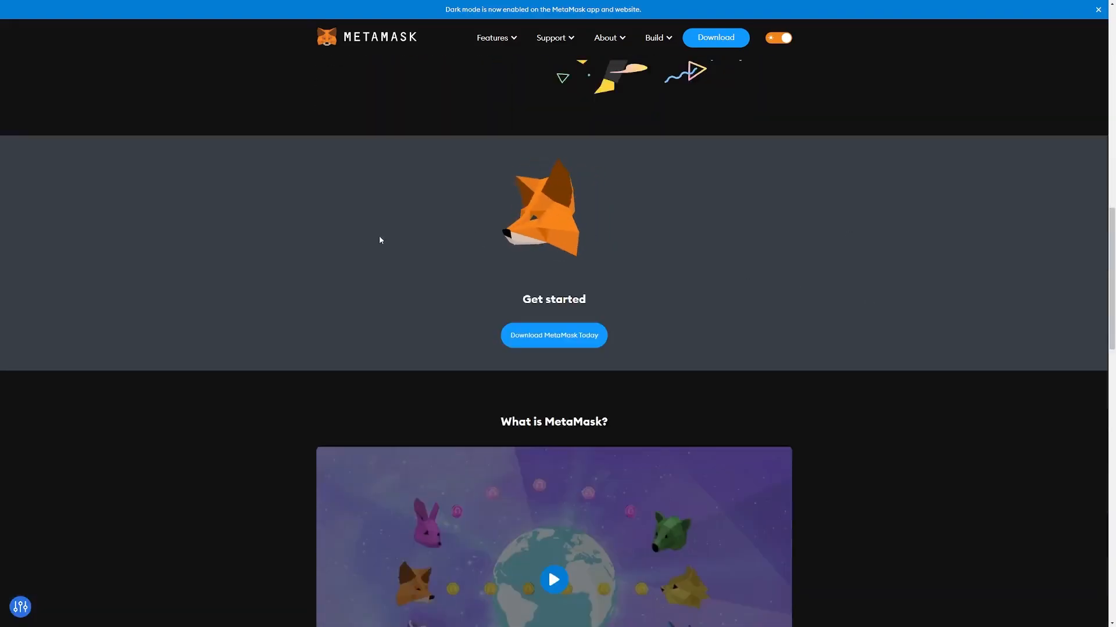
scroll("down", 3)
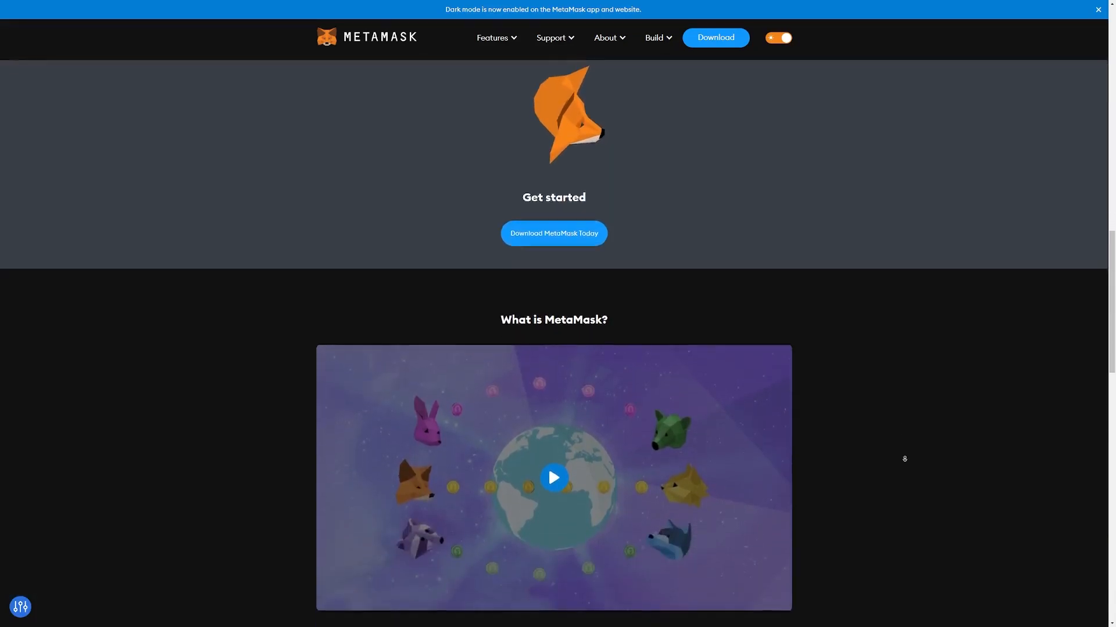
scroll("up", 3)
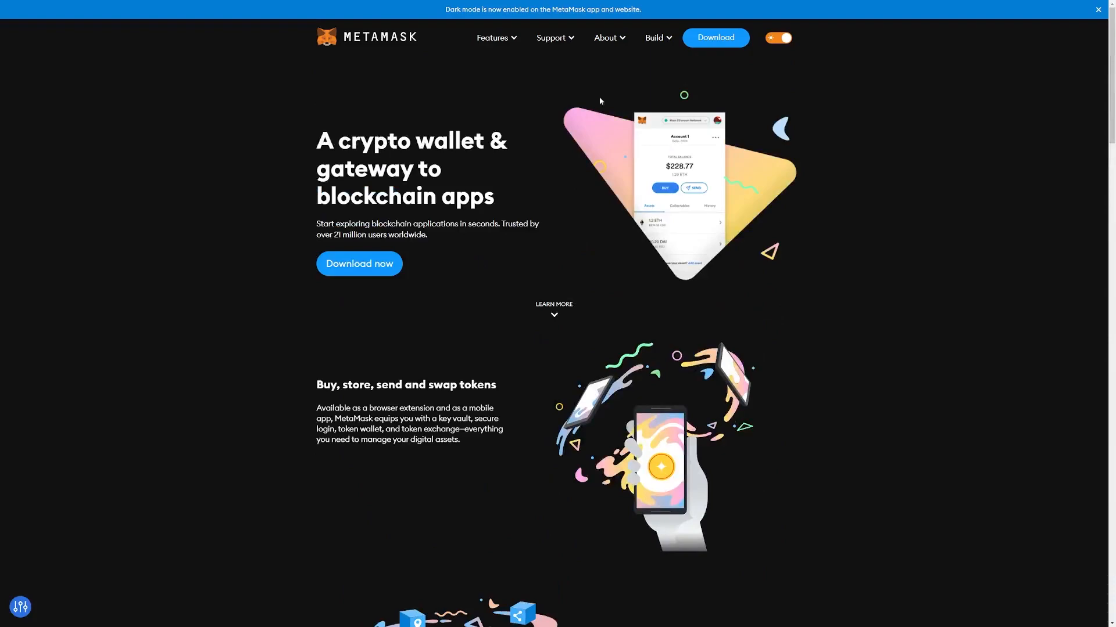
mouse_move(643, 200)
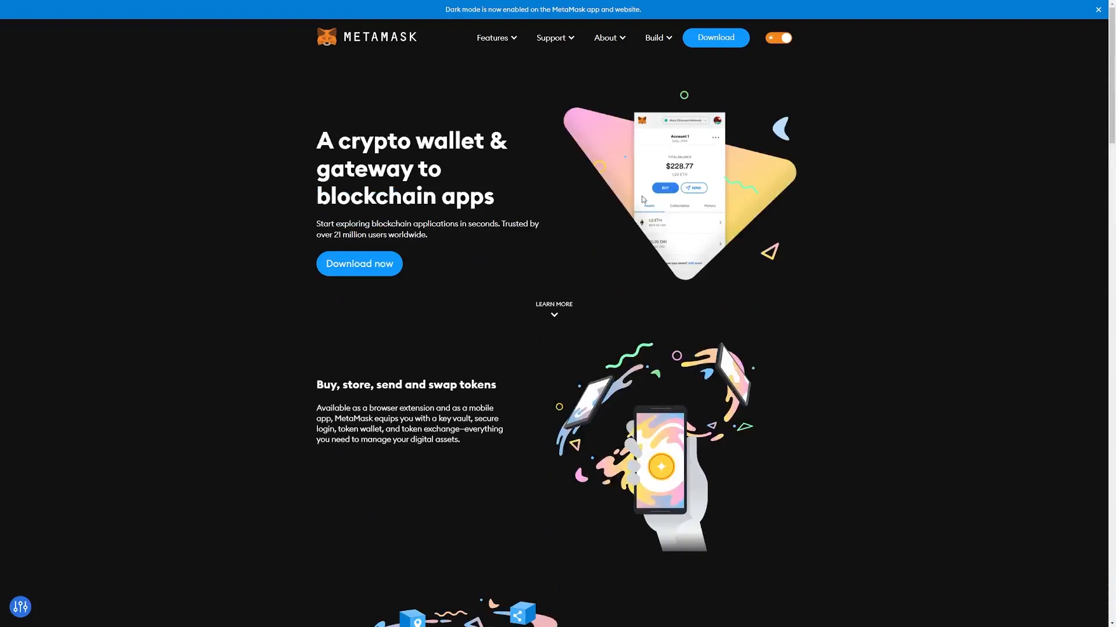
mouse_move(512, 284)
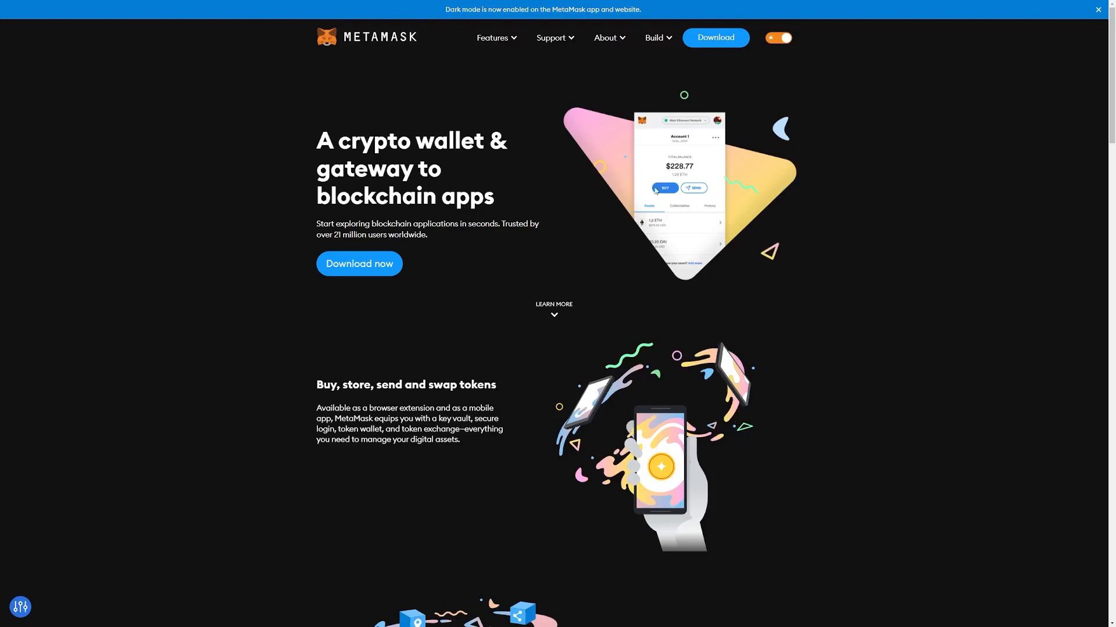
mouse_move(701, 216)
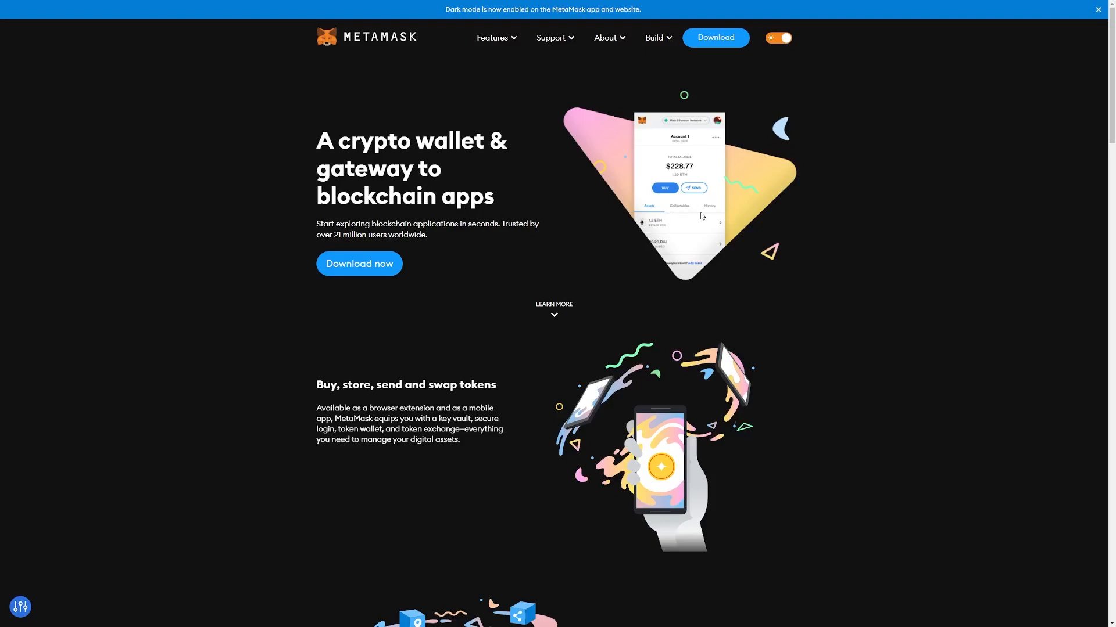
scroll("down", 3)
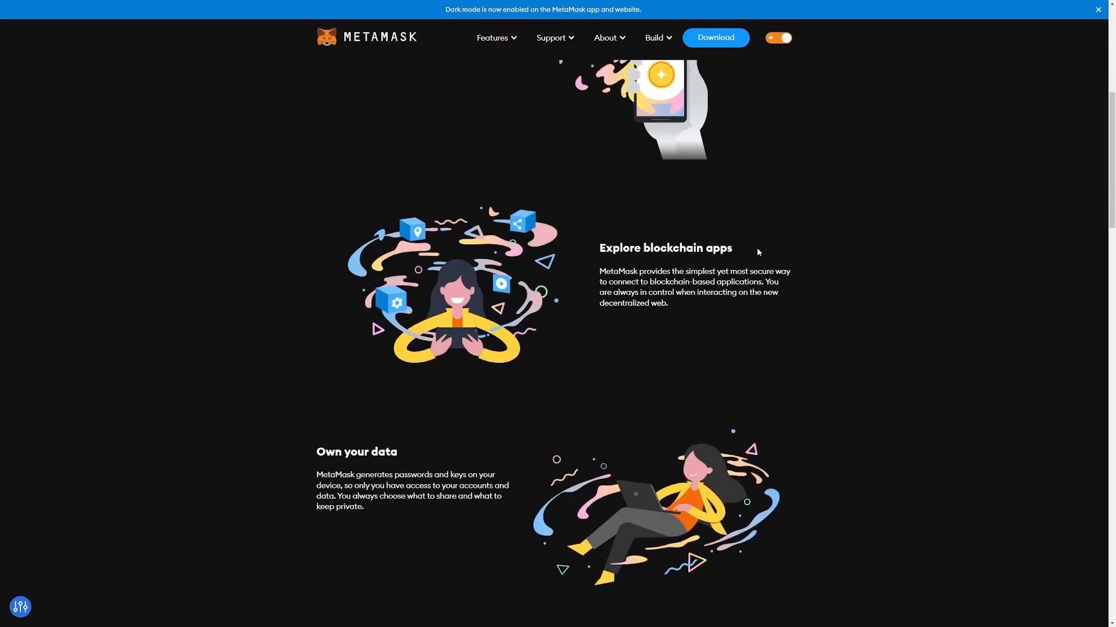
scroll("down", 3)
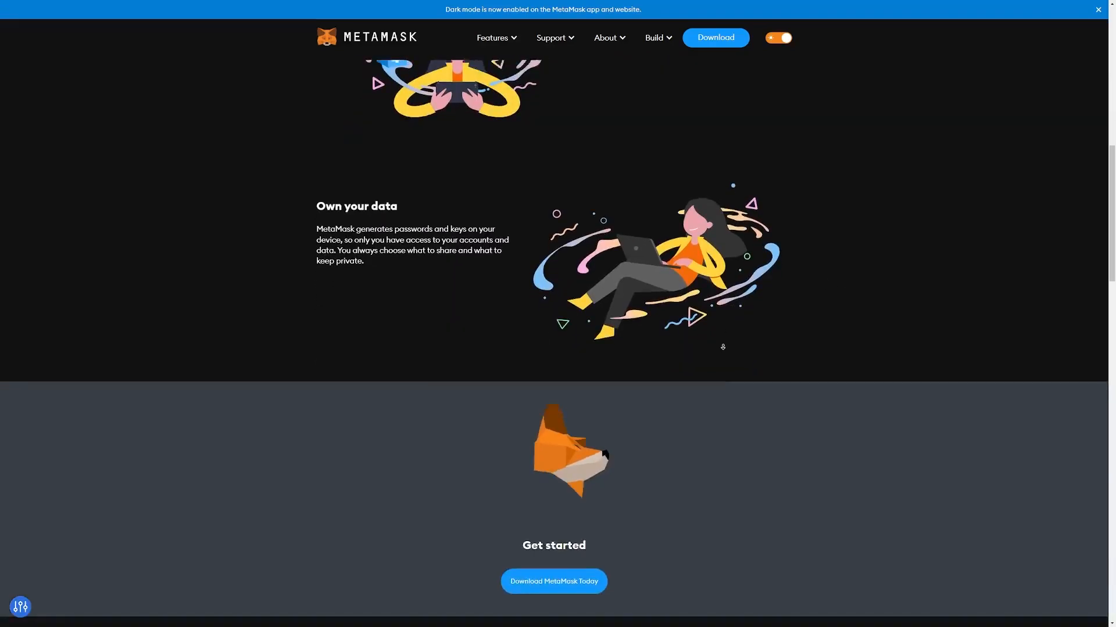
scroll("down", 3)
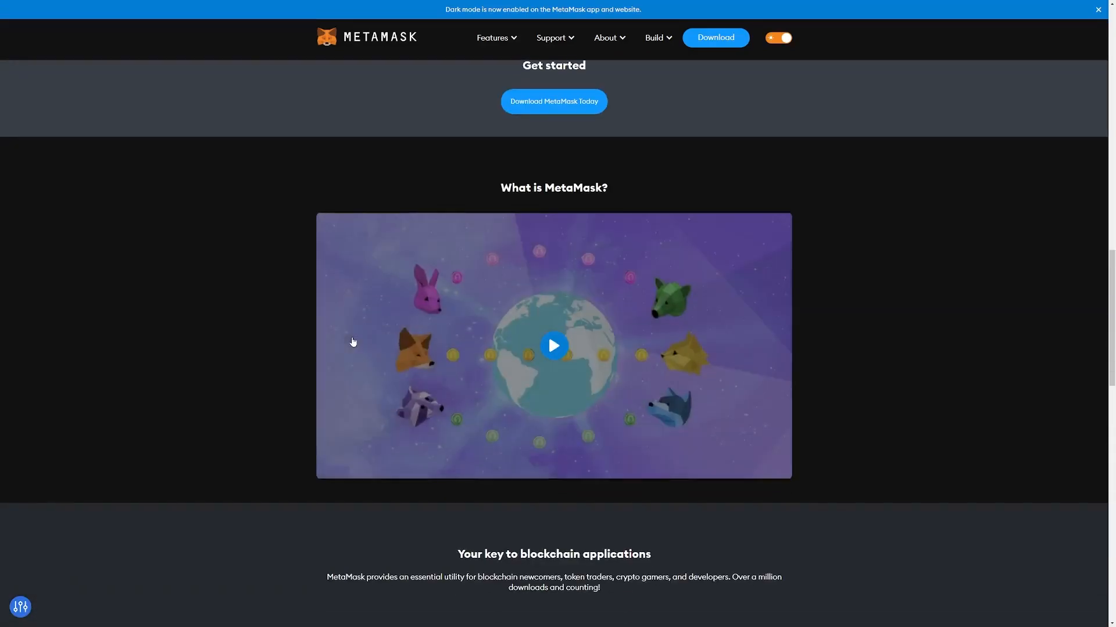
scroll("down", 3)
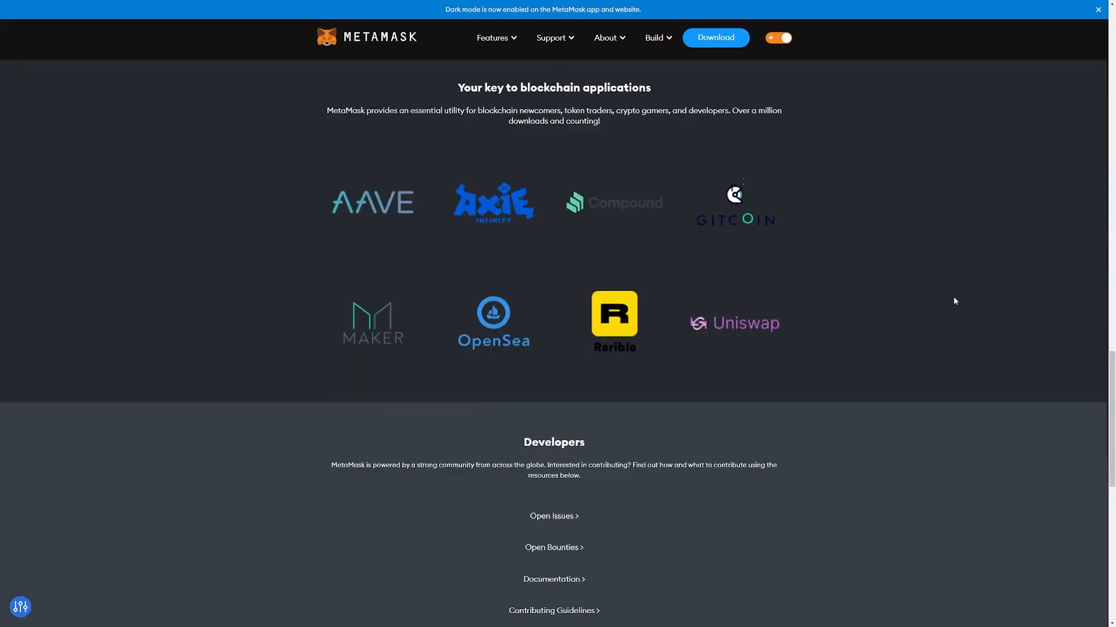
scroll("down", 3)
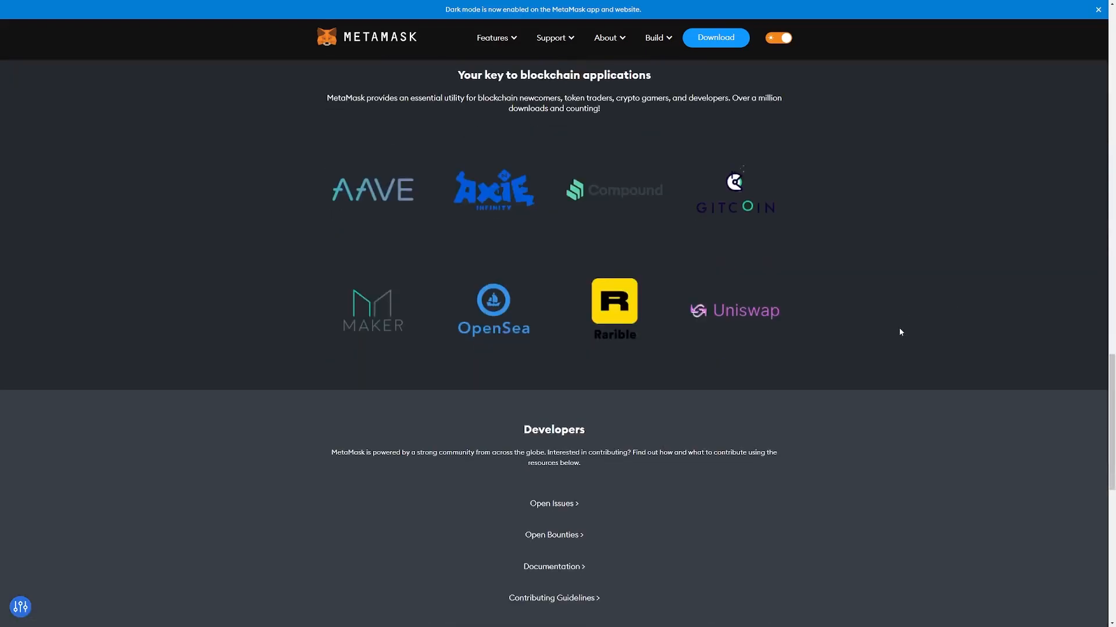
scroll("down", 3)
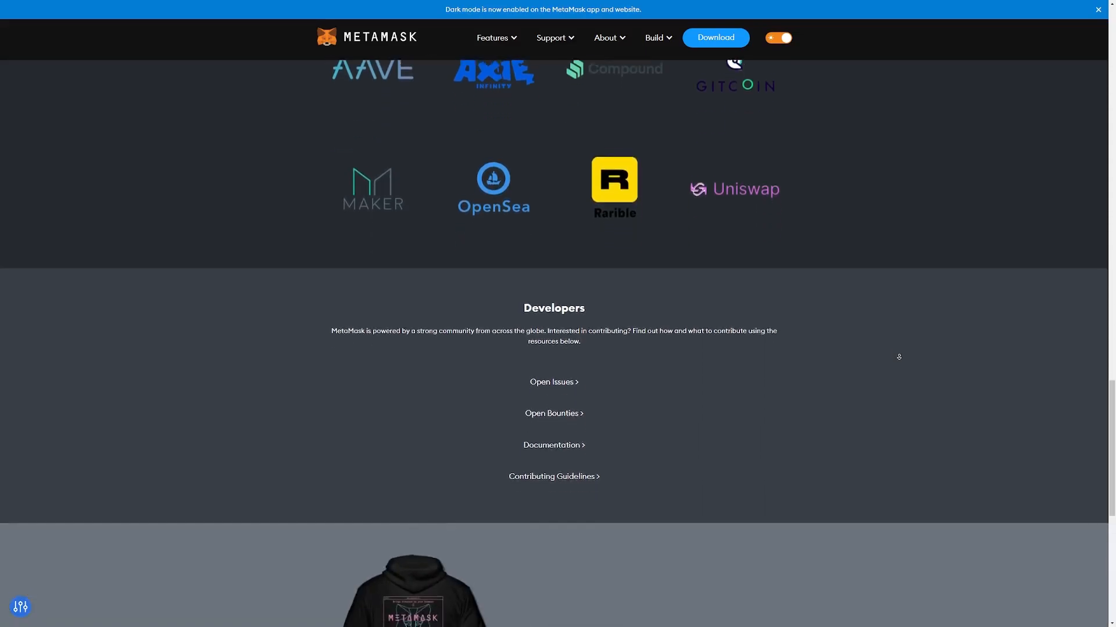
scroll("up", 3)
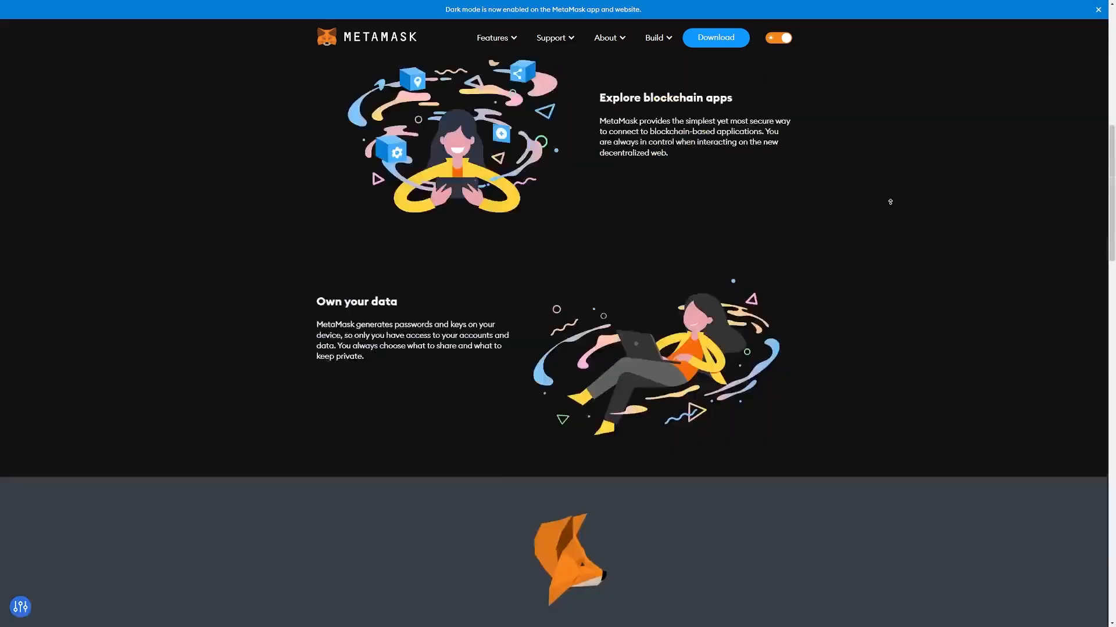
scroll("up", 3)
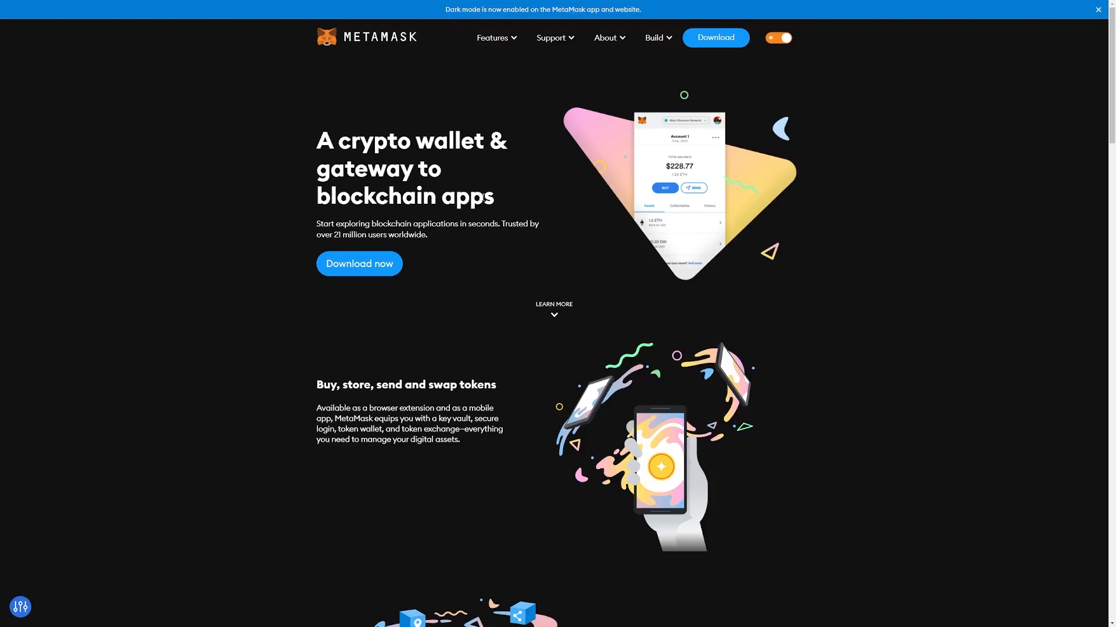
left_click(552, 37)
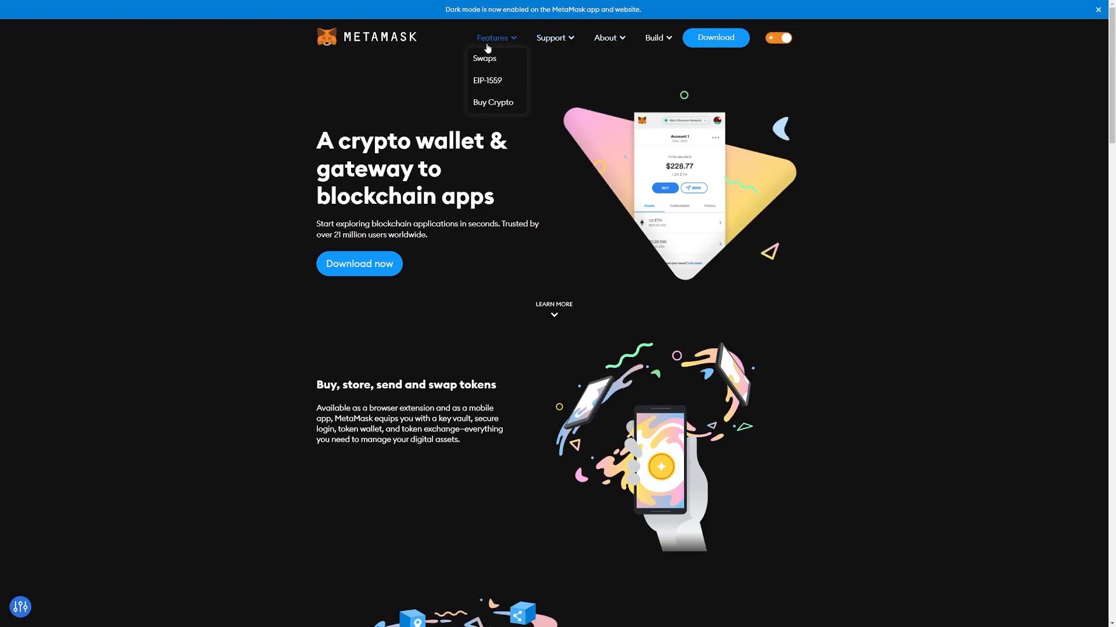
- Scroll through the MetaMask Swaps feature page before moving to Buy Crypto
scroll("down", 3)
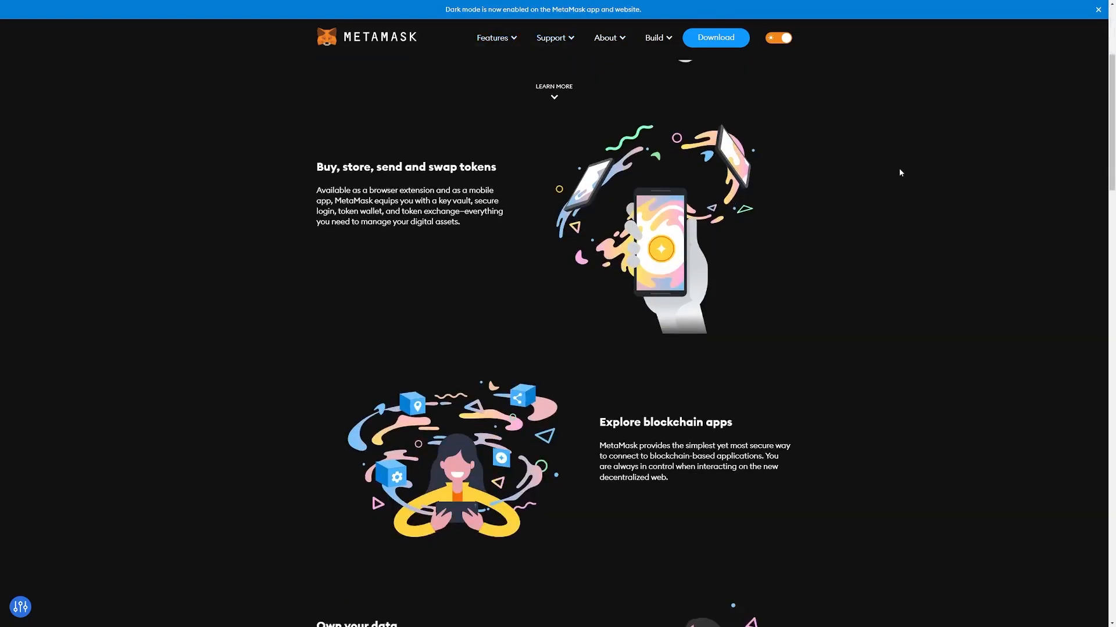
scroll("down", 3)
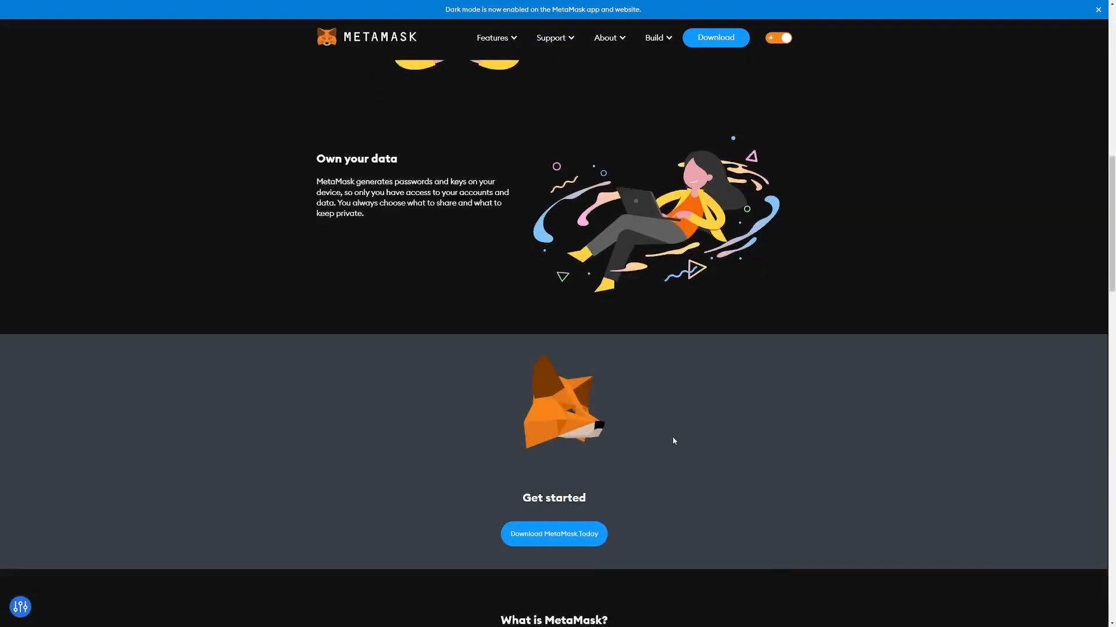
scroll("down", 3)
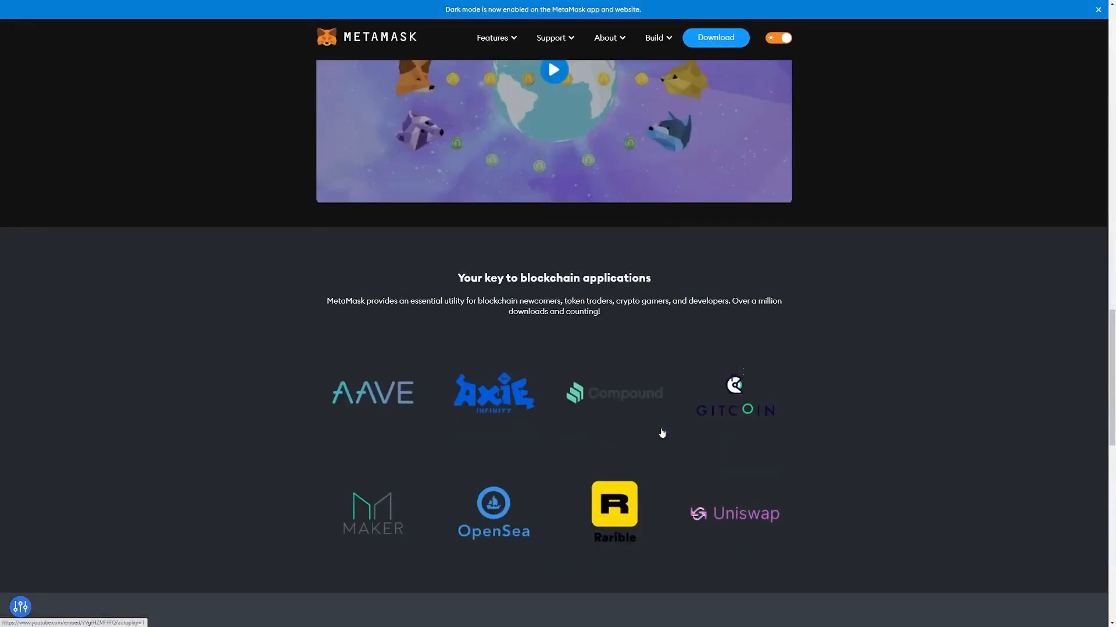
scroll("down", 3)
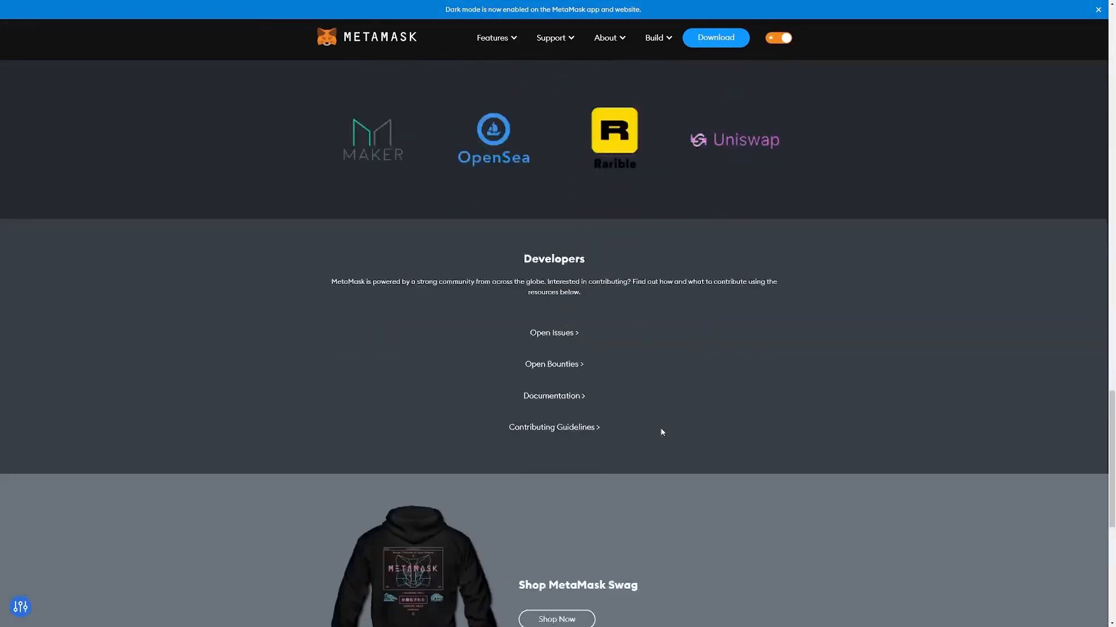
scroll("down", 3)
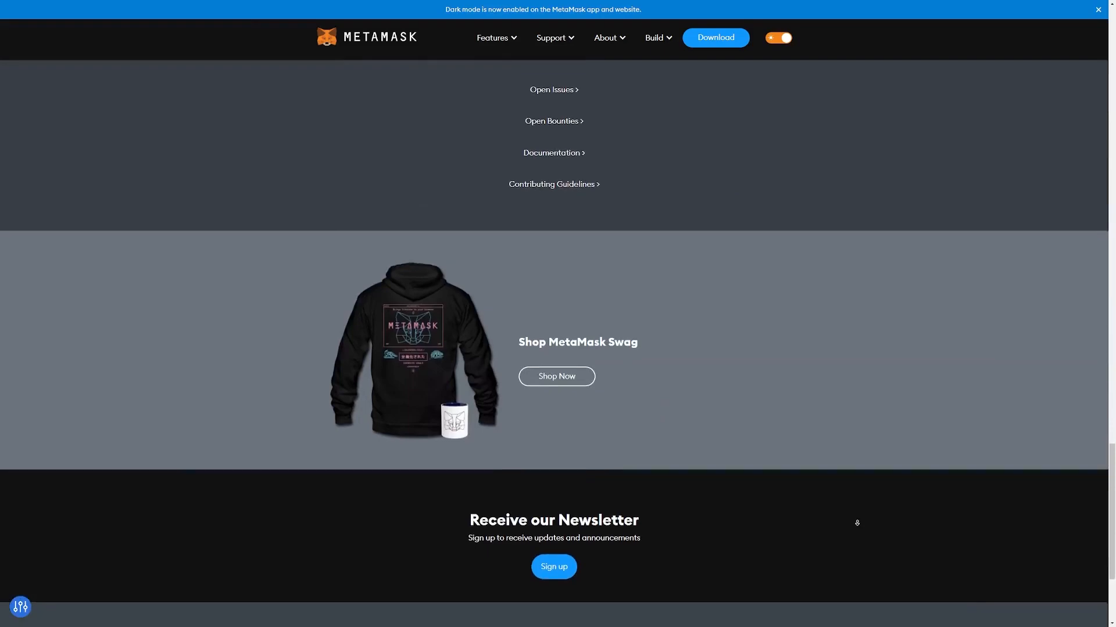
scroll("down", 3)
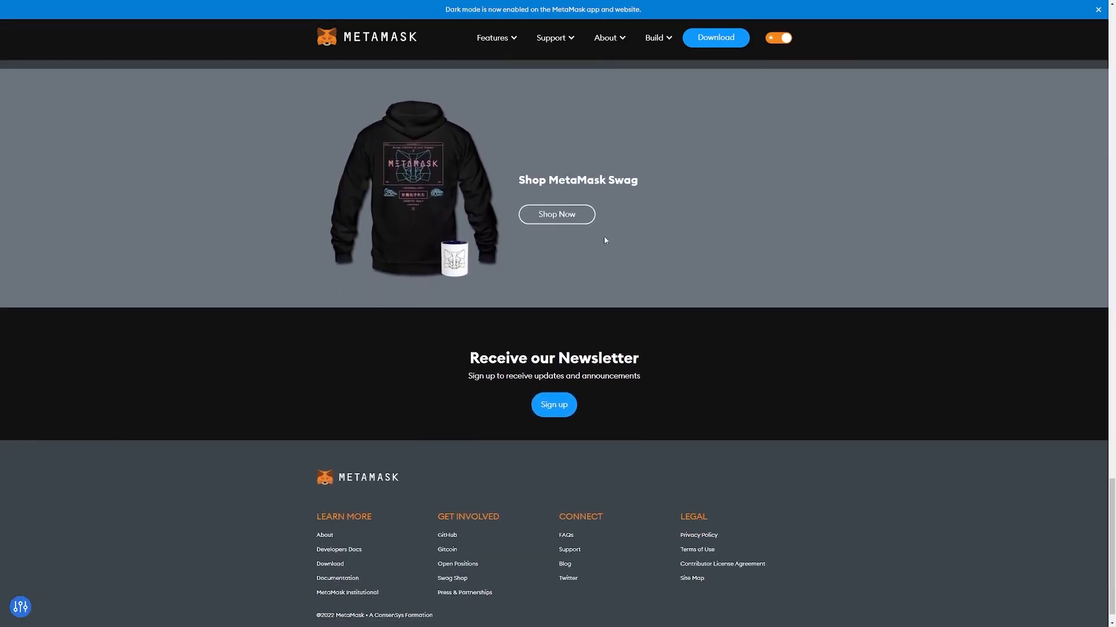
scroll("down", 3)
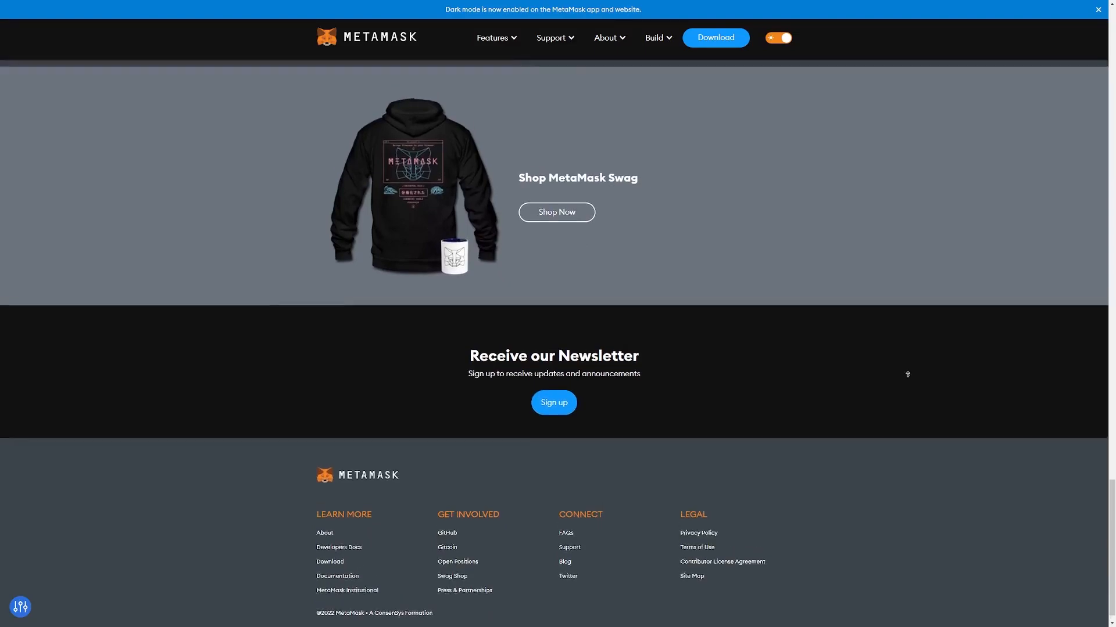
scroll("up", 3)
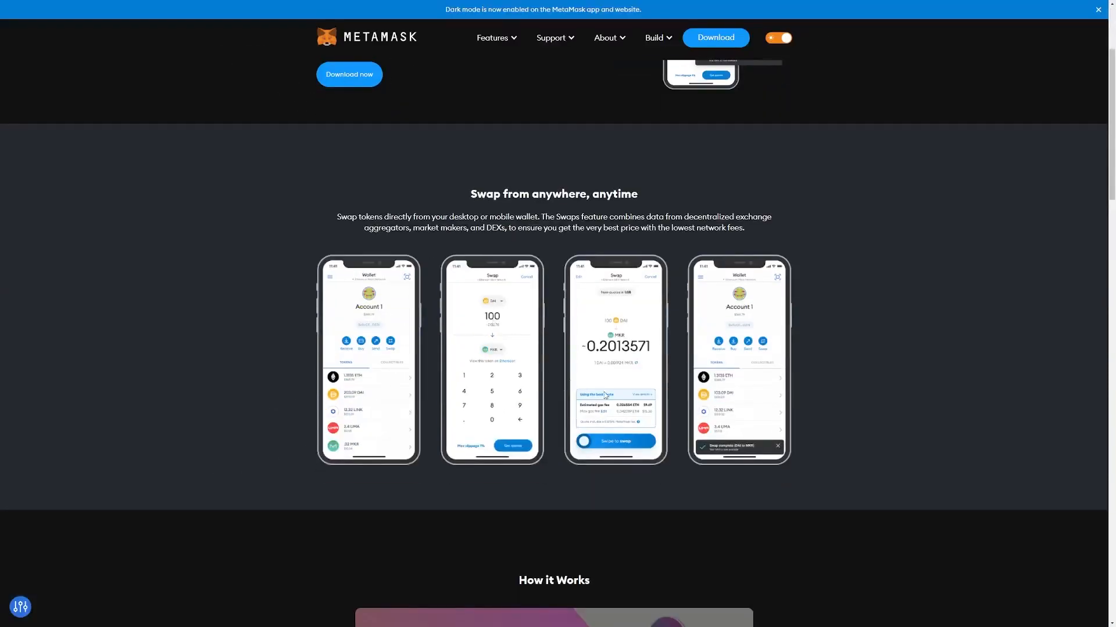
scroll("down", 3)
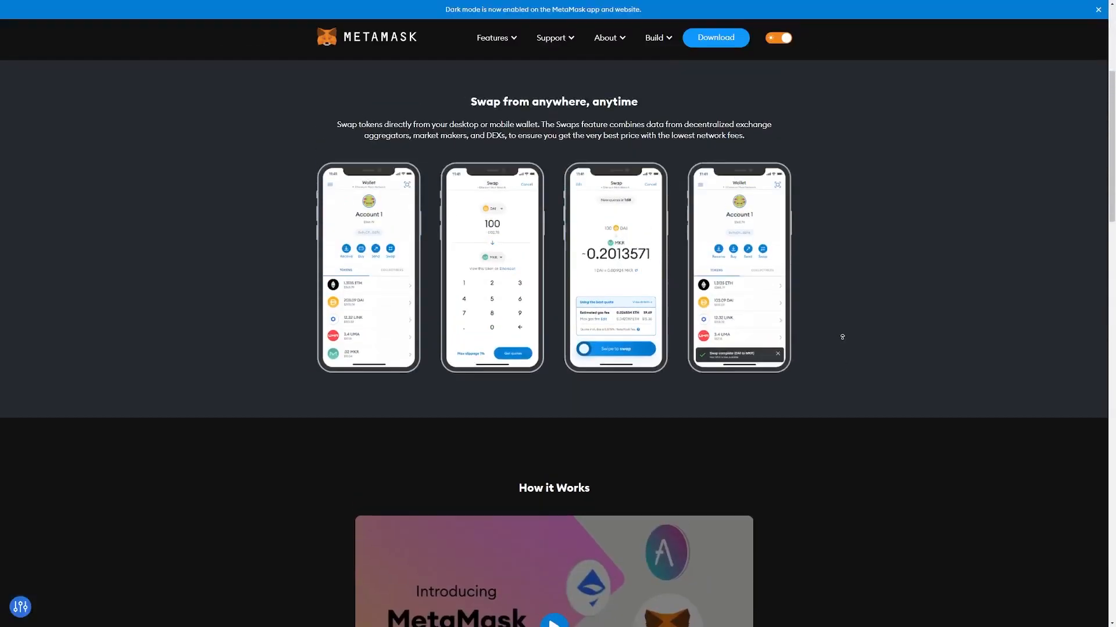
scroll("up", 3)
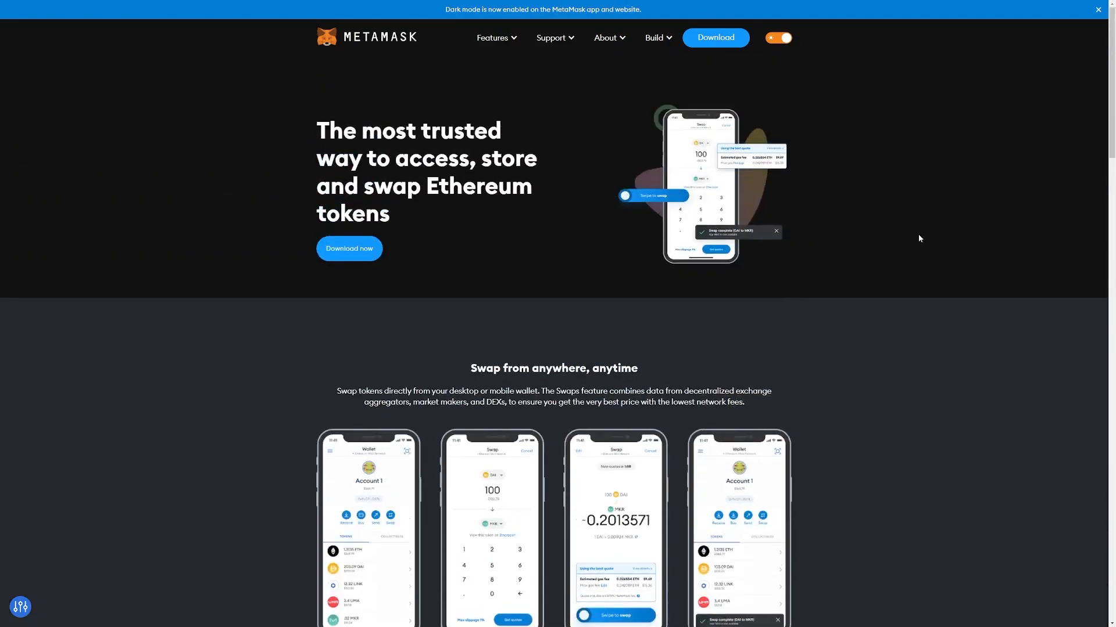
scroll("down", 3)
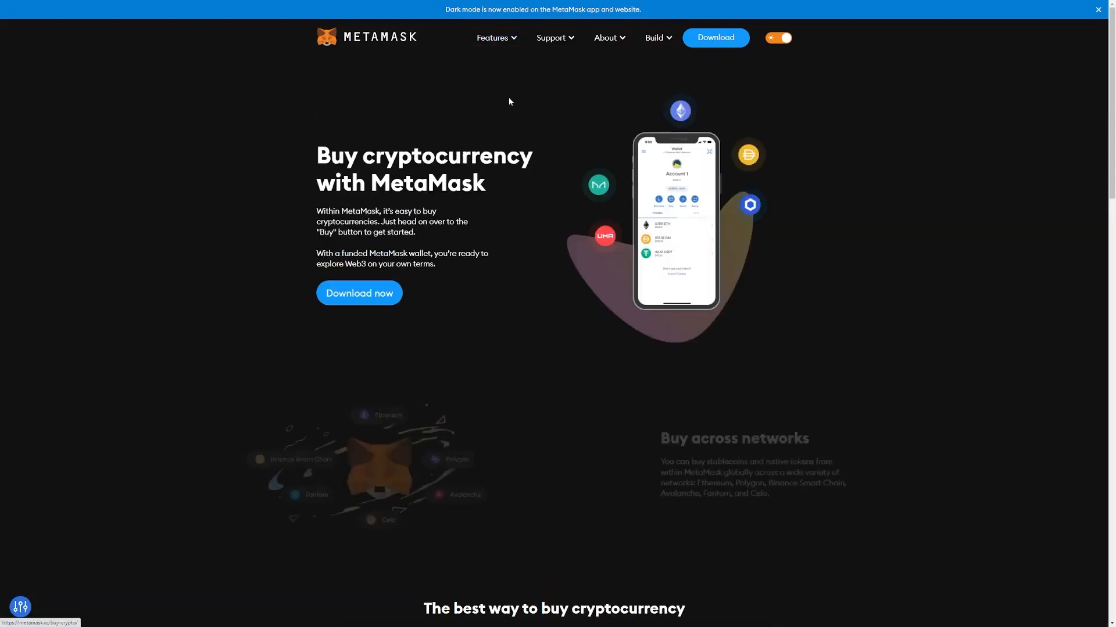
scroll("down", 3)
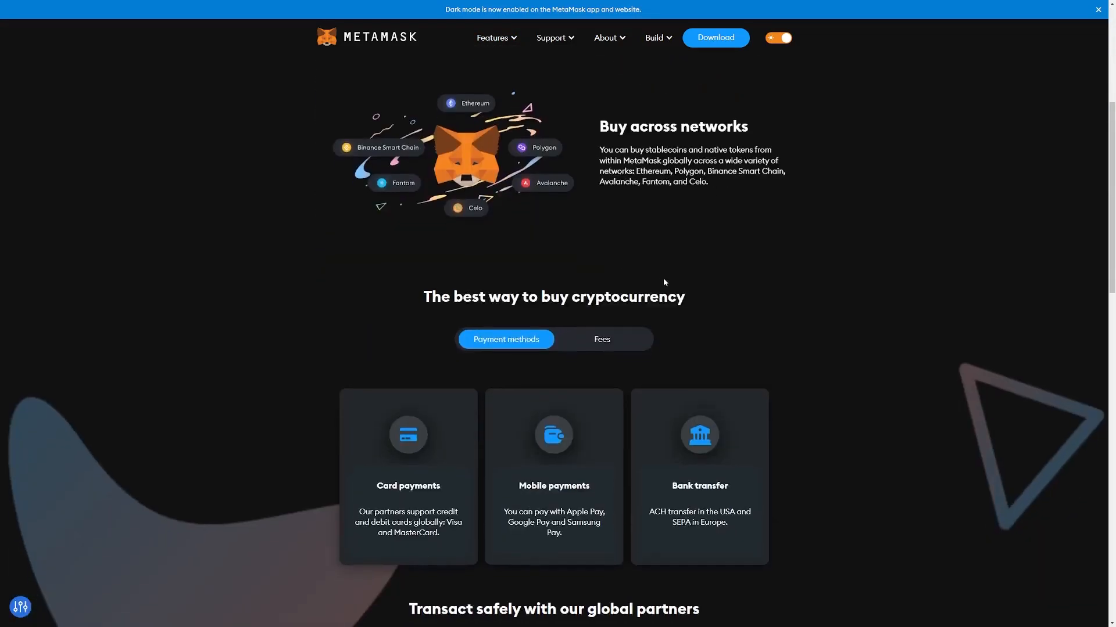
scroll("down", 3)
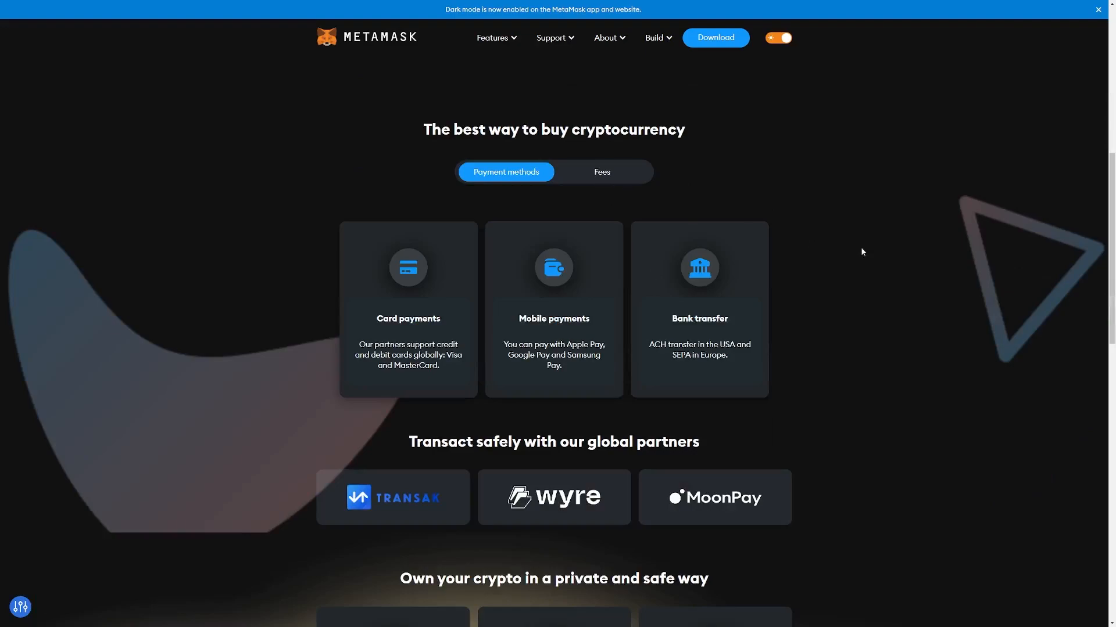
scroll("down", 3)
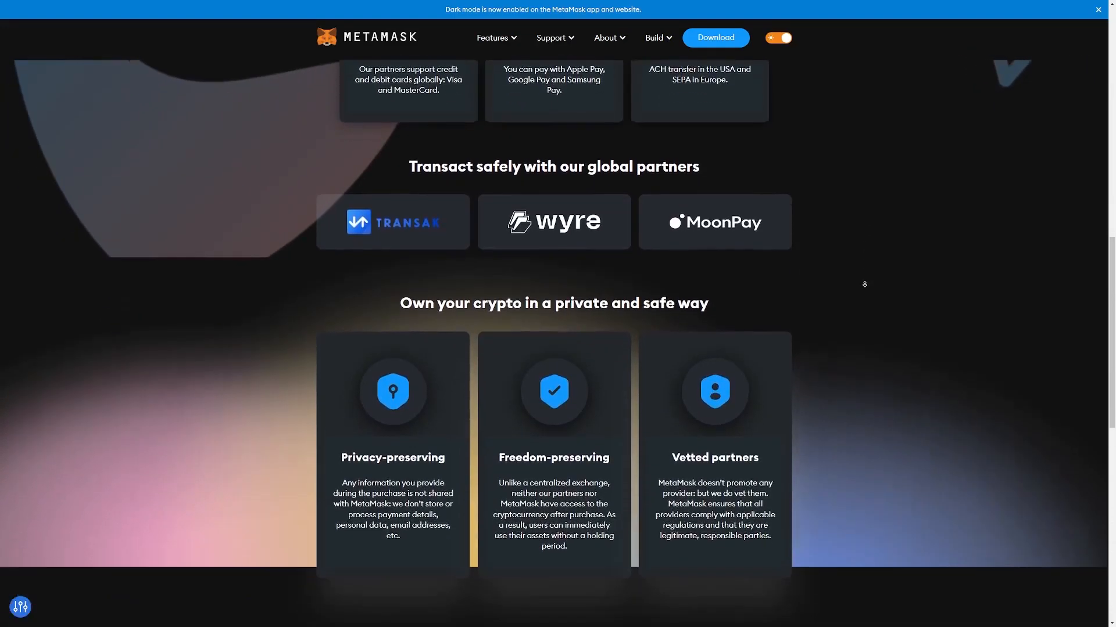
scroll("down", 3)
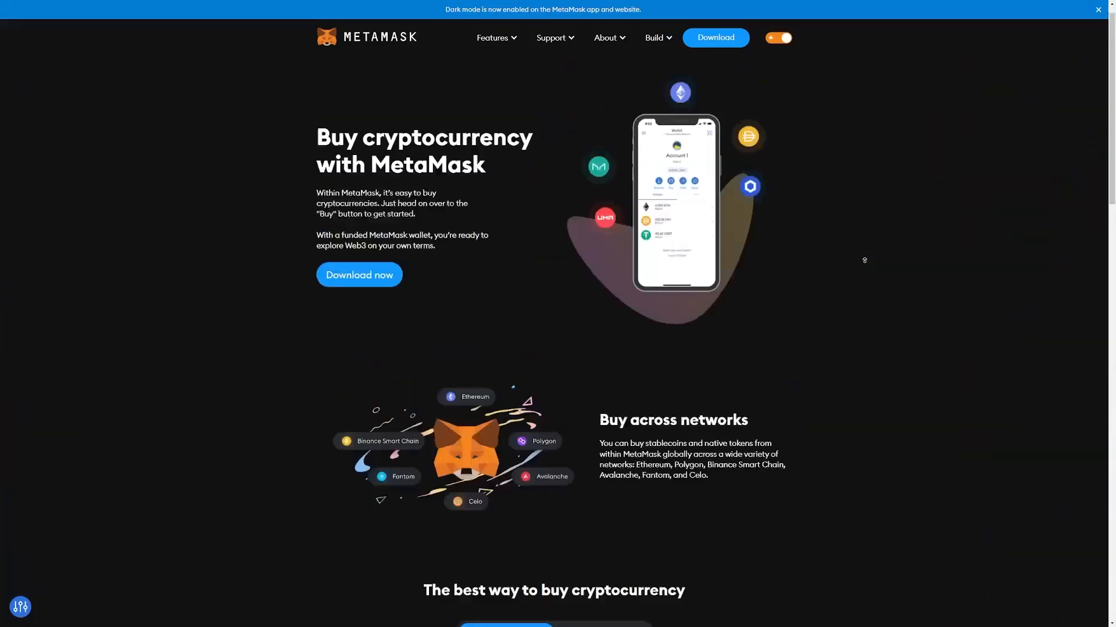
scroll("down", 3)
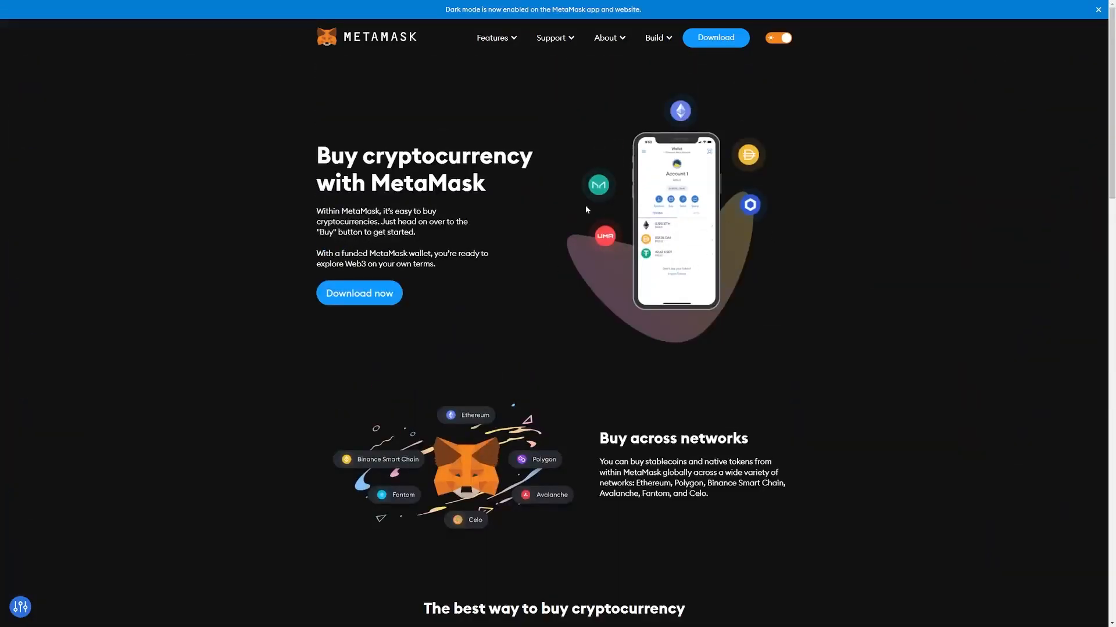
mouse_move(408, 44)
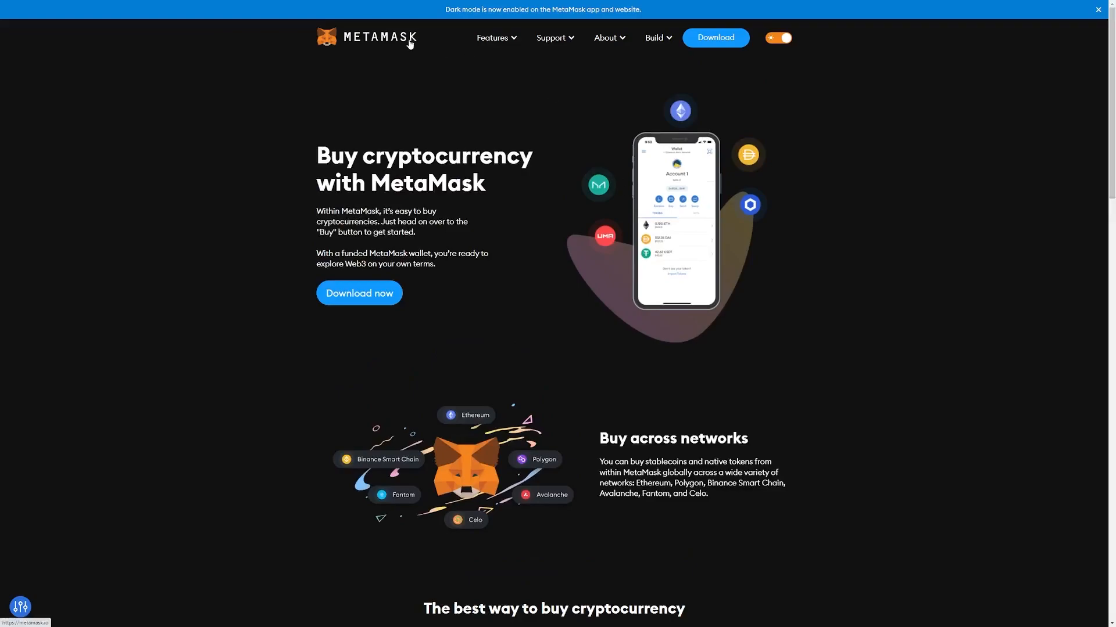
scroll("down", 3)
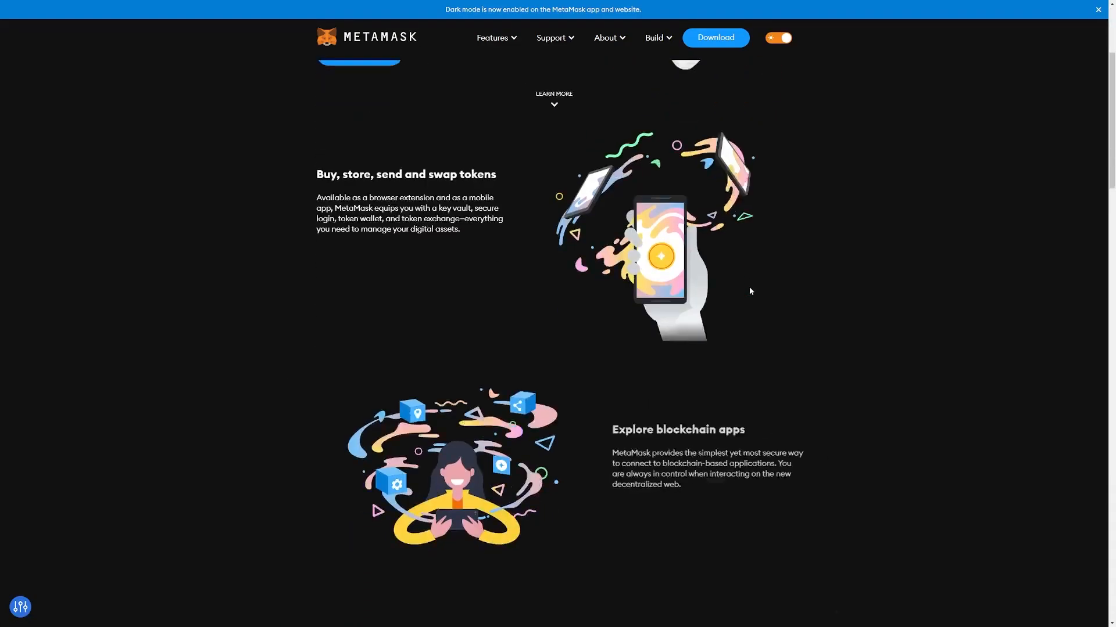
scroll("down", 3)
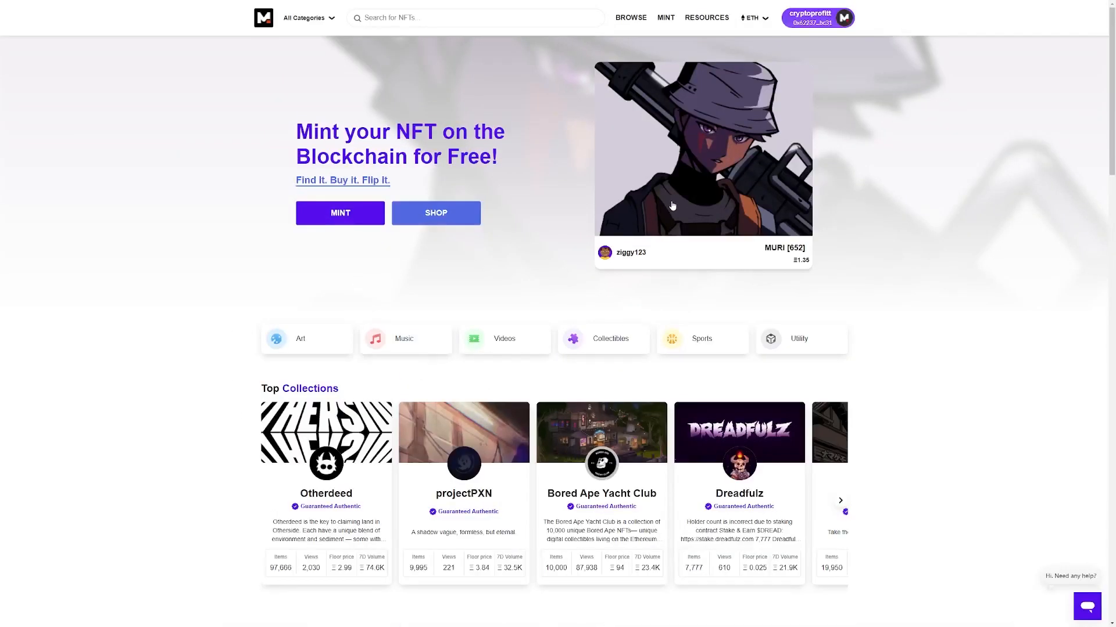
mouse_move(483, 93)
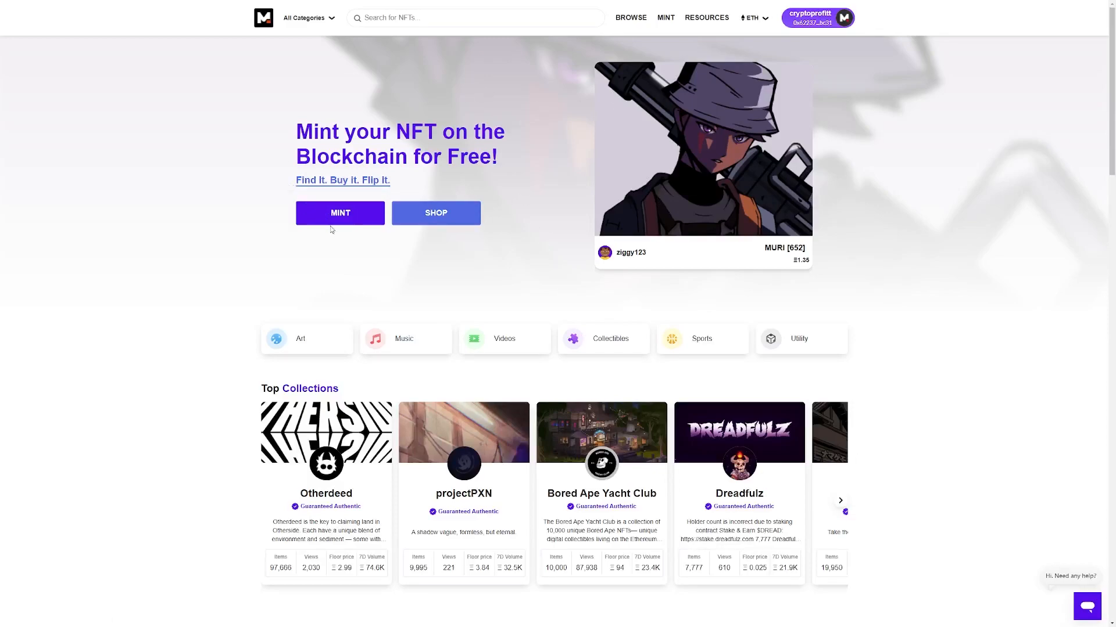
mouse_move(600, 225)
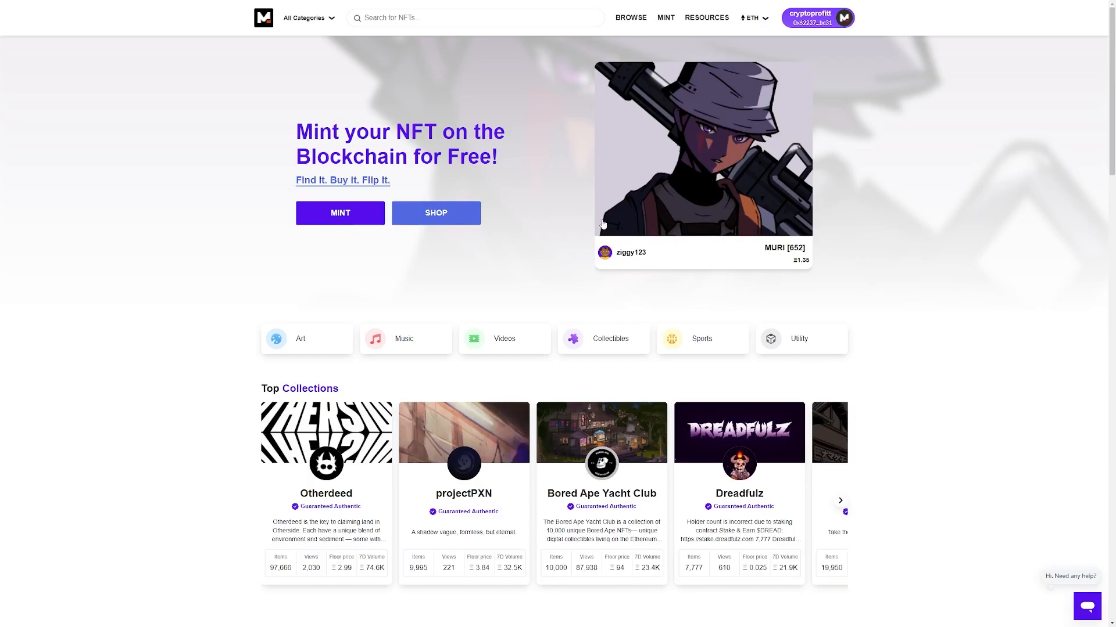
mouse_move(346, 217)
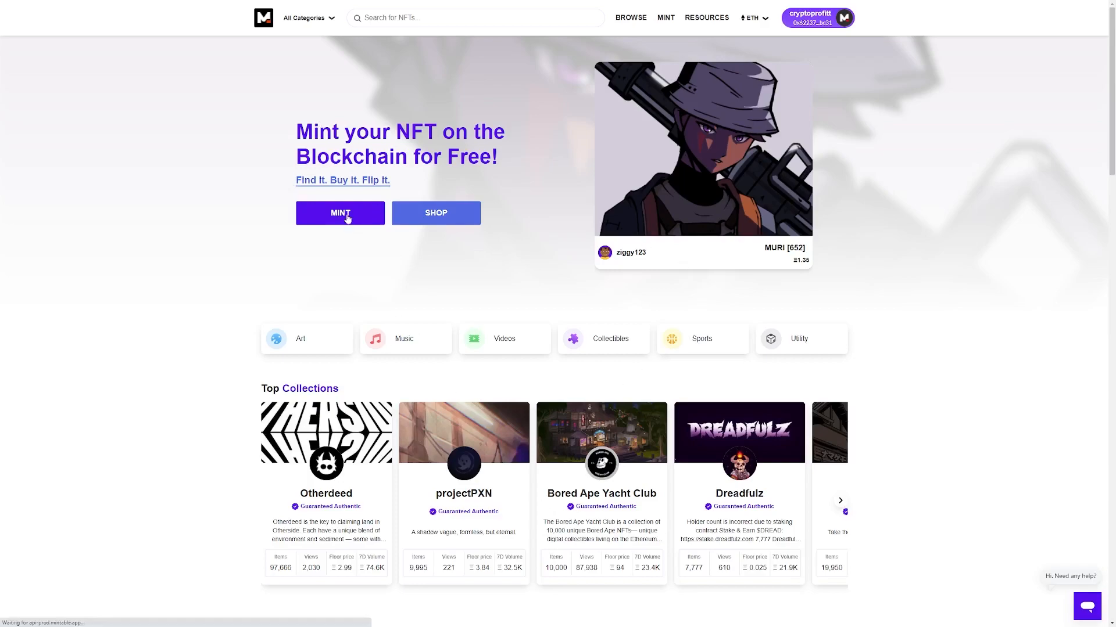
- Start minting a new NFT with the MINT button on the Mintable home page
left_click(339, 213)
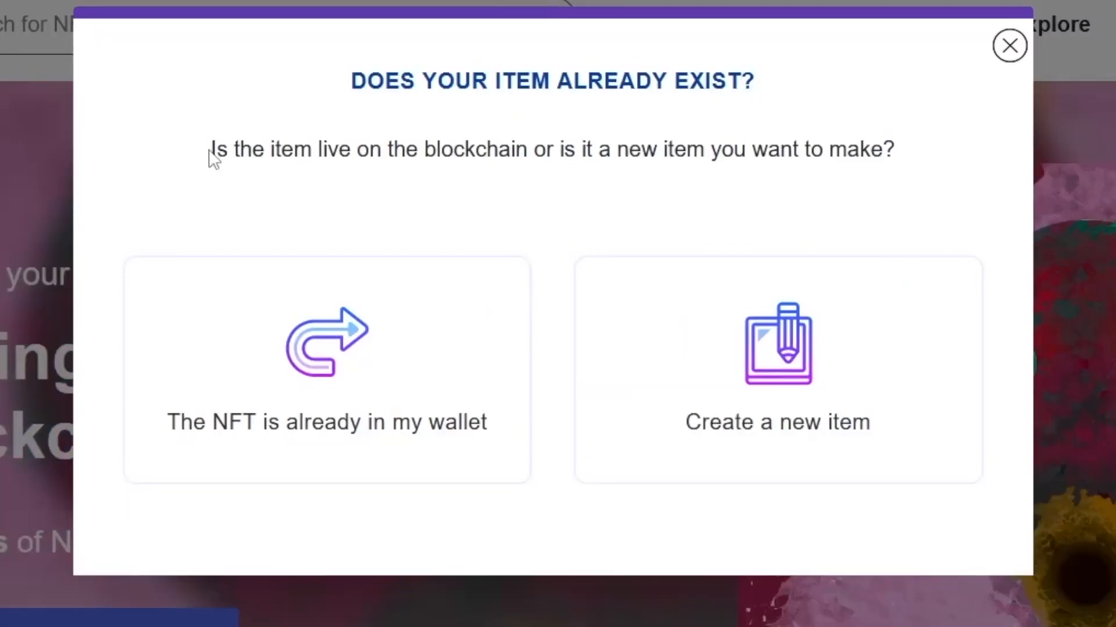
- Choose to create a brand-new item rather than one already in the wallet
left_click_drag(214, 150, 825, 150)
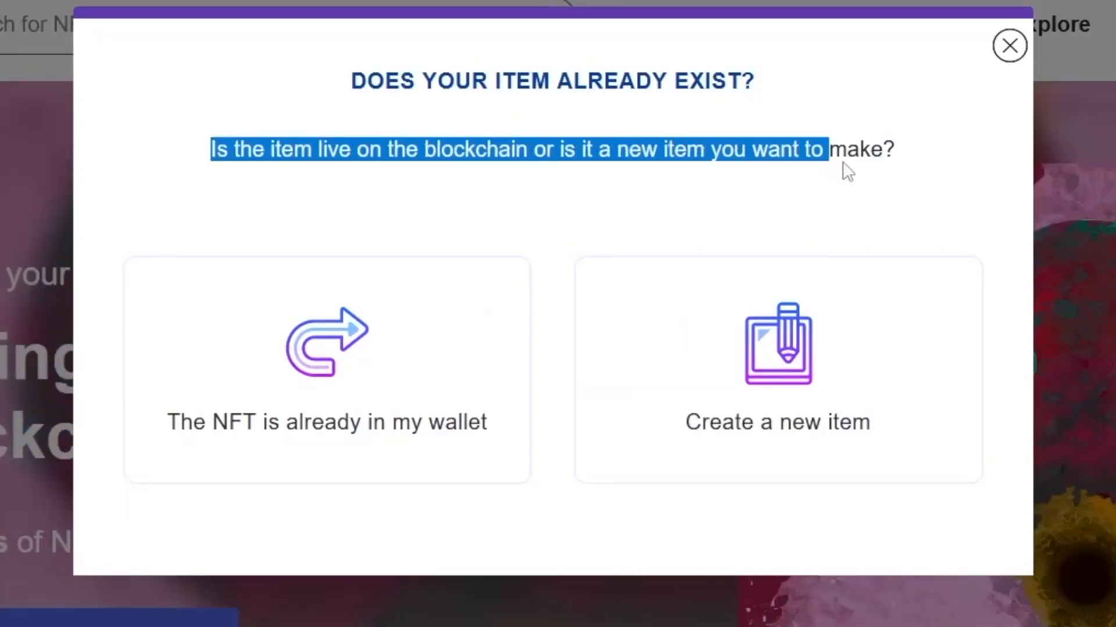
left_click(777, 370)
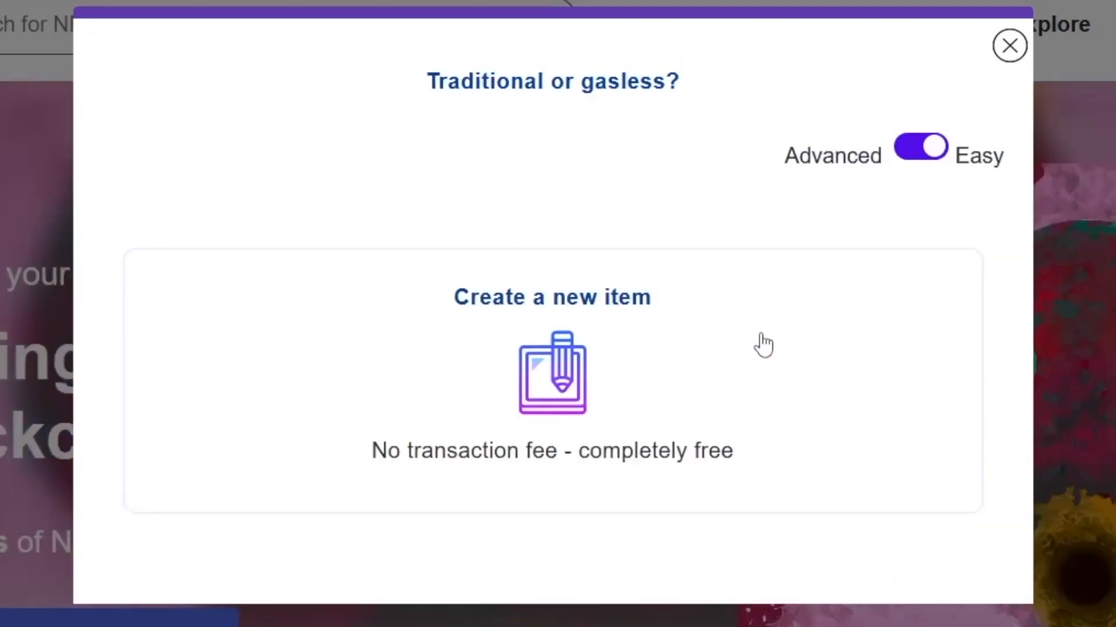
mouse_move(746, 197)
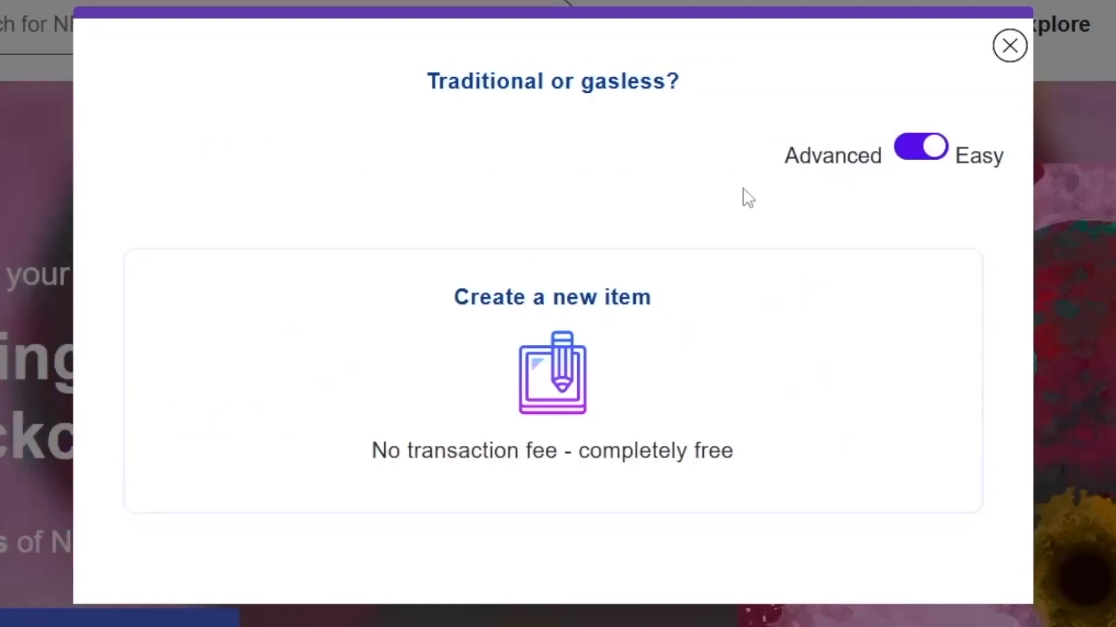
- Flip the Advanced/Easy creation toggle back and forth, leaving it on the easy, fee-free option
left_click(921, 146)
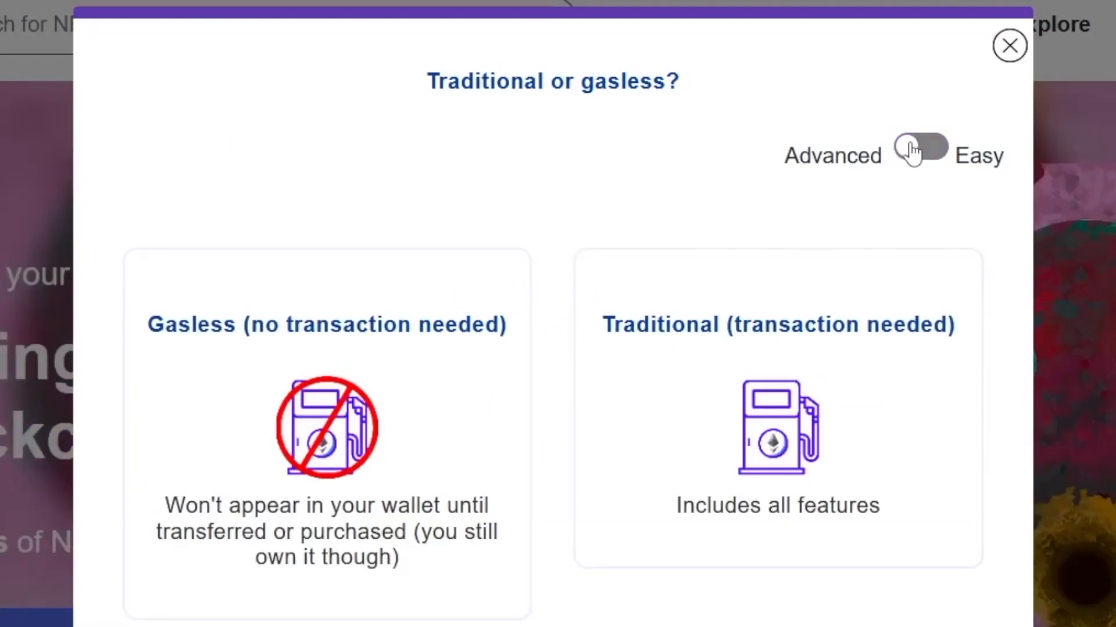
left_click(920, 148)
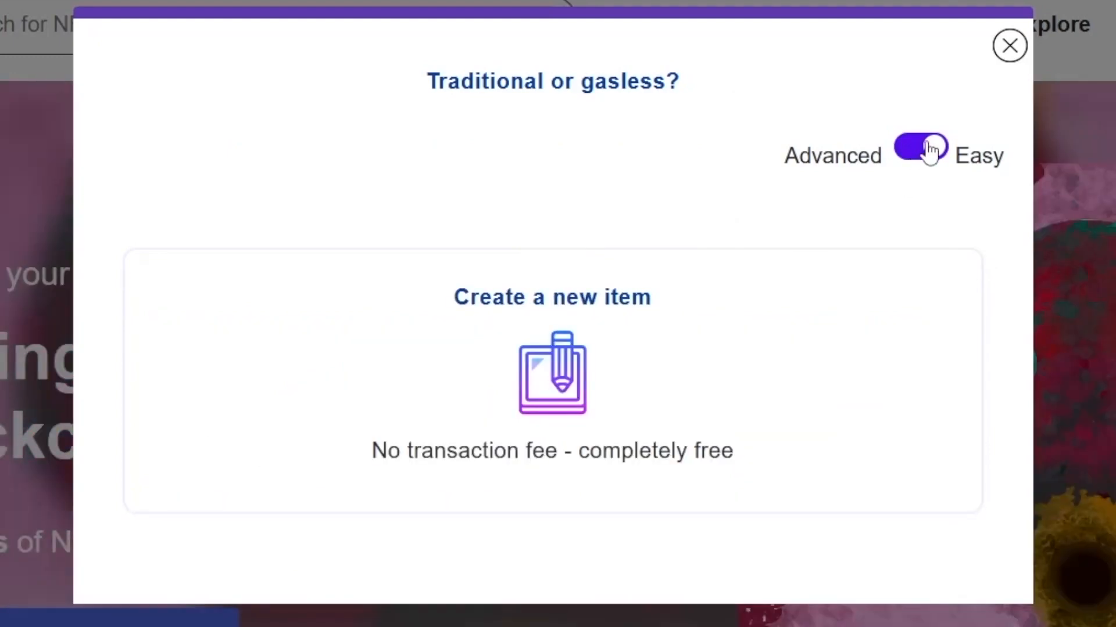
left_click(921, 147)
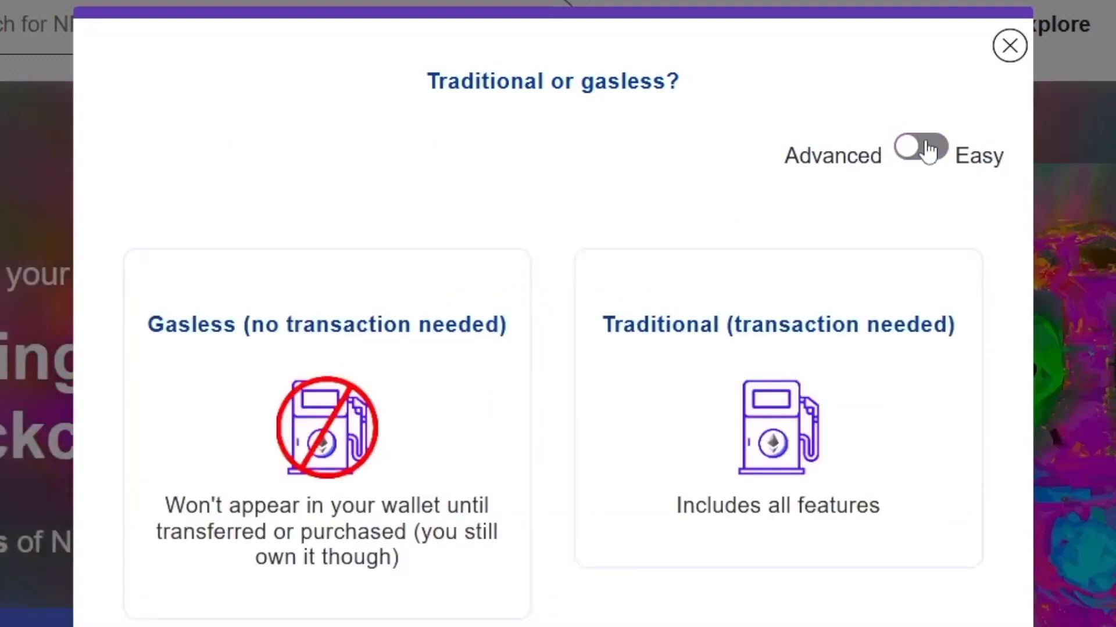
left_click(920, 147)
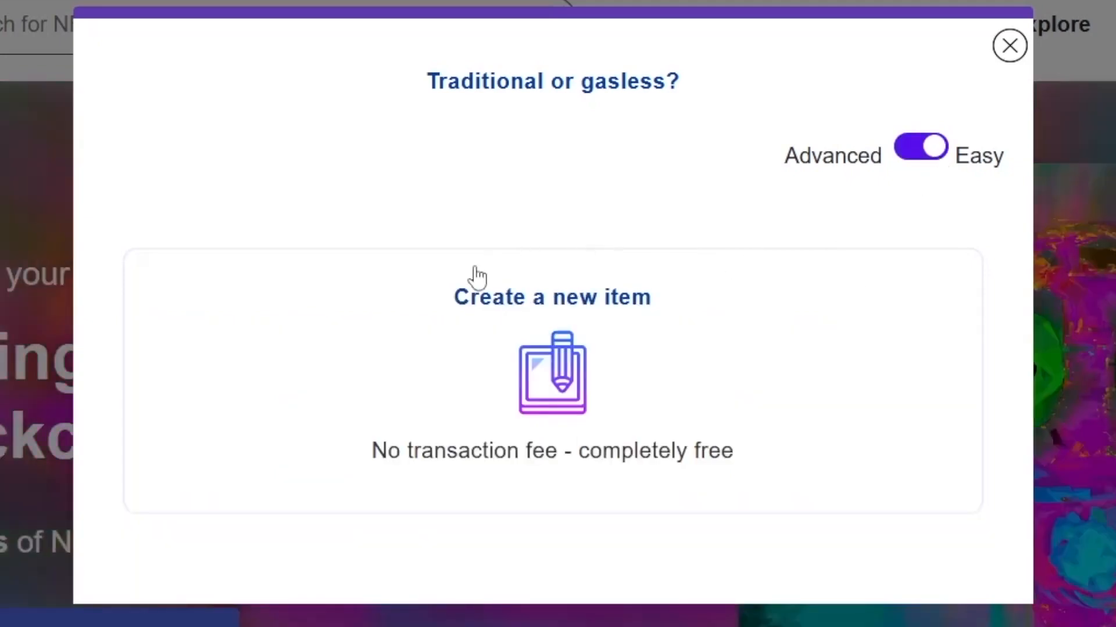
mouse_move(570, 366)
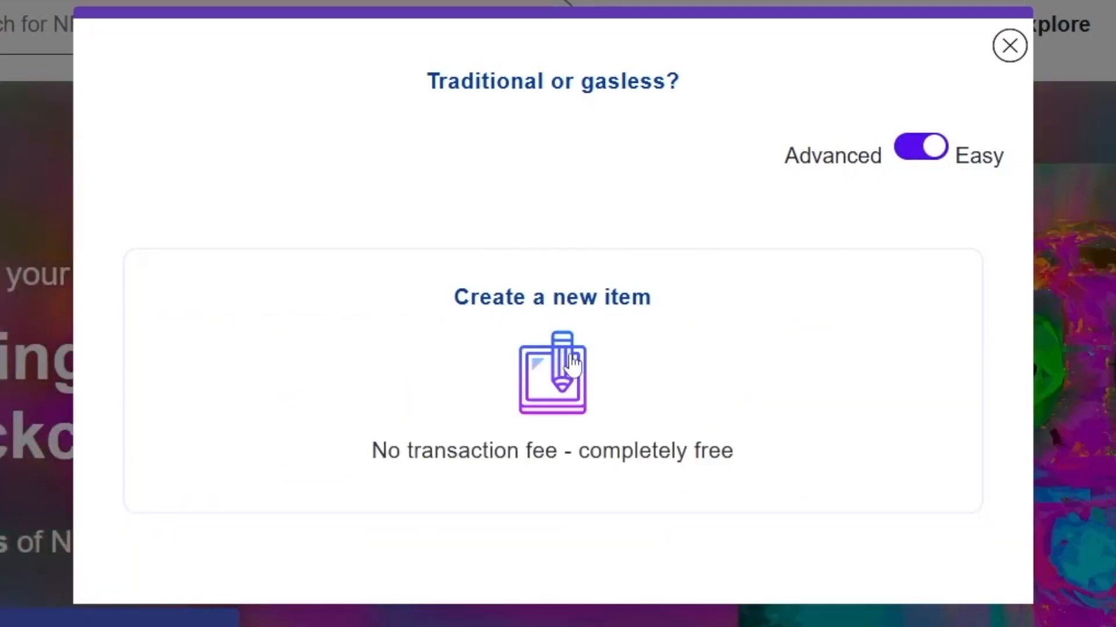
- Begin the free new item with category Art and sub-category Visual arts
left_click(551, 372)
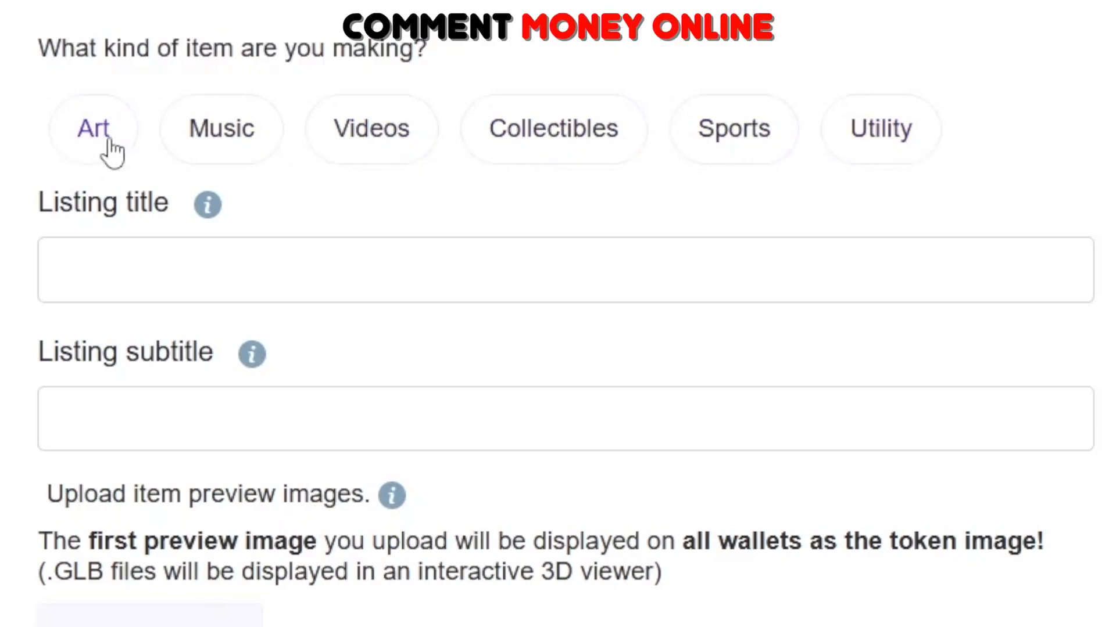
left_click(93, 129)
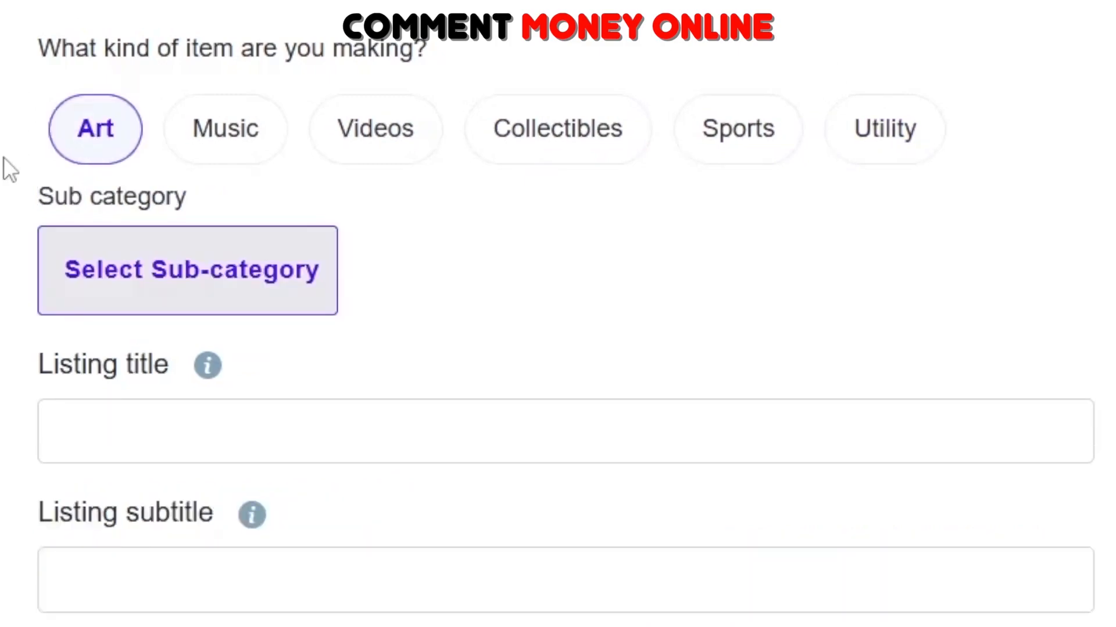
left_click(187, 270)
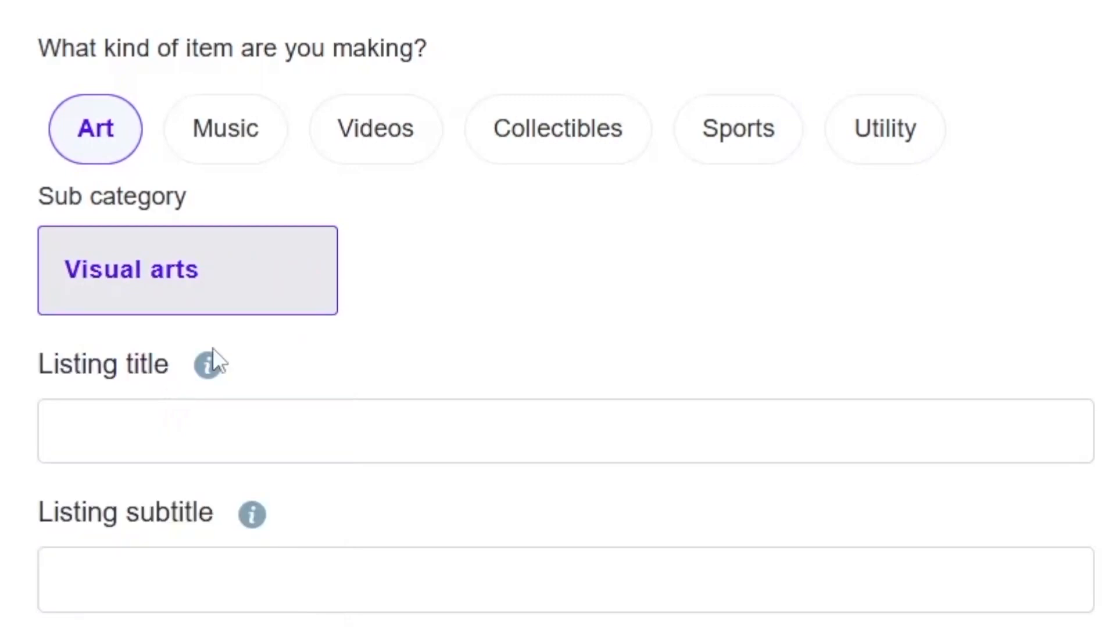
scroll("down", 3)
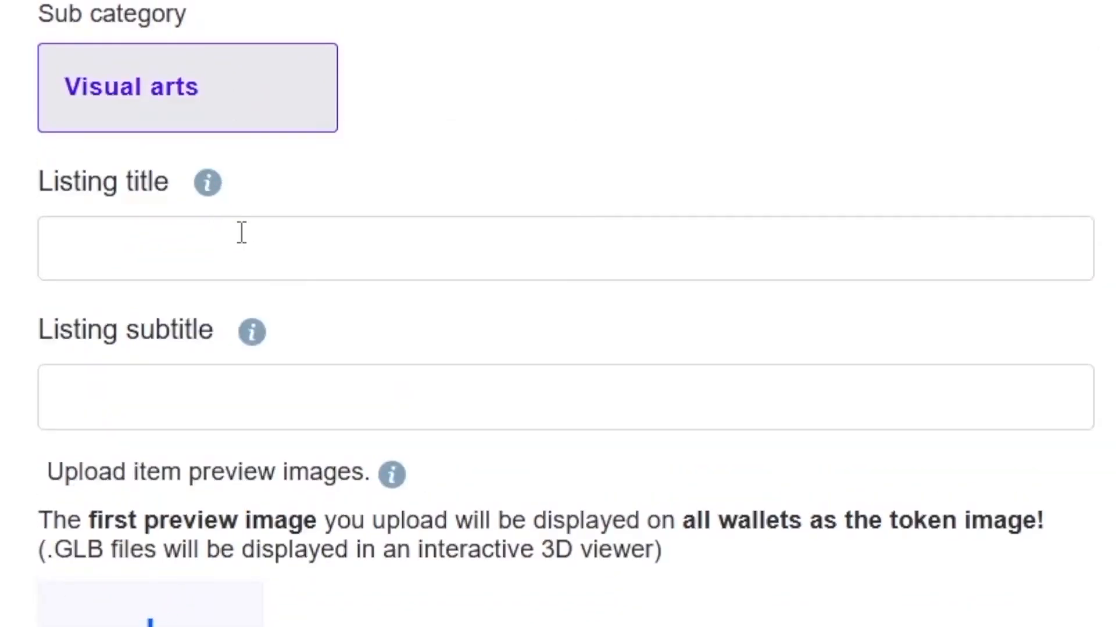
- Enter 'Cats' as the listing title and 'Cute kitty' as the subtitle
left_click(556, 247)
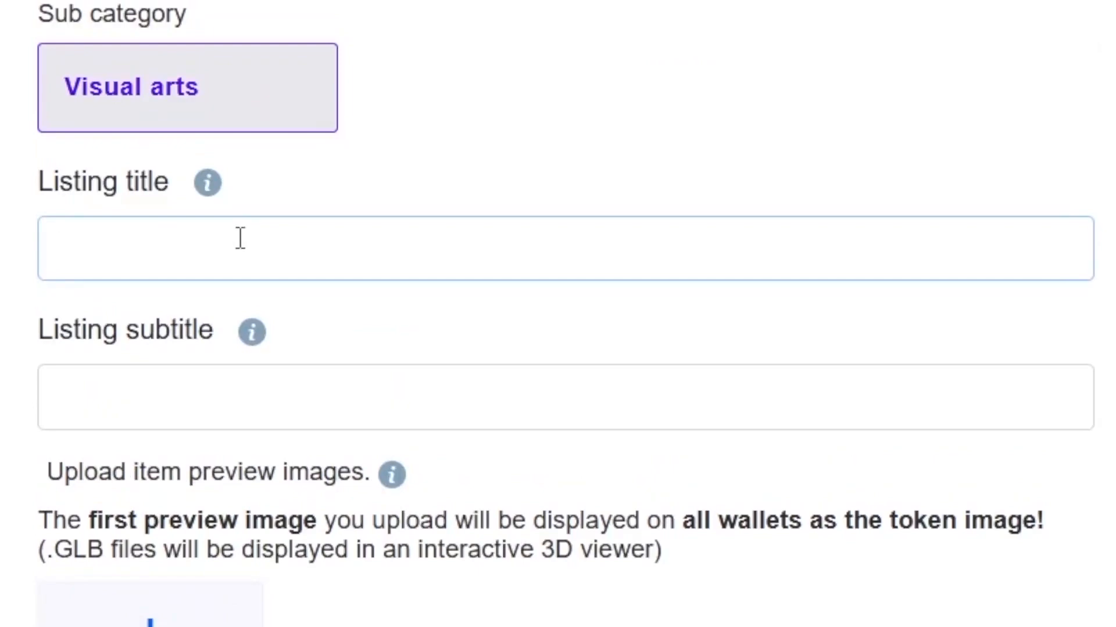
type("Cats")
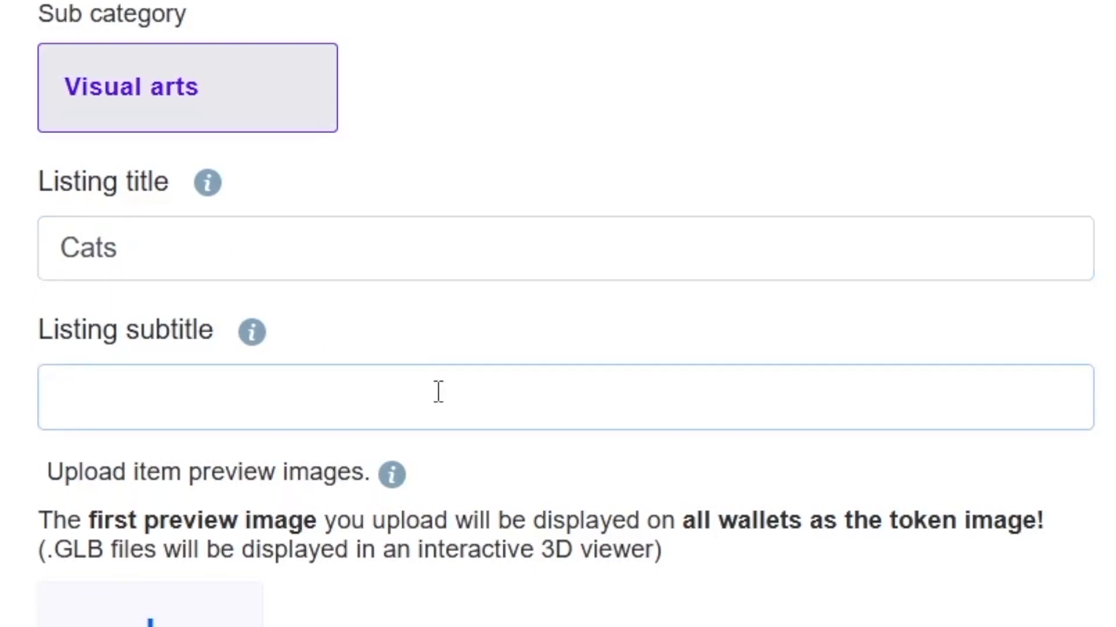
type("C")
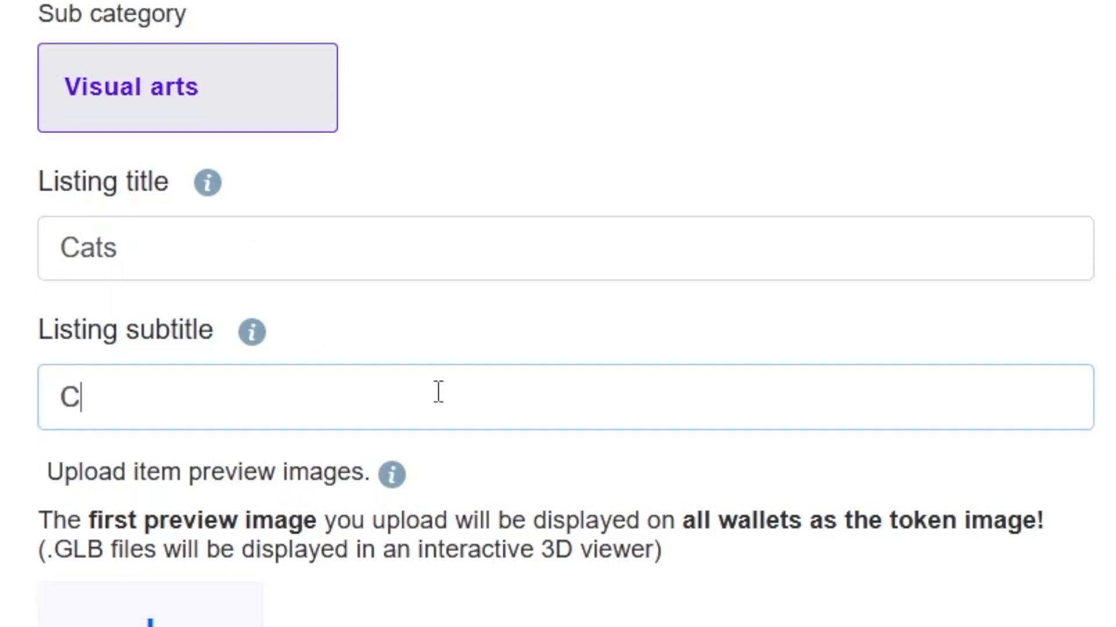
type("ute kitty")
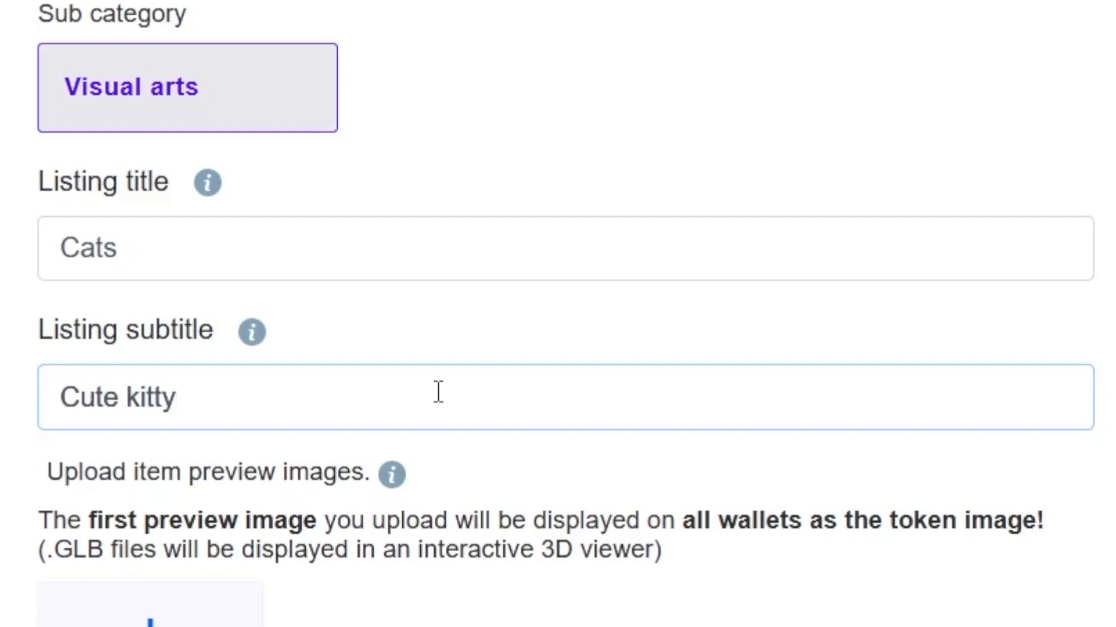
scroll("down", 3)
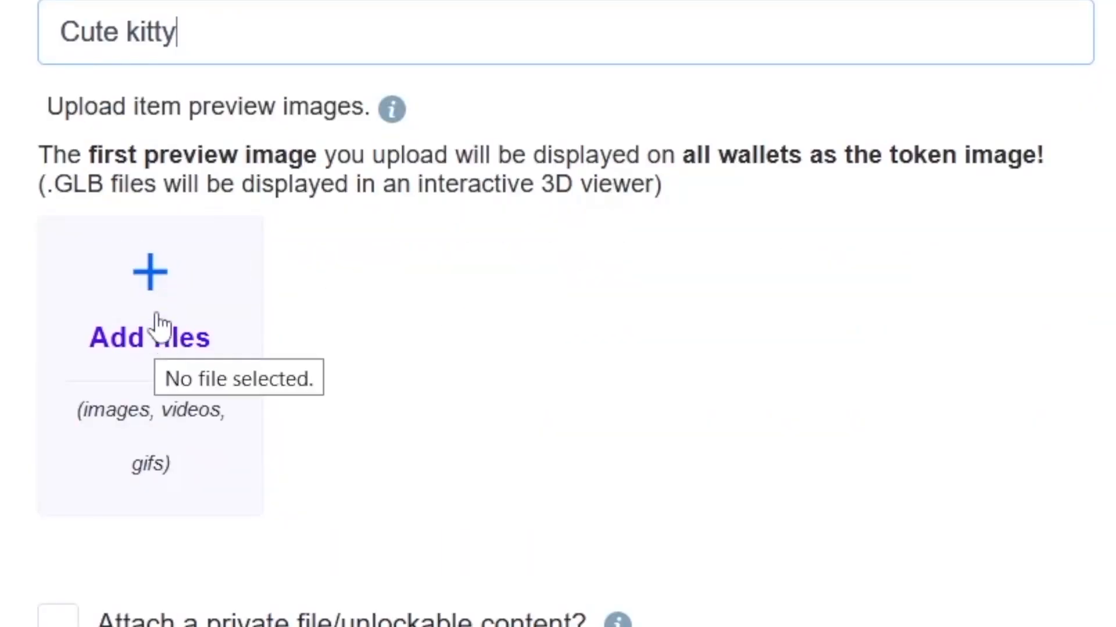
mouse_move(171, 278)
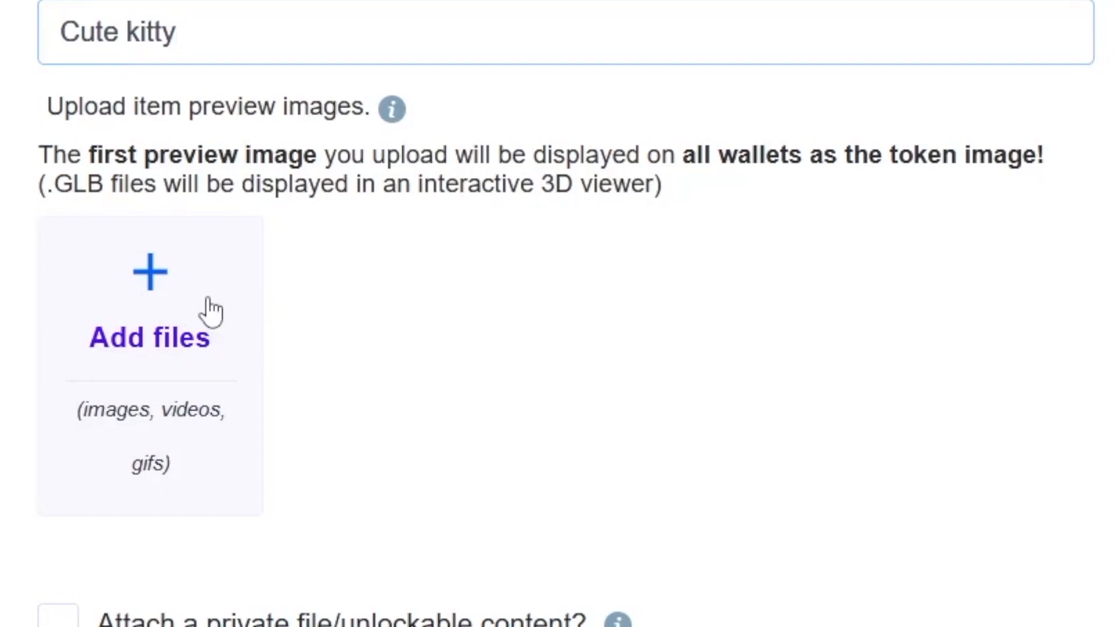
scroll("down", 3)
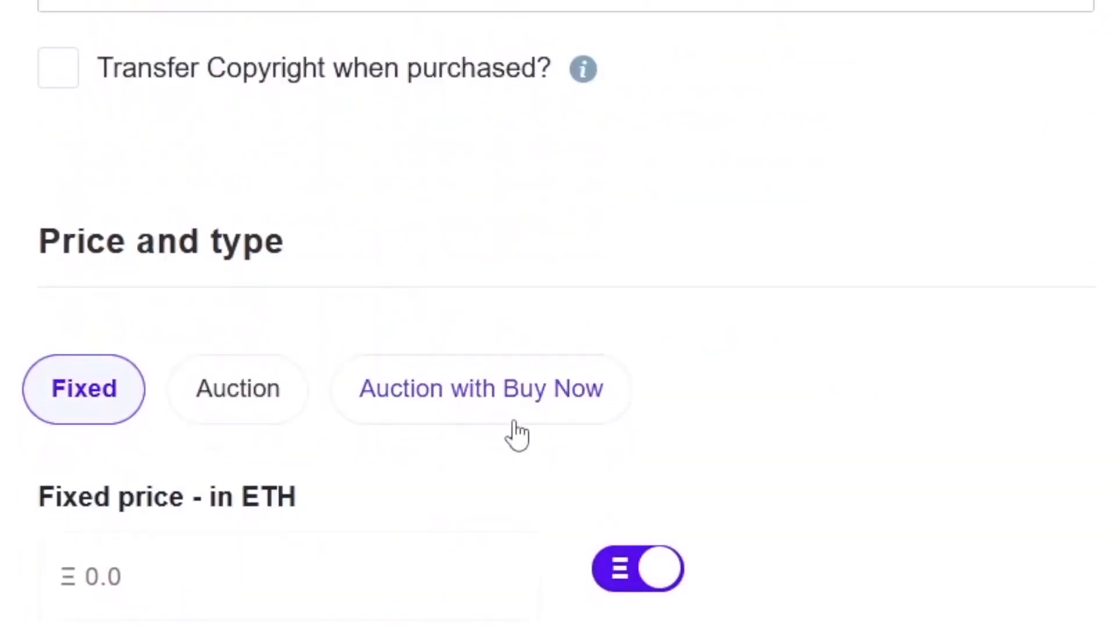
scroll("up", 3)
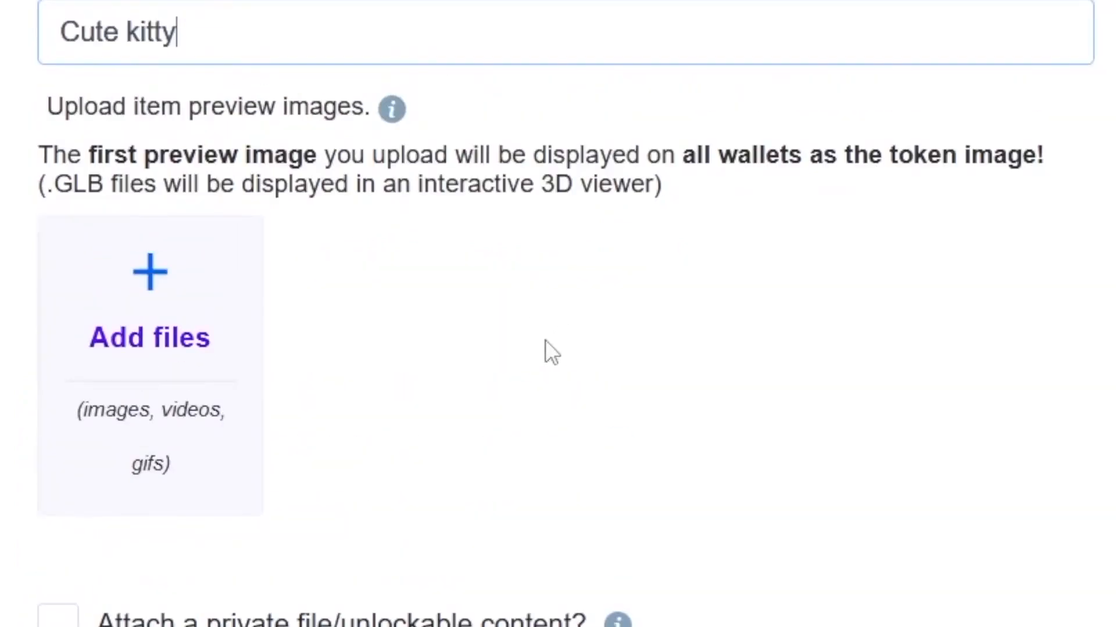
scroll("down", 3)
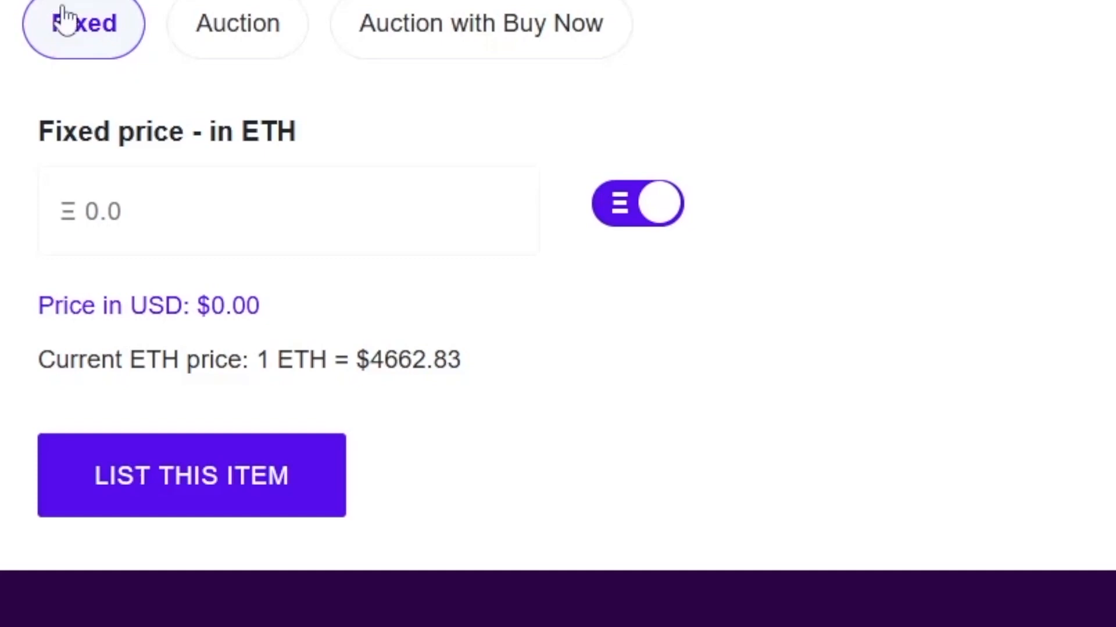
left_click(481, 23)
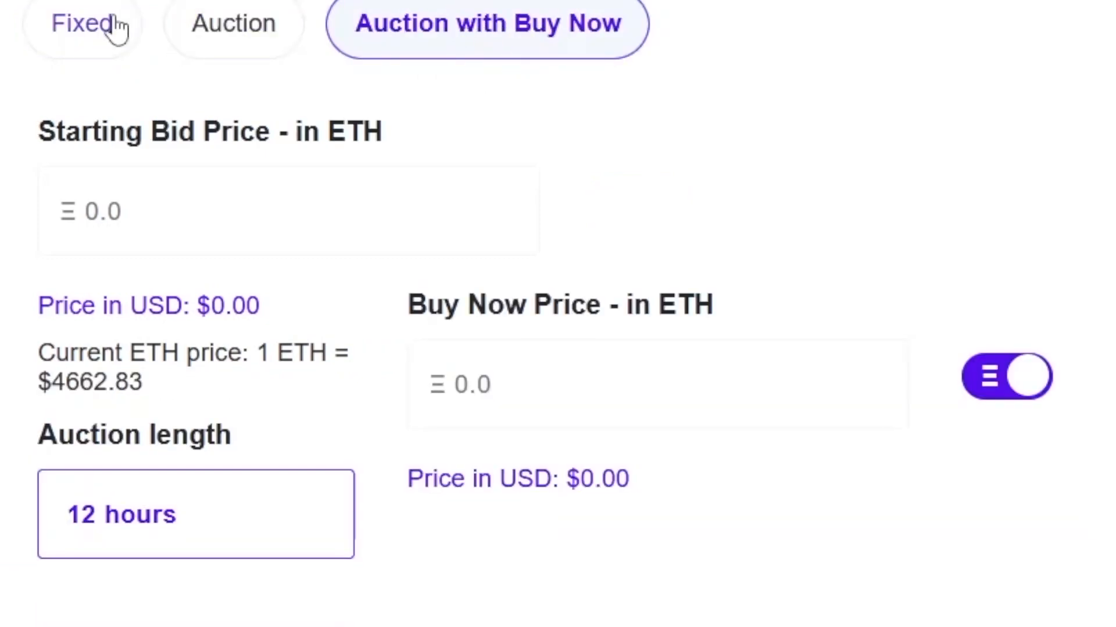
left_click(83, 26)
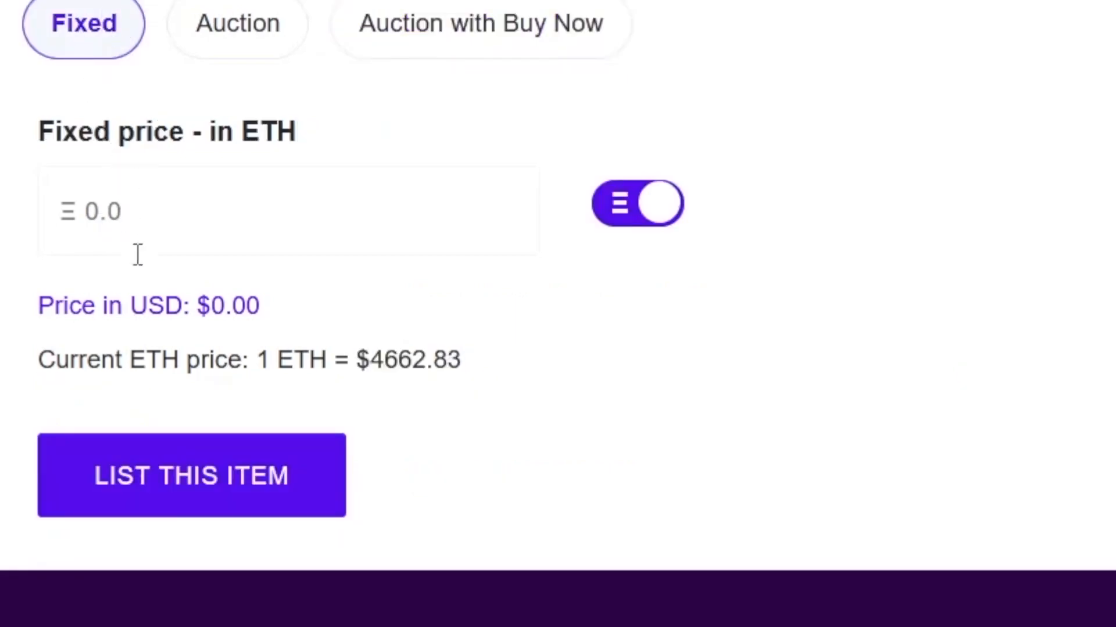
scroll("down", 3)
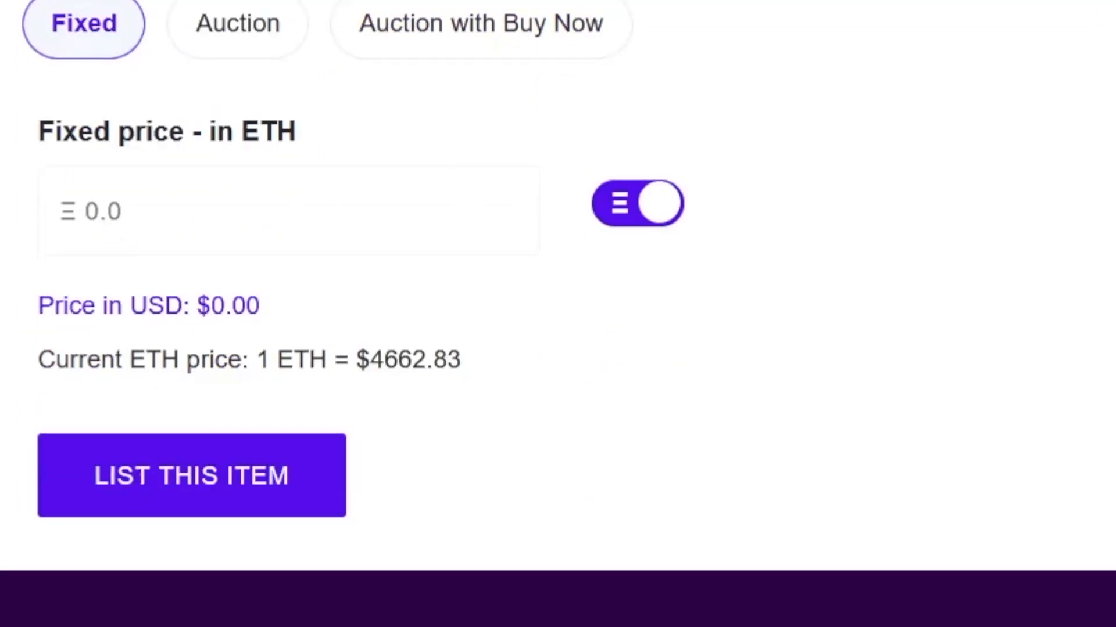
mouse_move(237, 23)
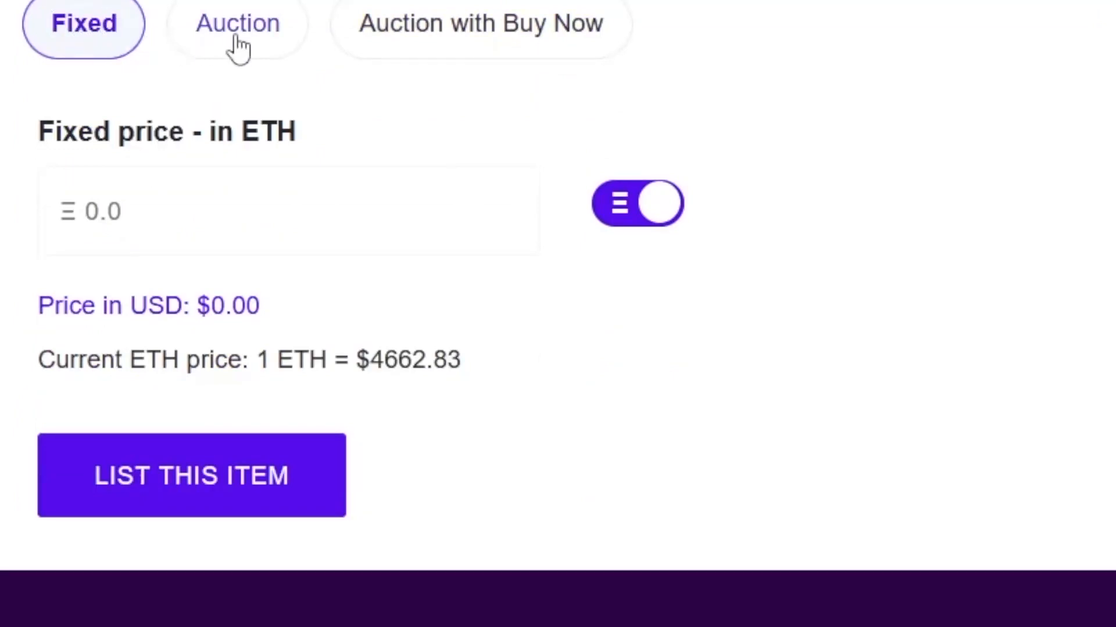
left_click(480, 23)
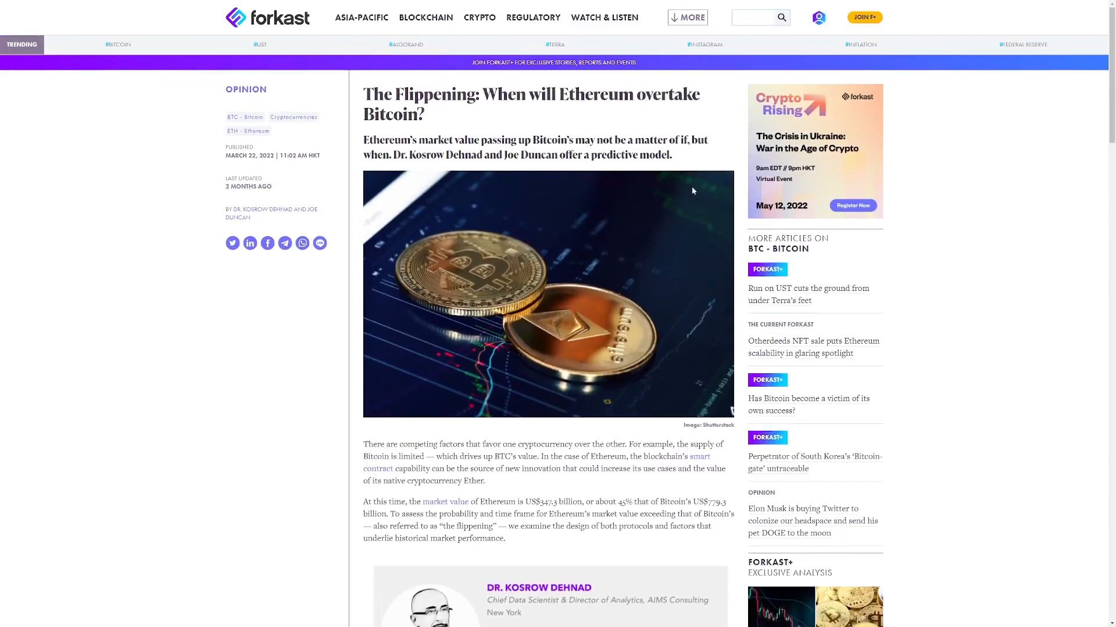
- Scroll the Forkast Flippening article down to the Ethereum market value chart
scroll("down", 3)
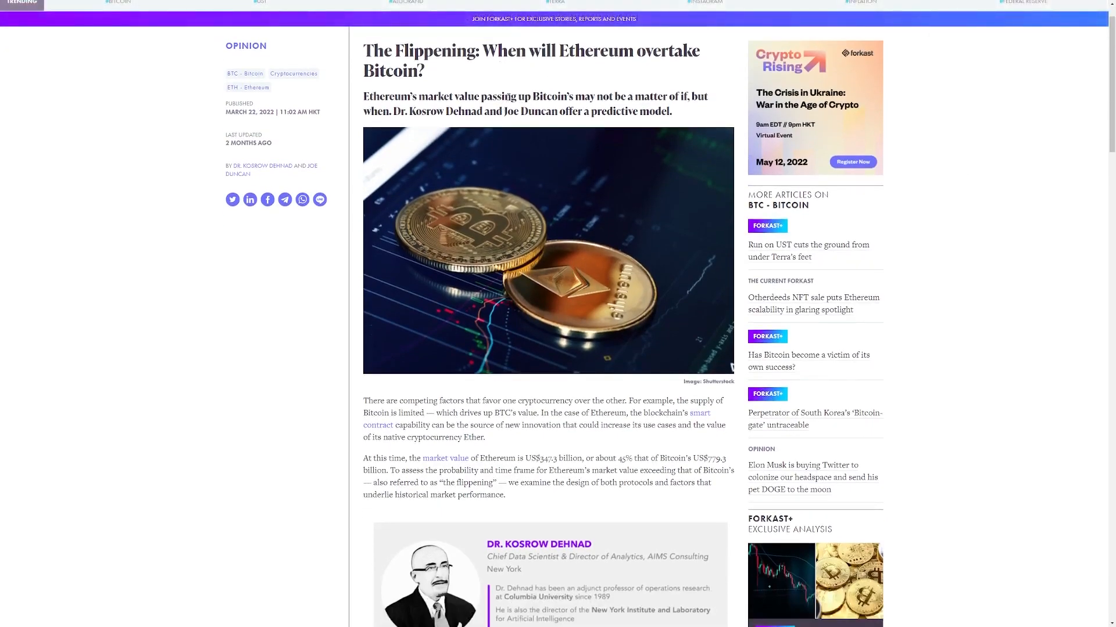
scroll("down", 3)
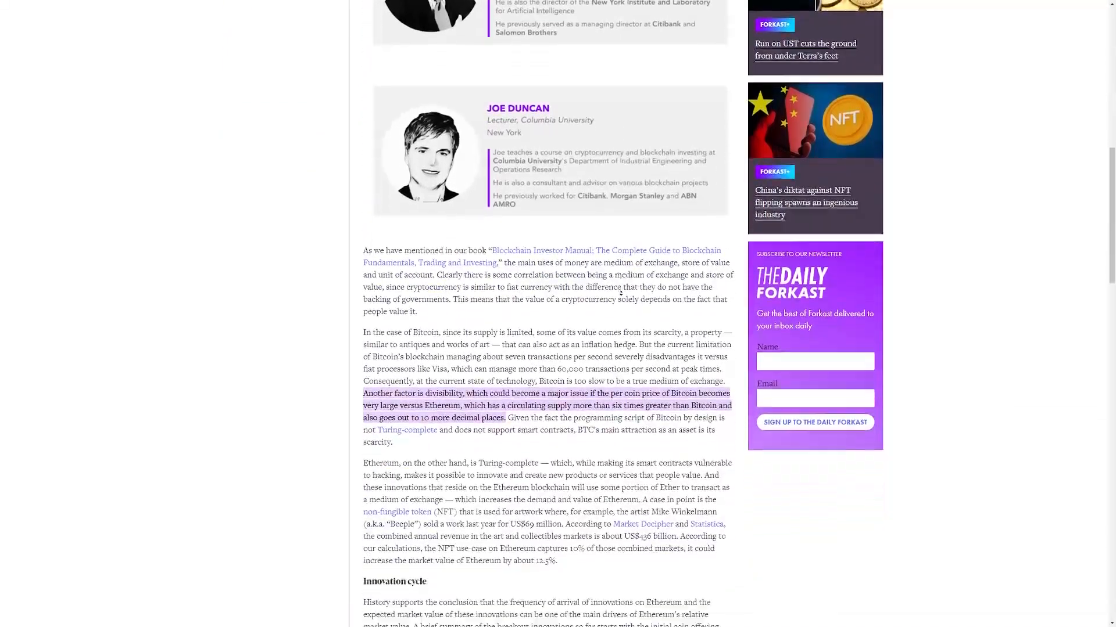
scroll("down", 3)
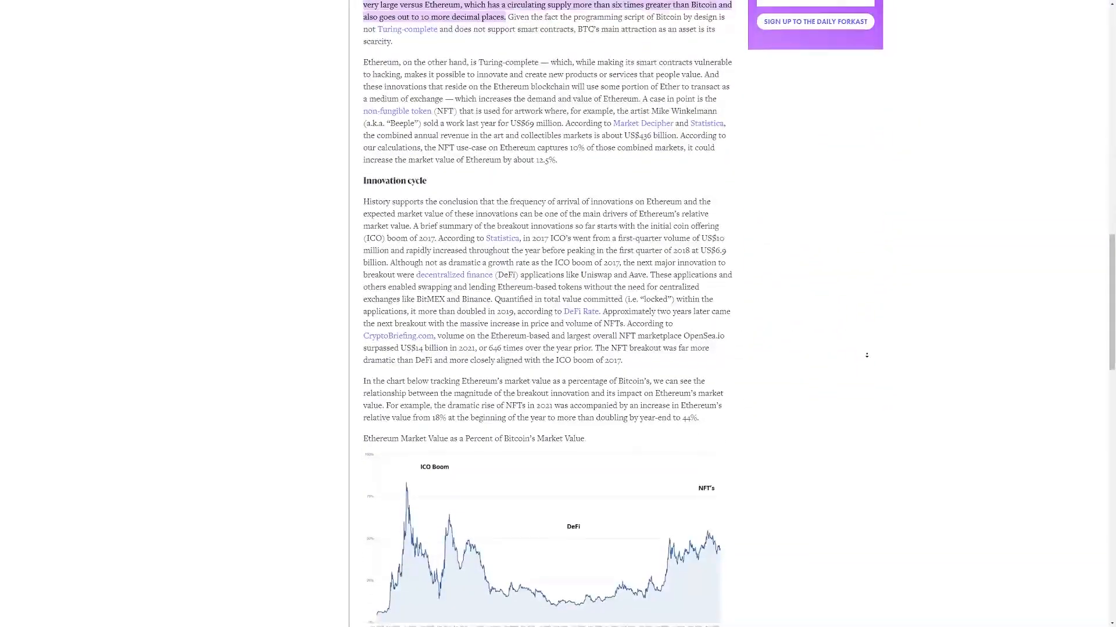
scroll("down", 3)
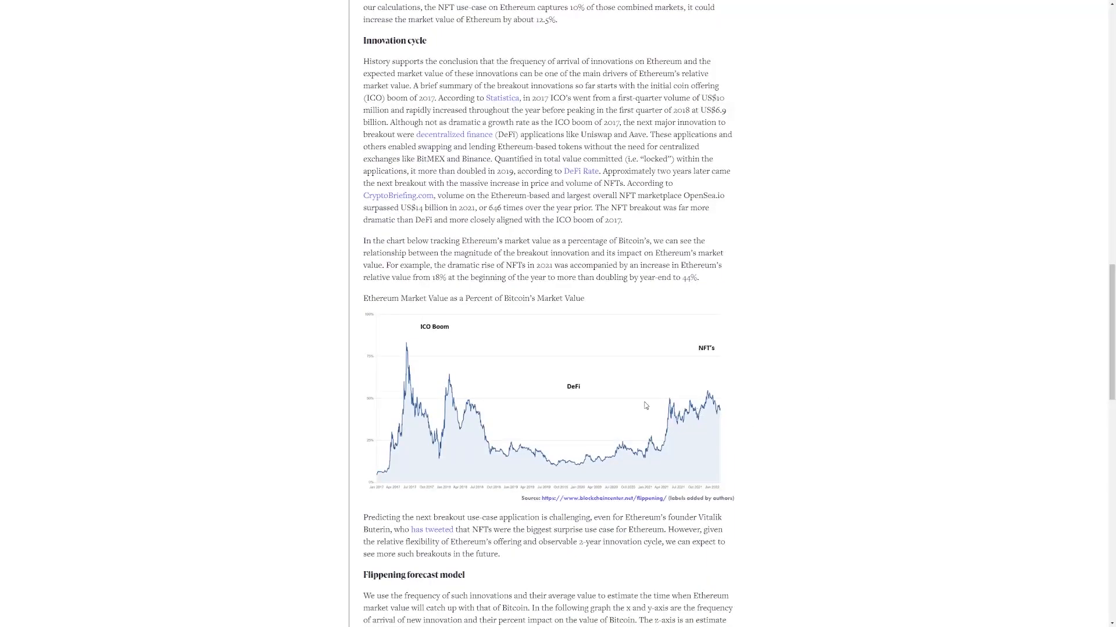
scroll("down", 3)
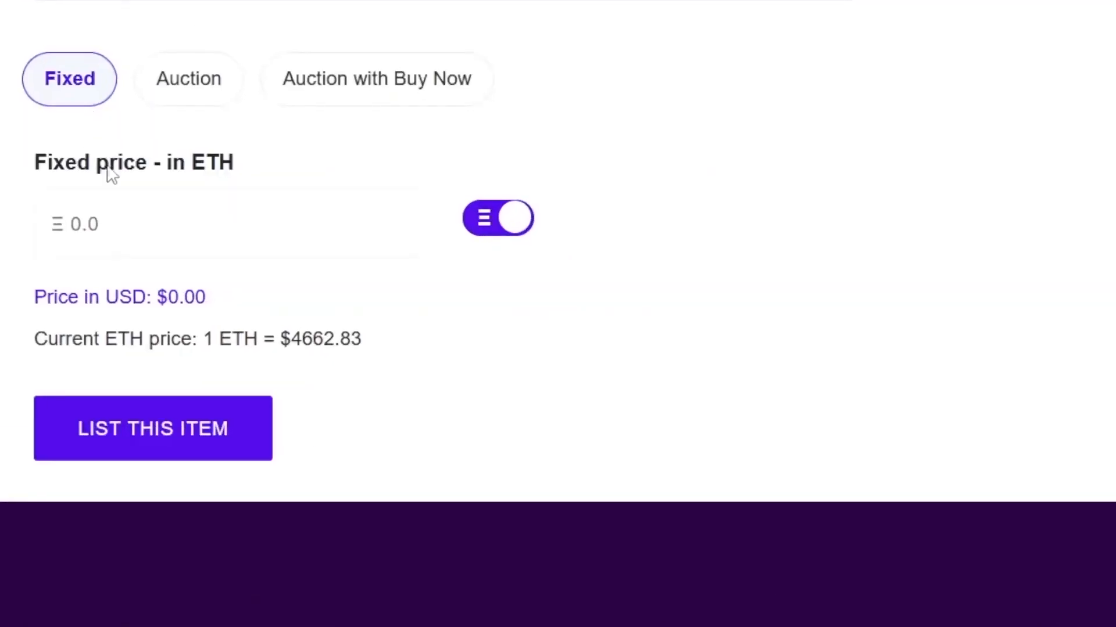
mouse_move(162, 227)
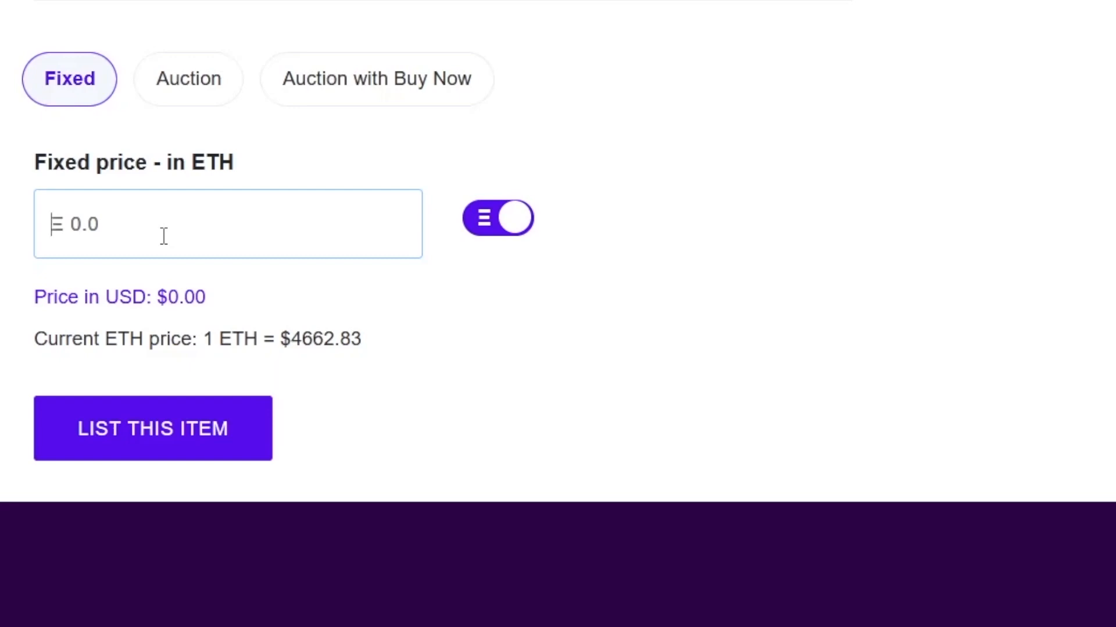
mouse_move(188, 78)
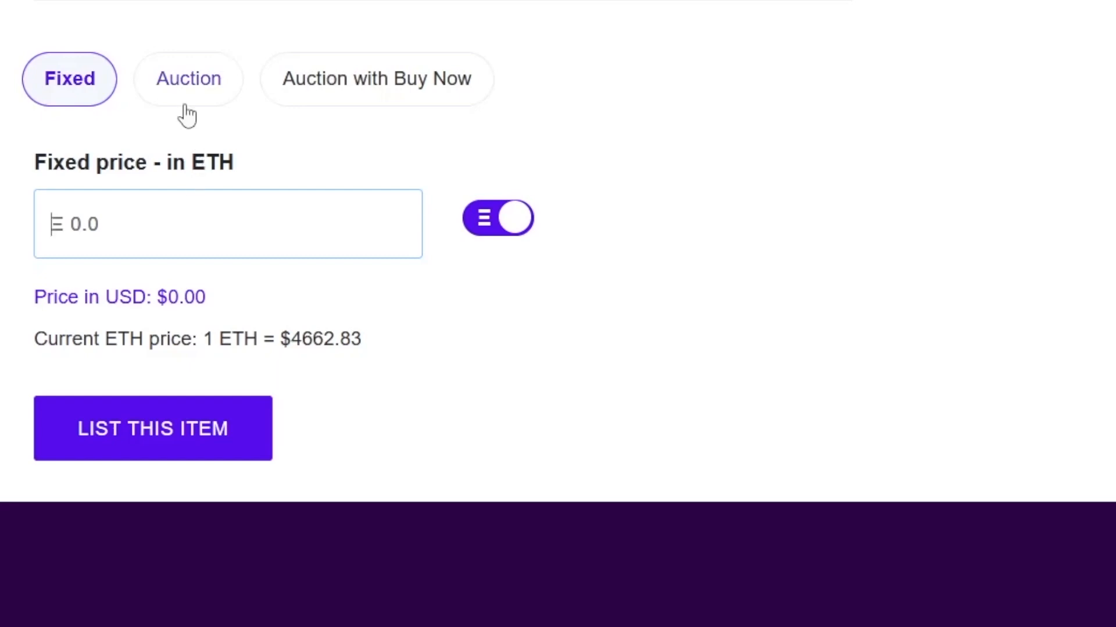
- Switch the listing to Auction pricing and keep the 12-hour auction length after viewing the choices
left_click(188, 77)
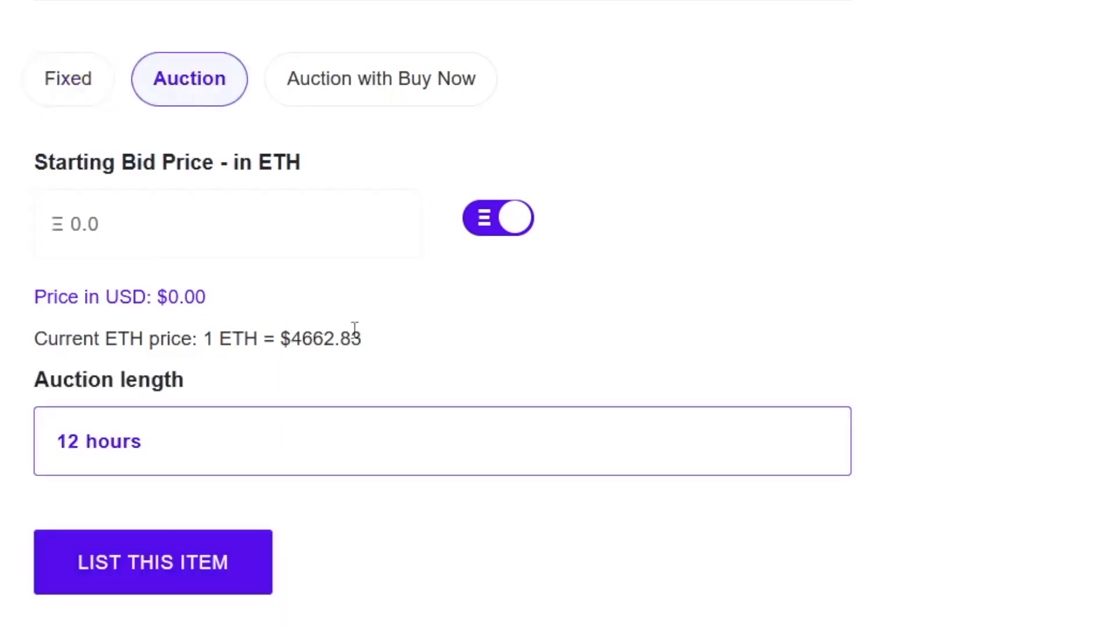
left_click_drag(34, 162, 142, 163)
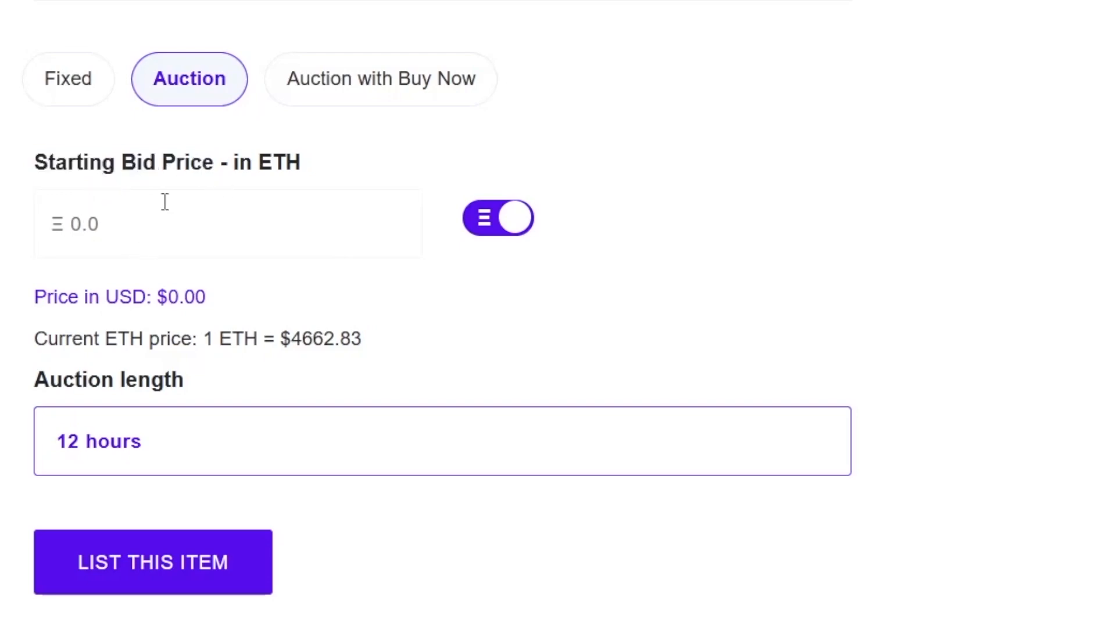
mouse_move(84, 263)
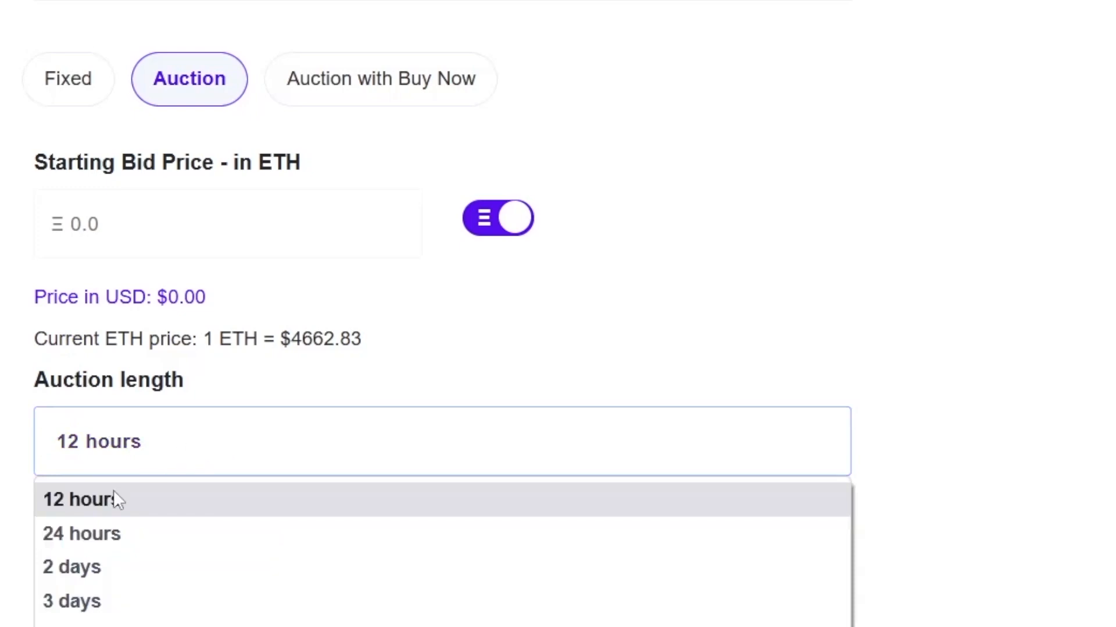
mouse_move(167, 533)
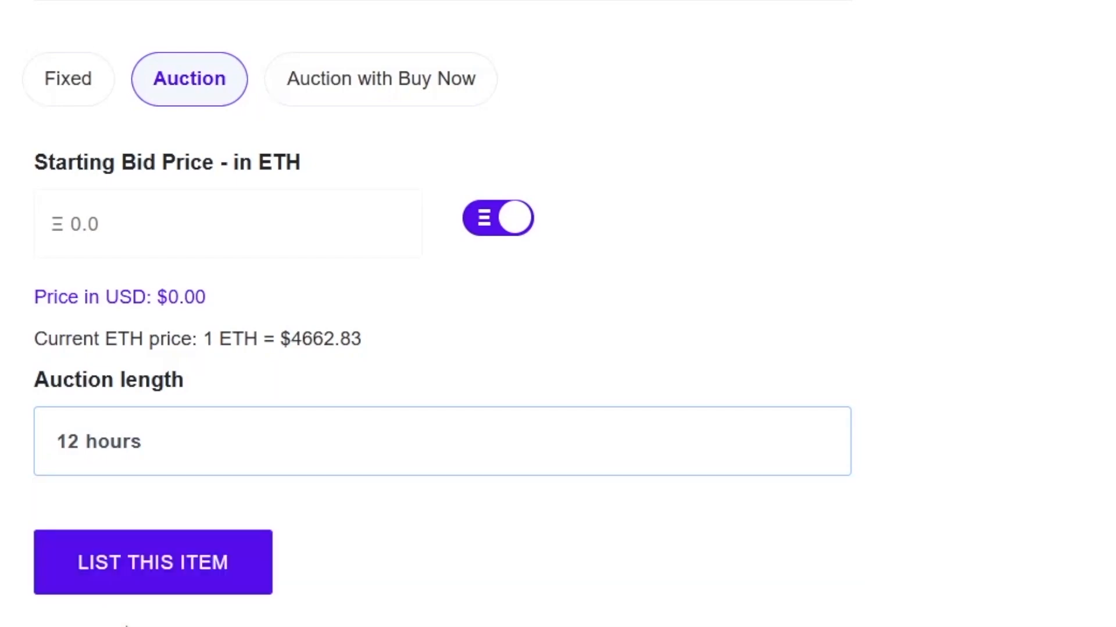
left_click(442, 442)
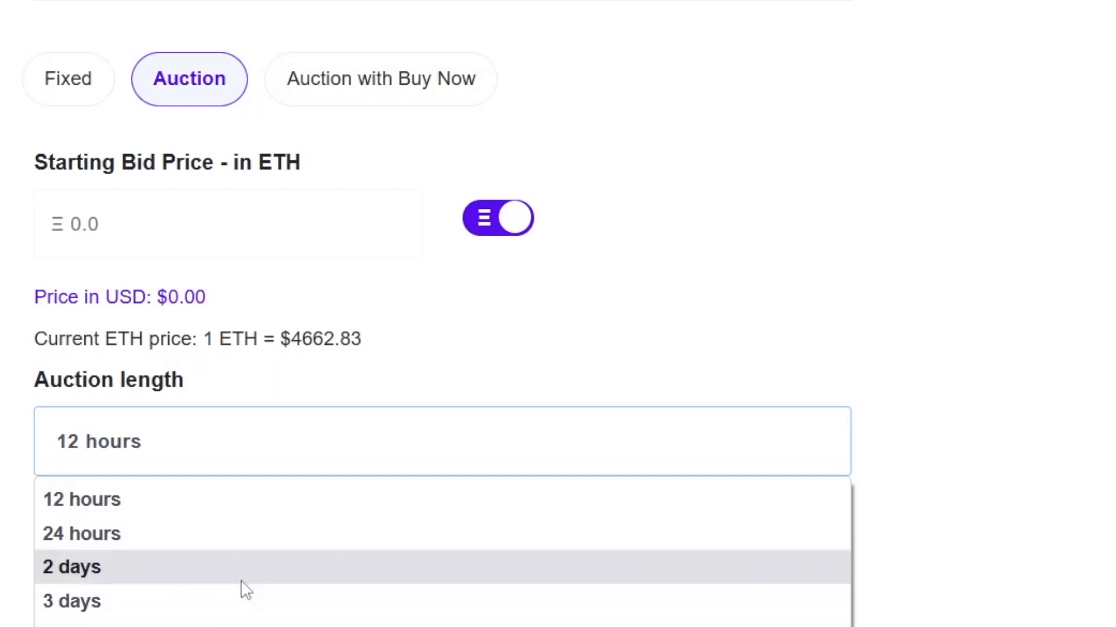
mouse_move(319, 601)
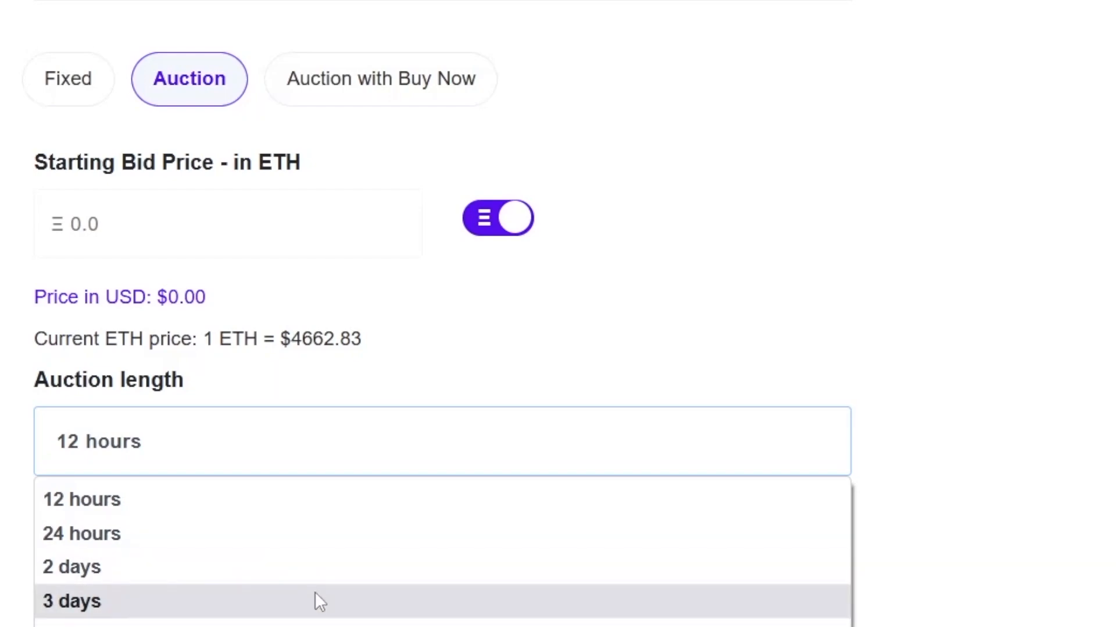
left_click(81, 498)
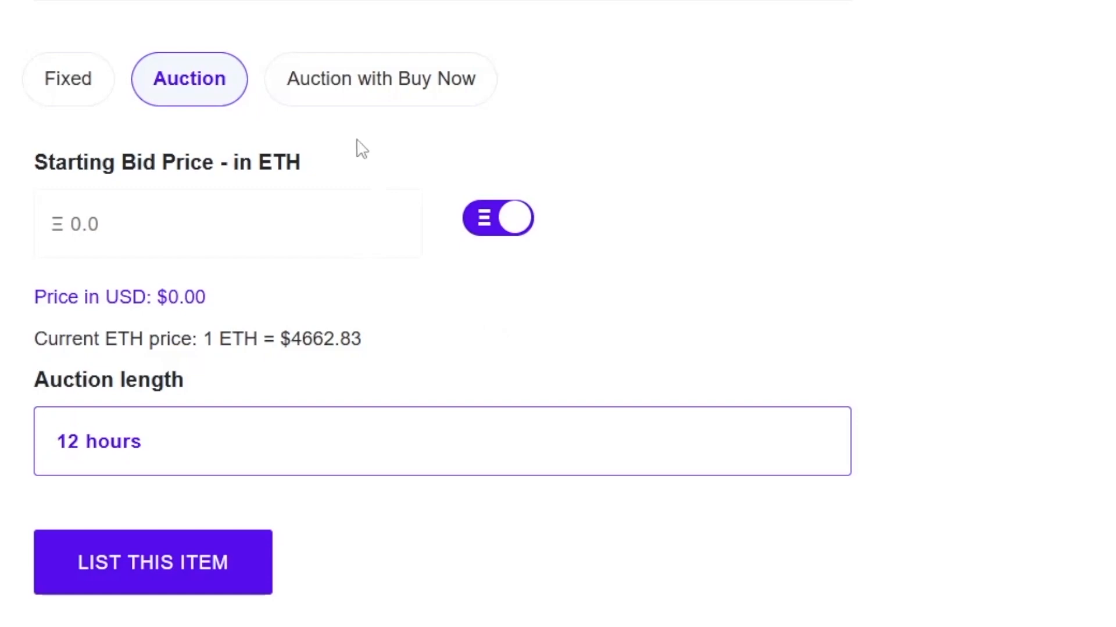
- Choose Auction with Buy Now pricing, set a -0.0004 ETH Buy Now price and list the item
left_click(382, 78)
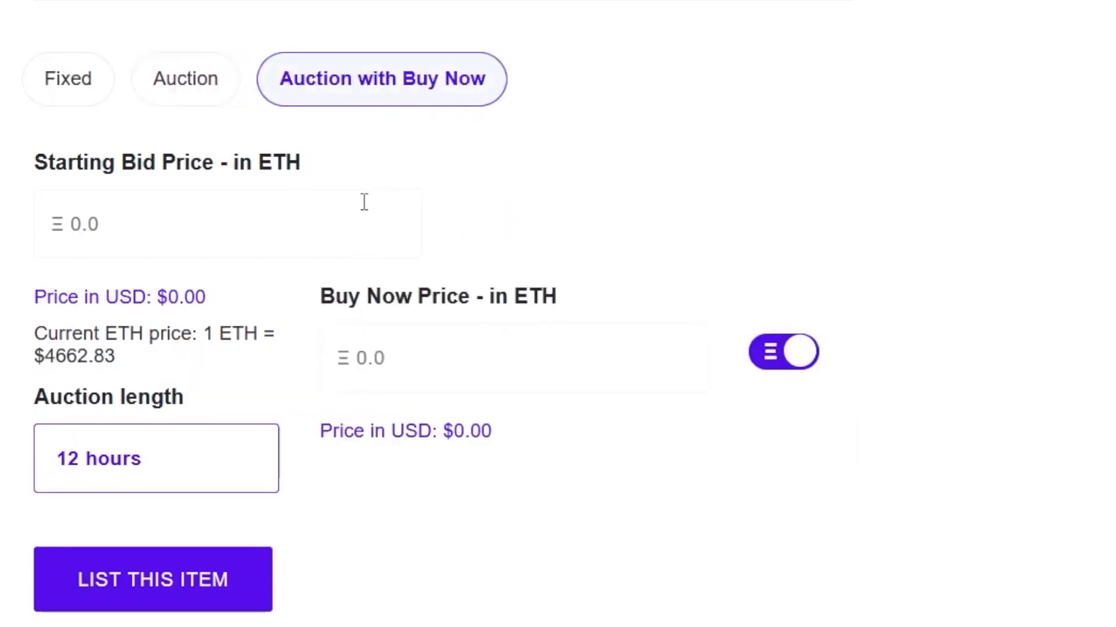
mouse_move(433, 258)
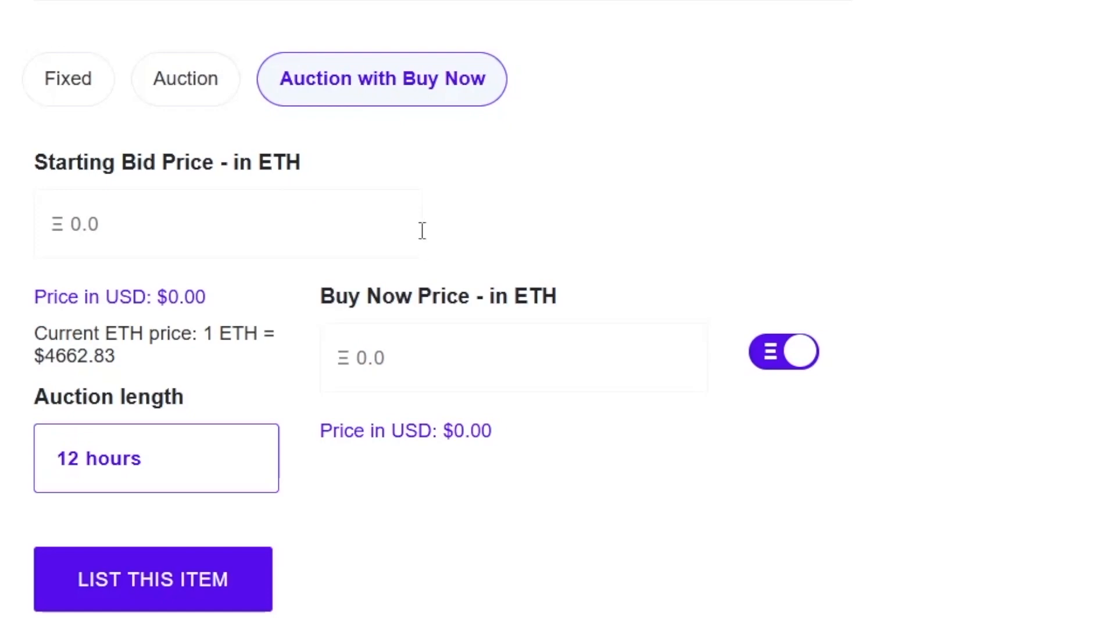
left_click(513, 356)
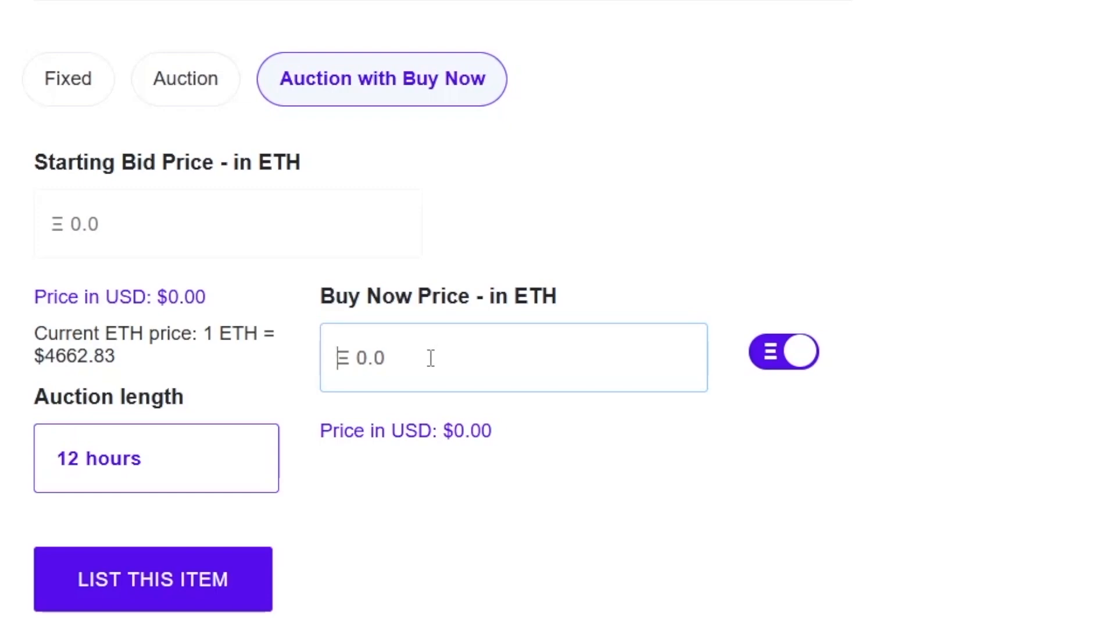
type("-0.0004")
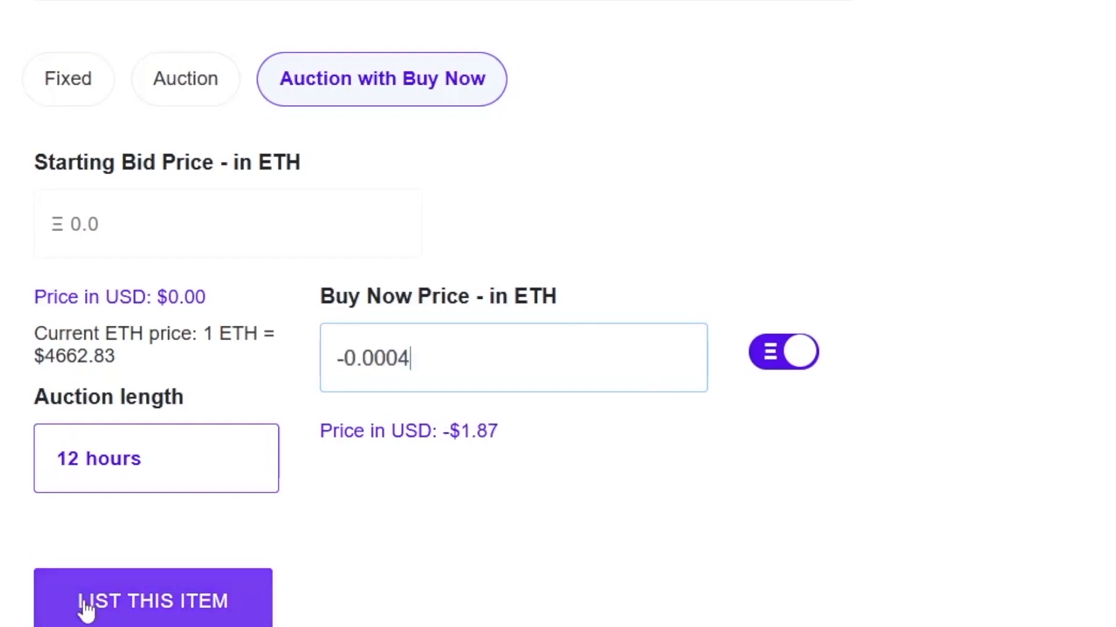
left_click(152, 600)
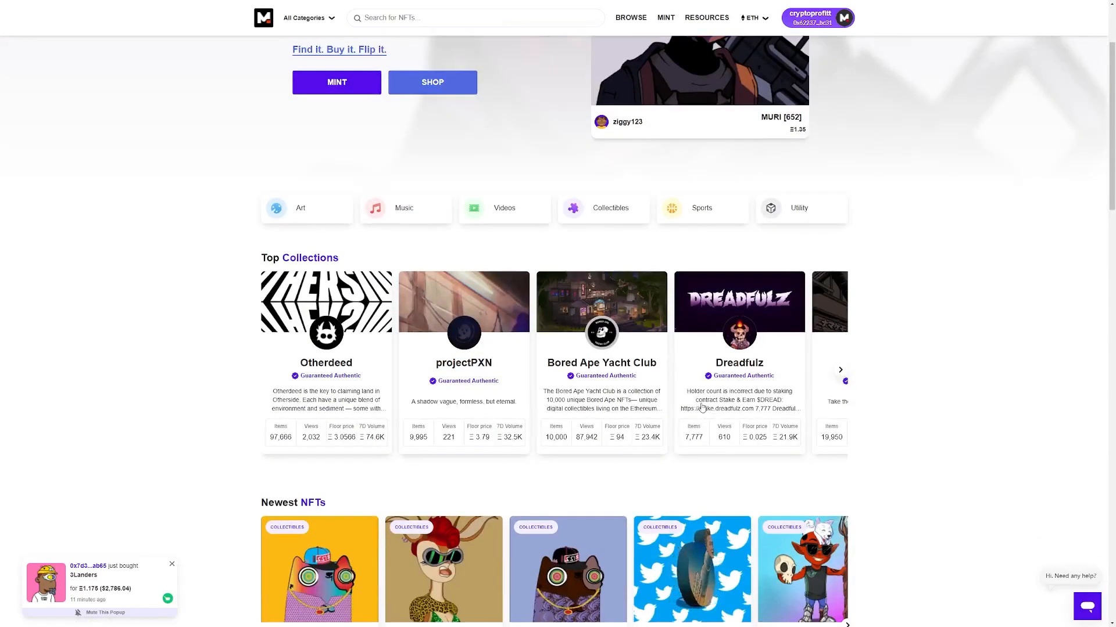
scroll("down", 3)
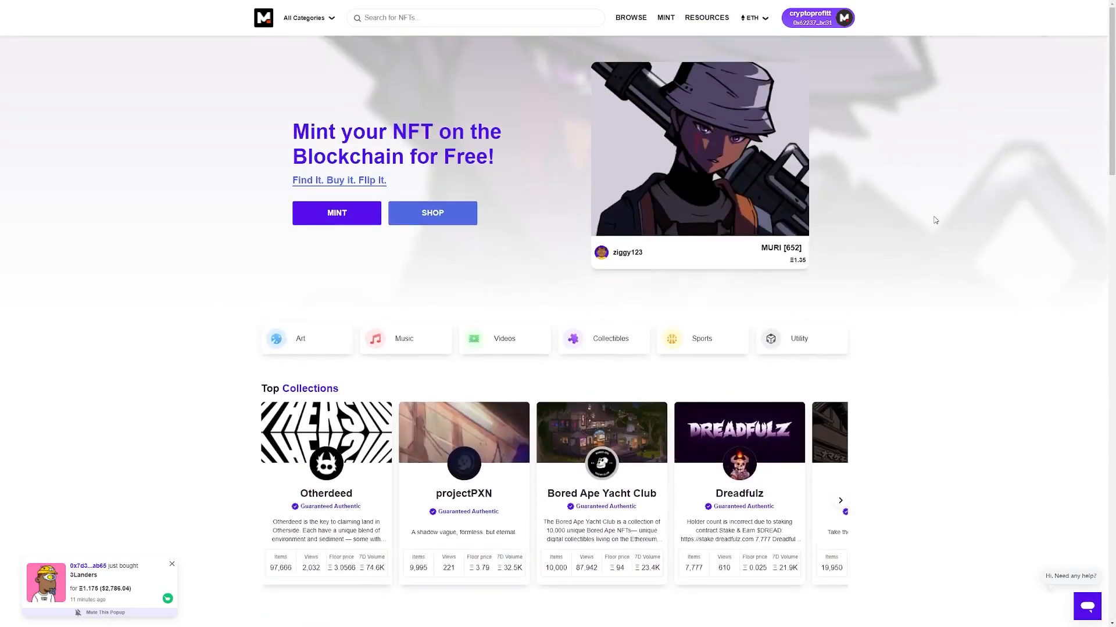
mouse_move(664, 229)
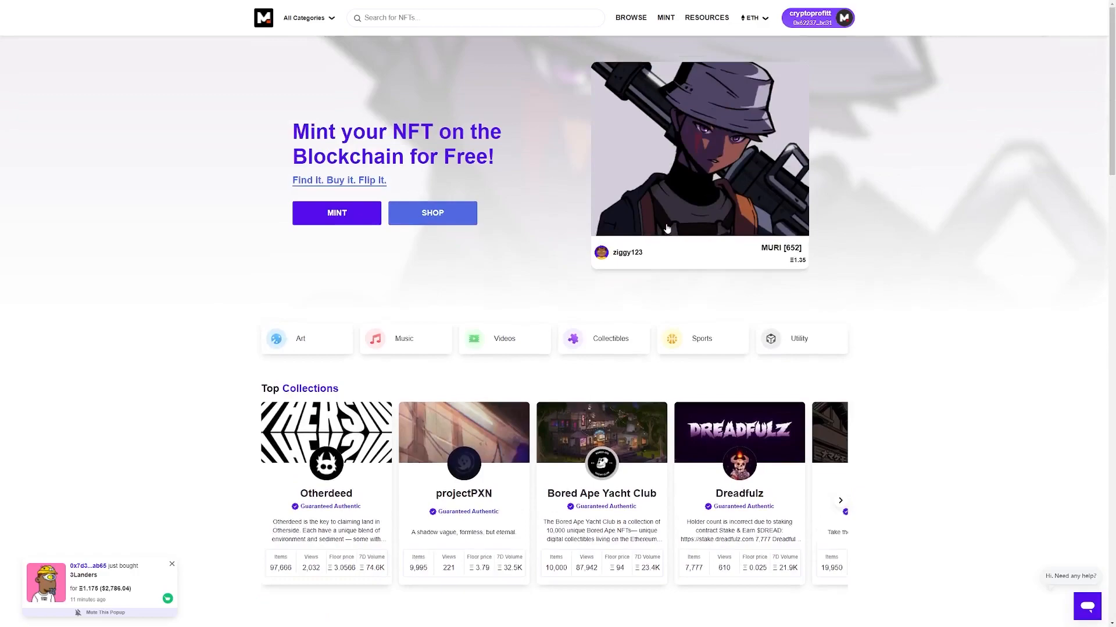
mouse_move(406, 292)
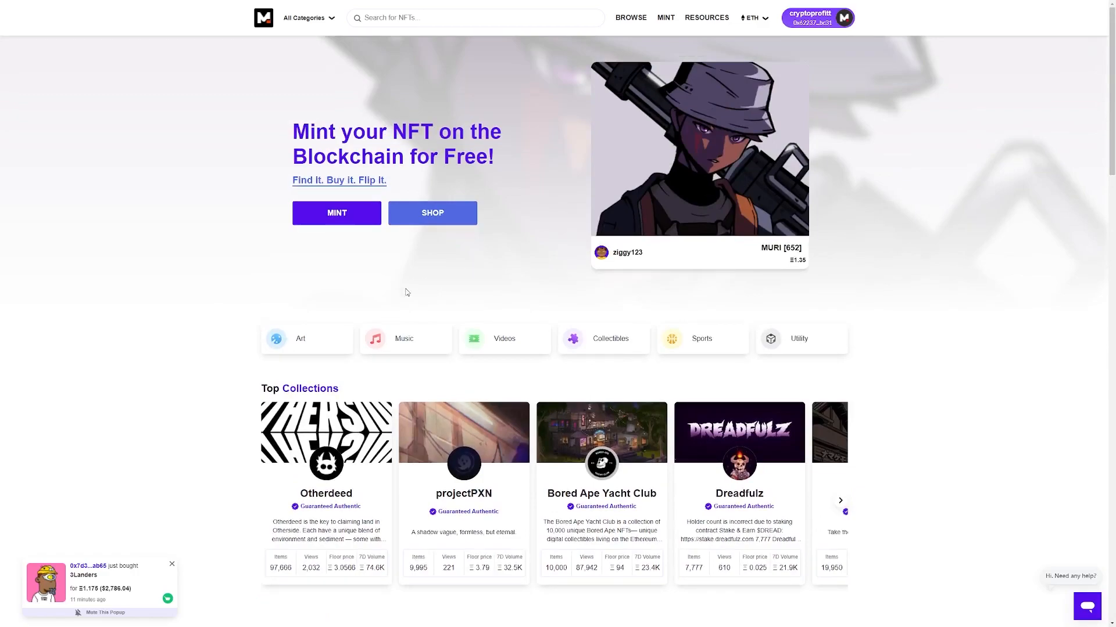
scroll("down", 3)
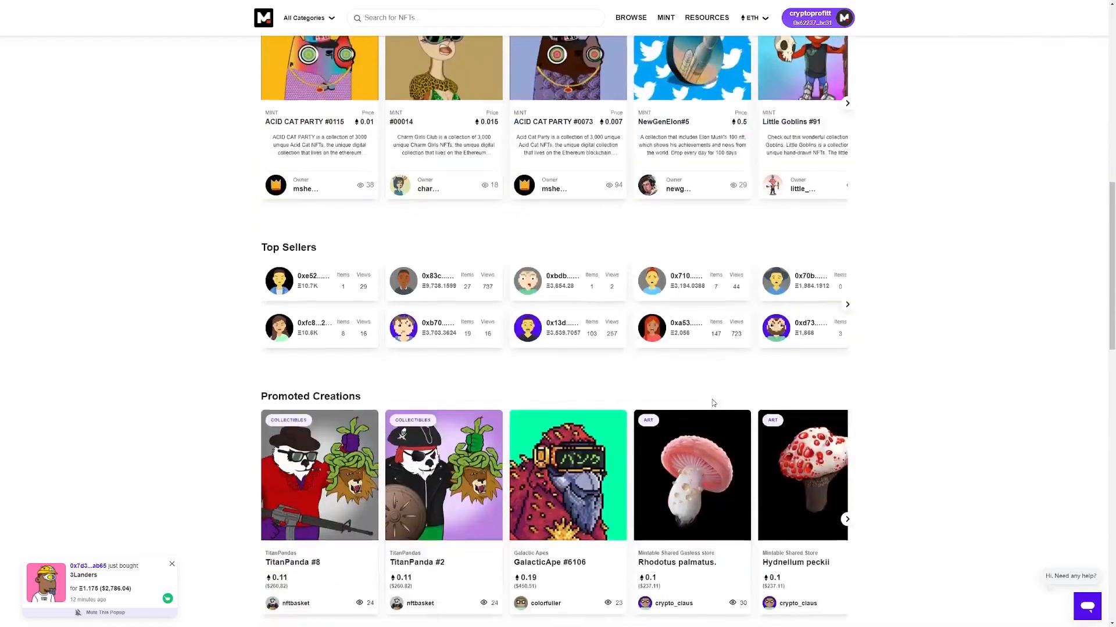
scroll("down", 3)
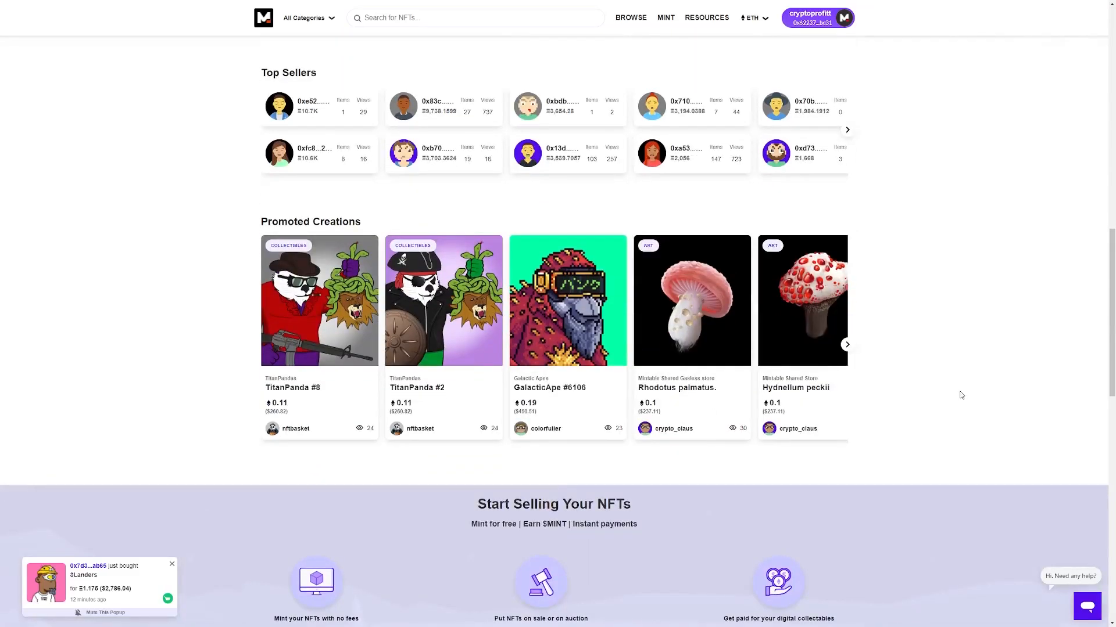